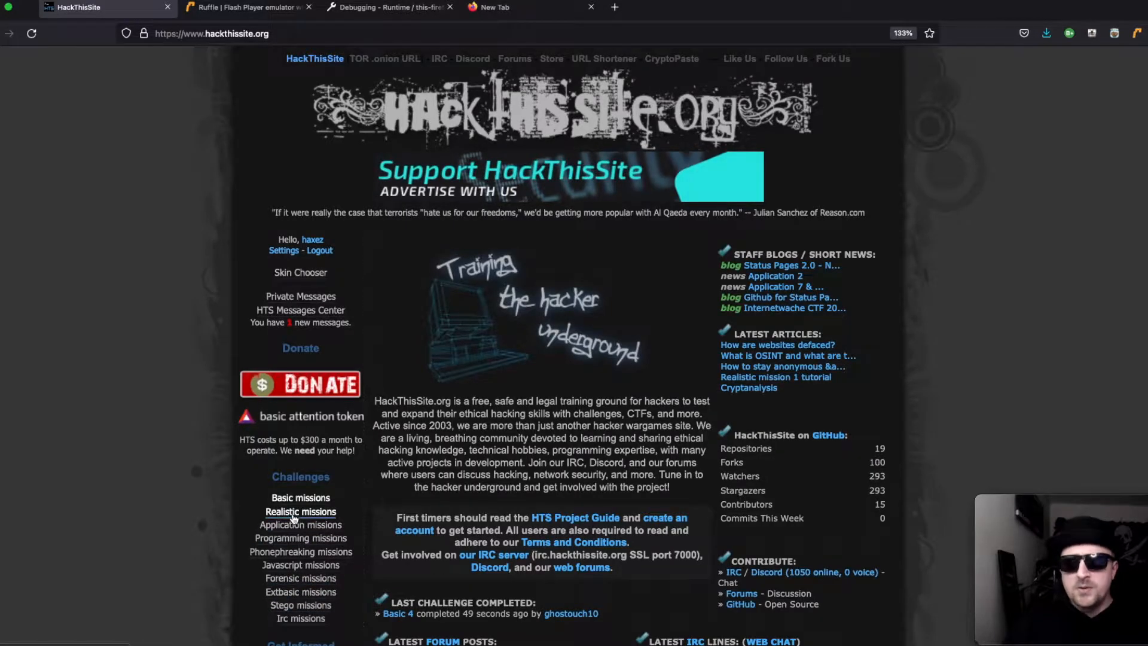
Show the Realistic missions list and scroll down to the Simple Mail challenge.
{"action": "left_click", "coordinate": [299, 511]}
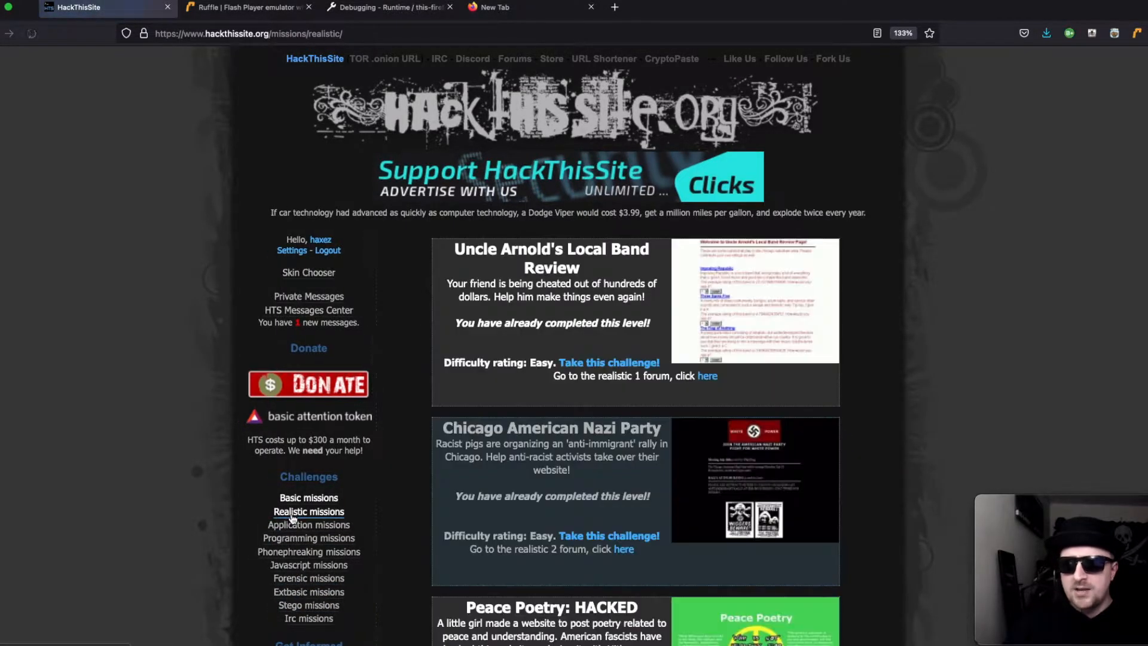
{"action": "scroll", "scroll_direction": "down", "scroll_amount": 3}
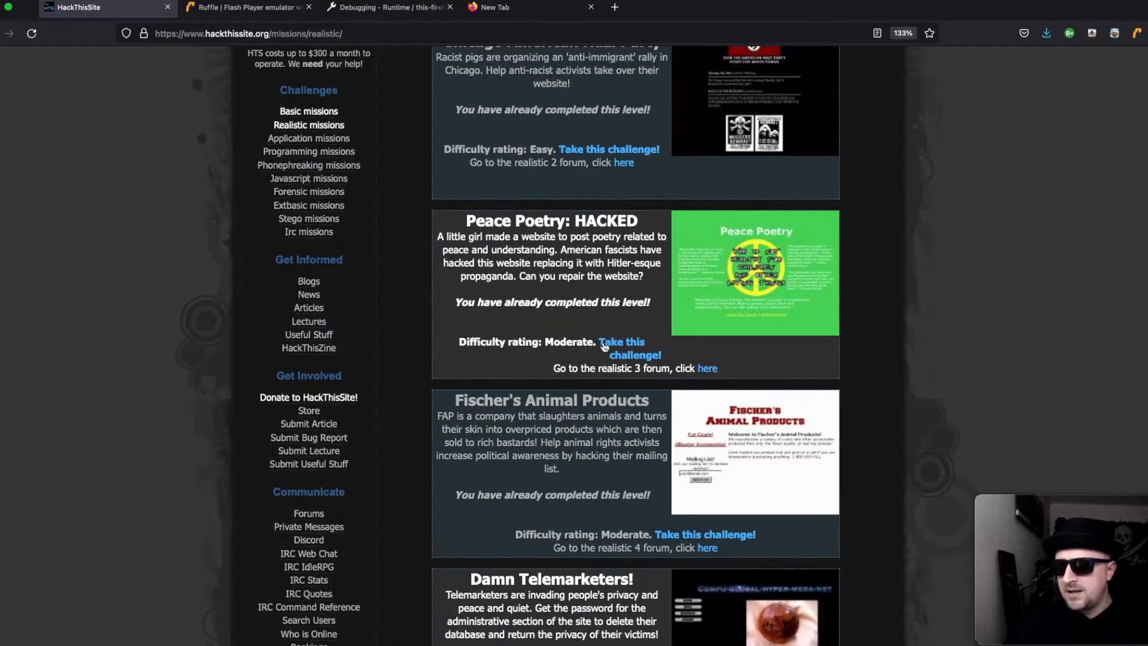
{"action": "scroll", "scroll_direction": "down", "scroll_amount": 3}
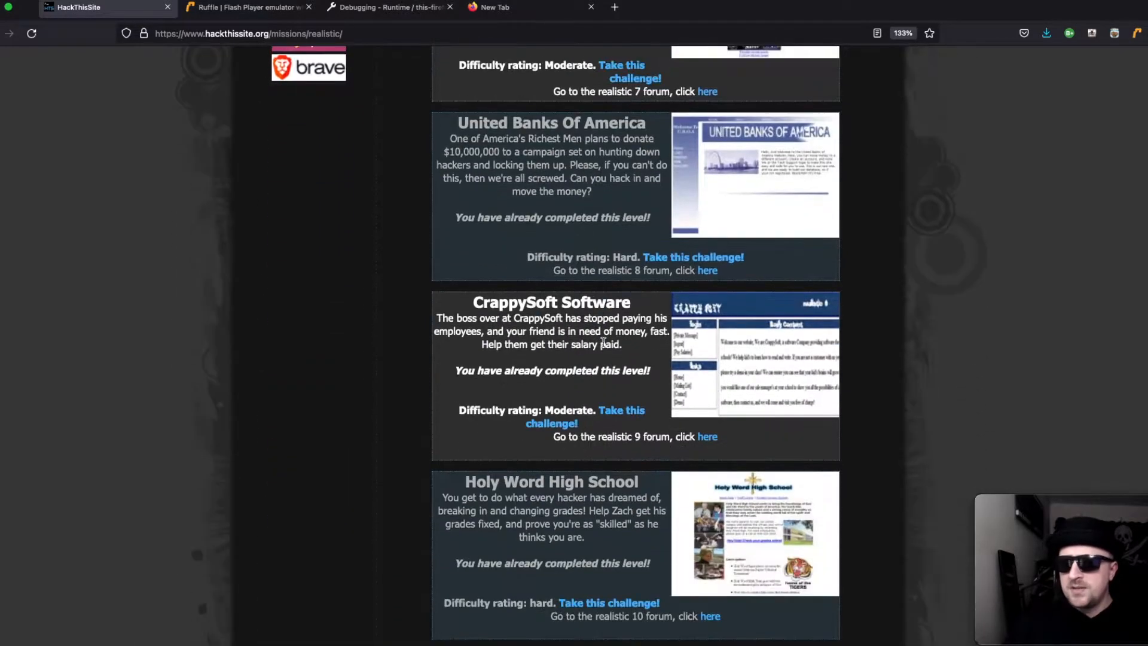
{"action": "scroll", "scroll_direction": "down", "scroll_amount": 3}
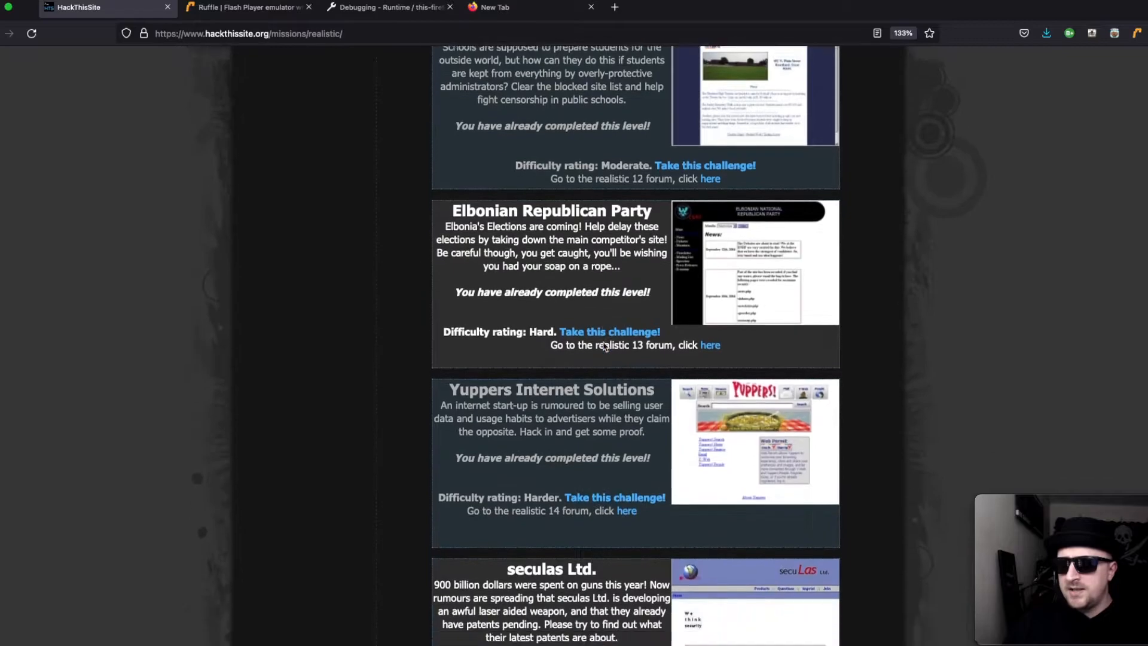
{"action": "scroll", "scroll_direction": "down", "scroll_amount": 3}
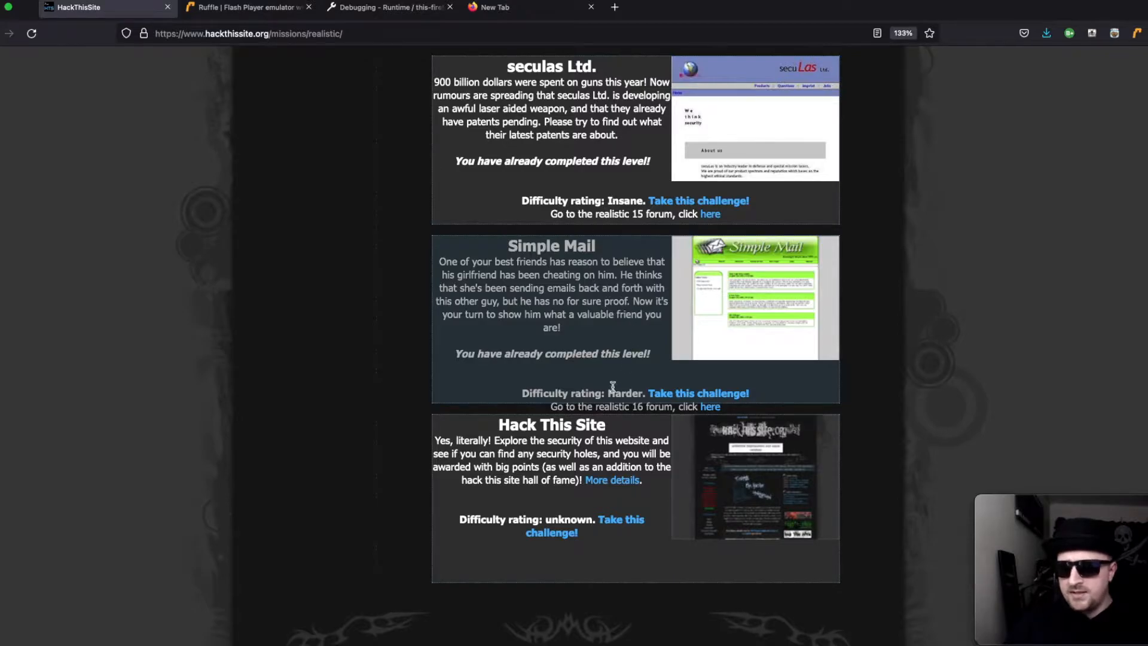
{"action": "mouse_move", "coordinate": [552, 379]}
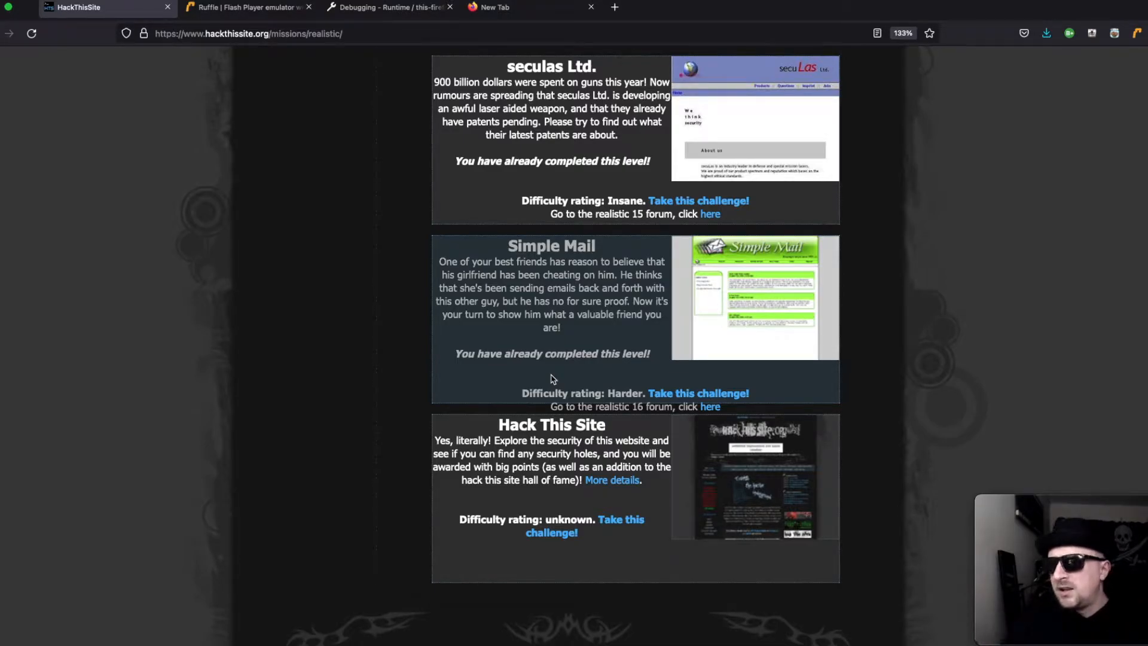
{"action": "mouse_move", "coordinate": [697, 393]}
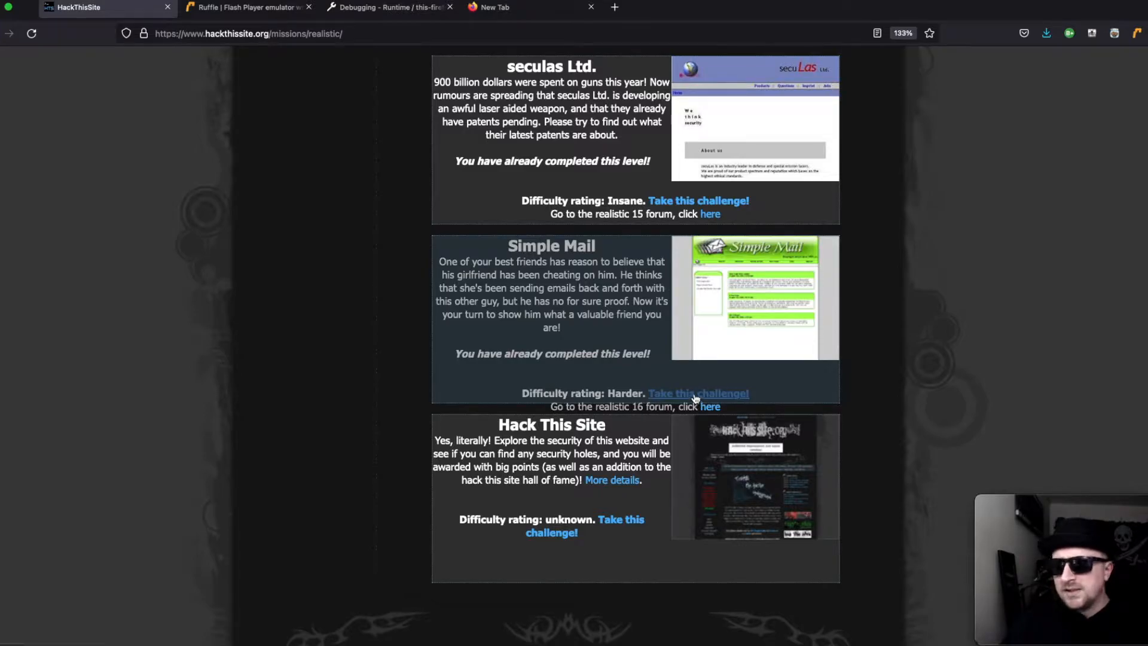
Start the Simple Mail challenge (realistic level 16) and read its briefing.
{"action": "left_click", "coordinate": [697, 394]}
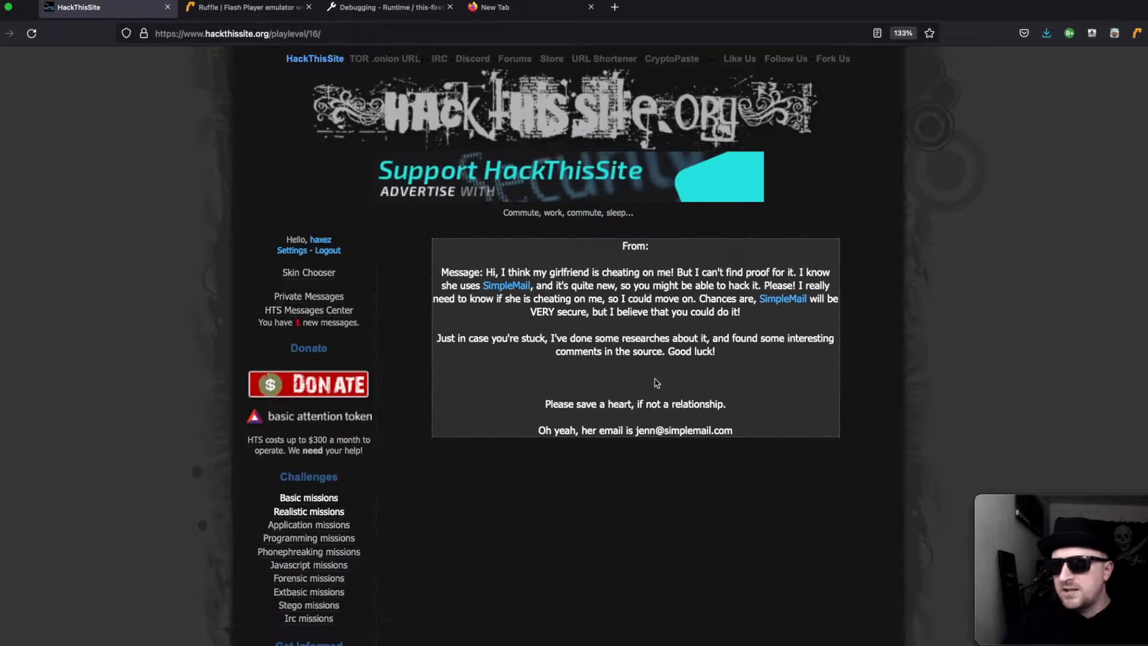
{"action": "mouse_move", "coordinate": [628, 383]}
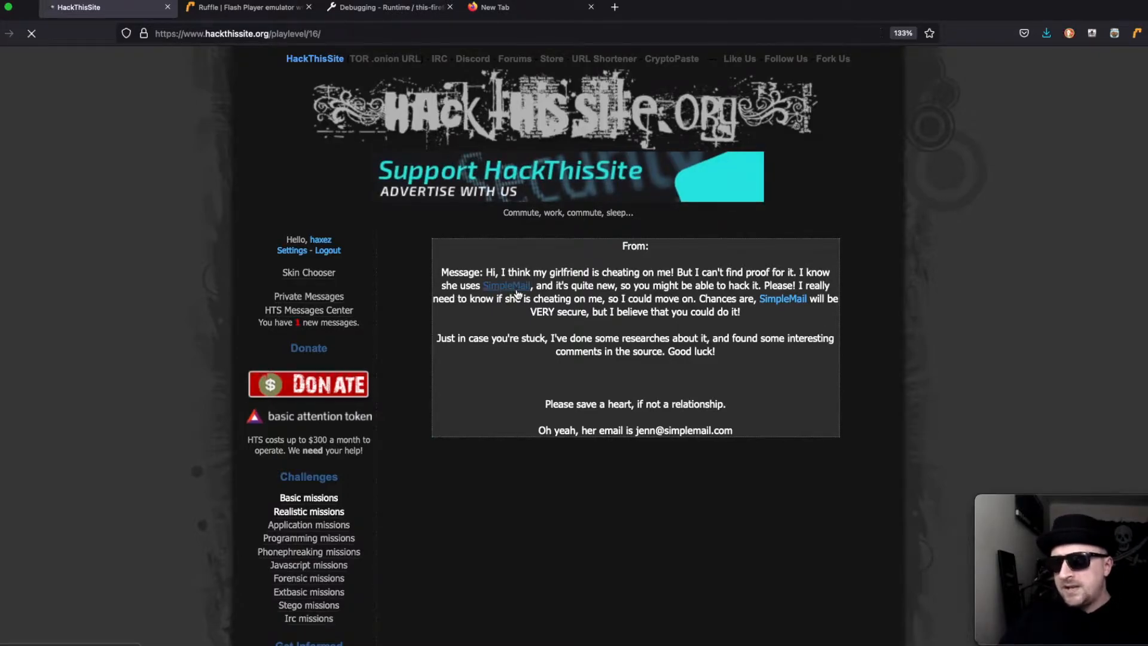
Load the Simple Mail target website from the briefing link.
{"action": "left_click", "coordinate": [506, 286]}
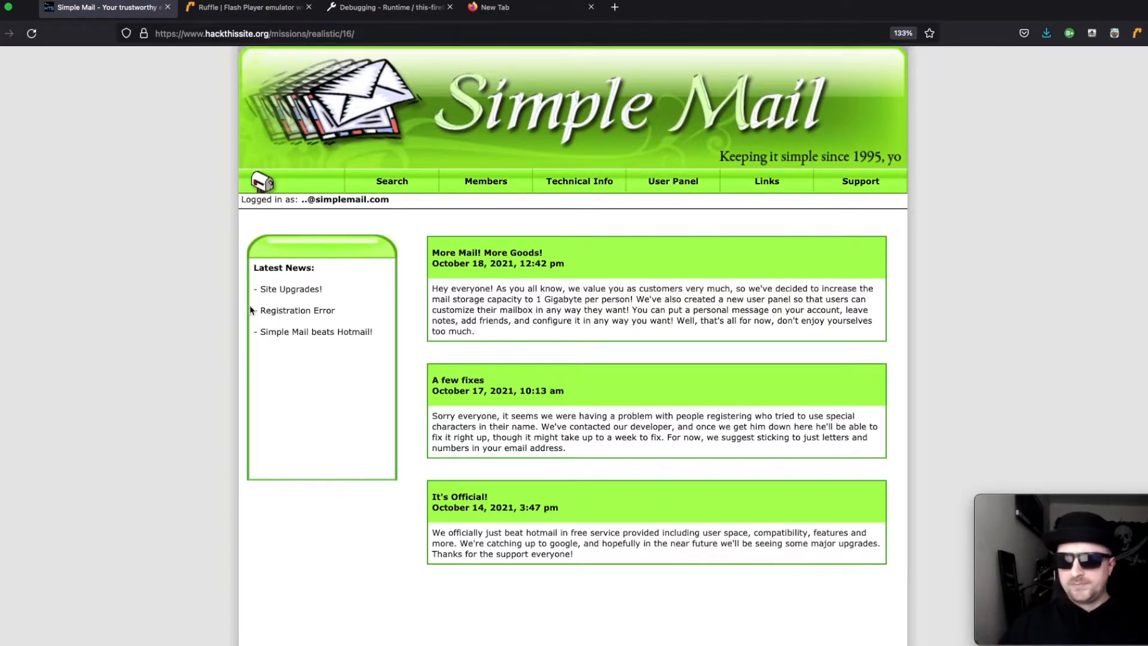
{"action": "mouse_move", "coordinate": [168, 272]}
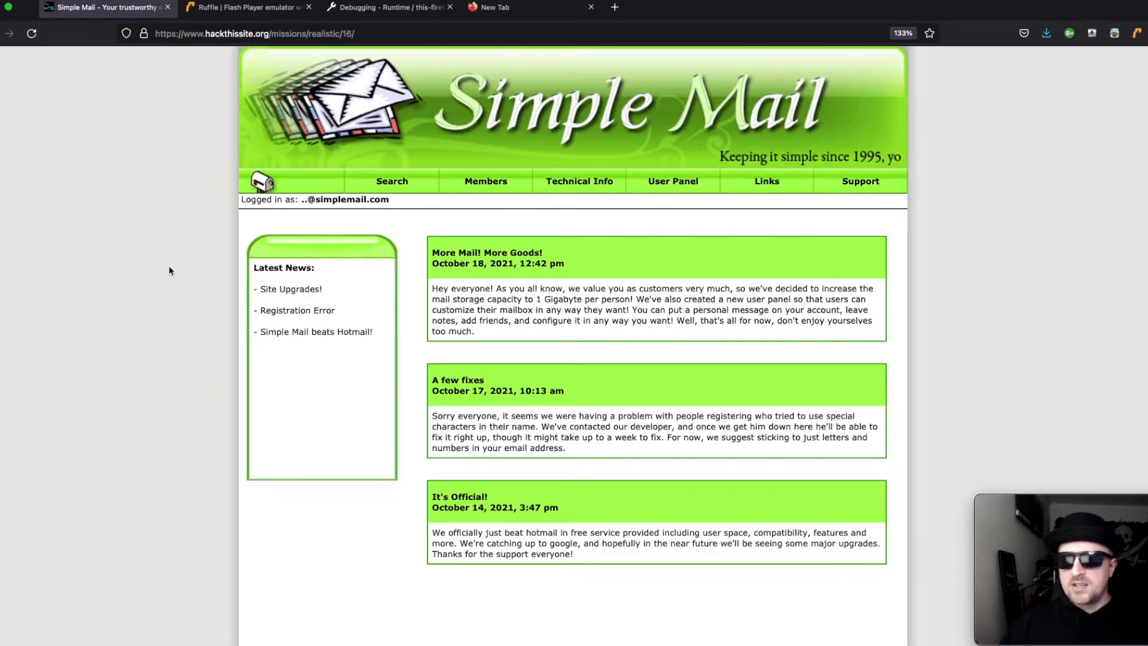
{"action": "mouse_move", "coordinate": [124, 229]}
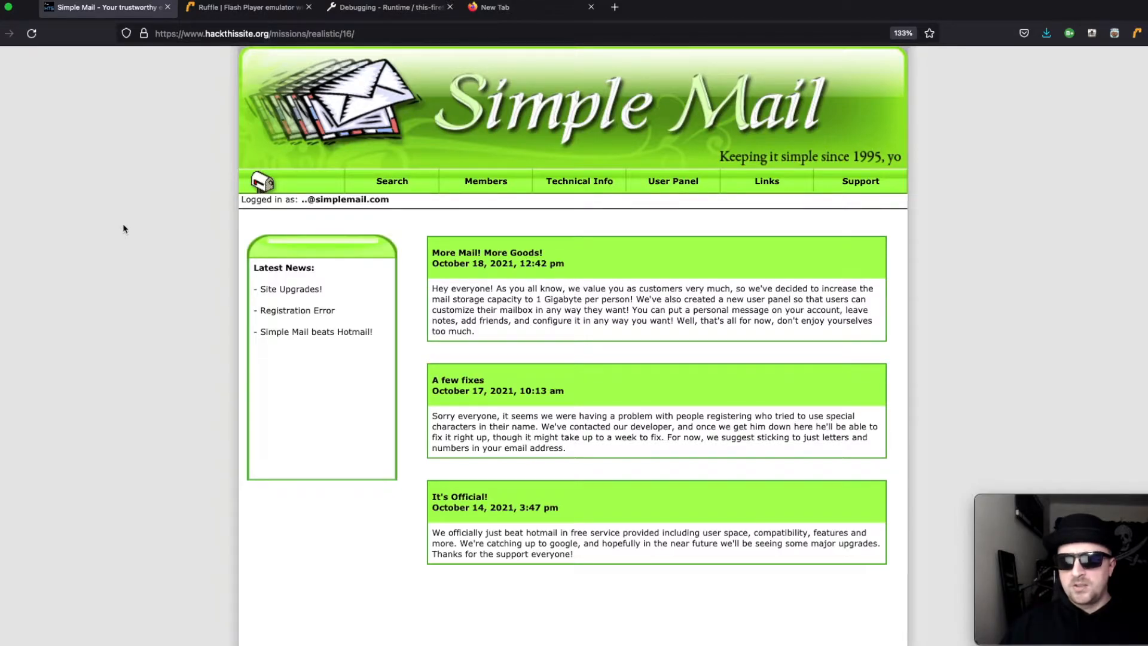
{"action": "mouse_move", "coordinate": [218, 257]}
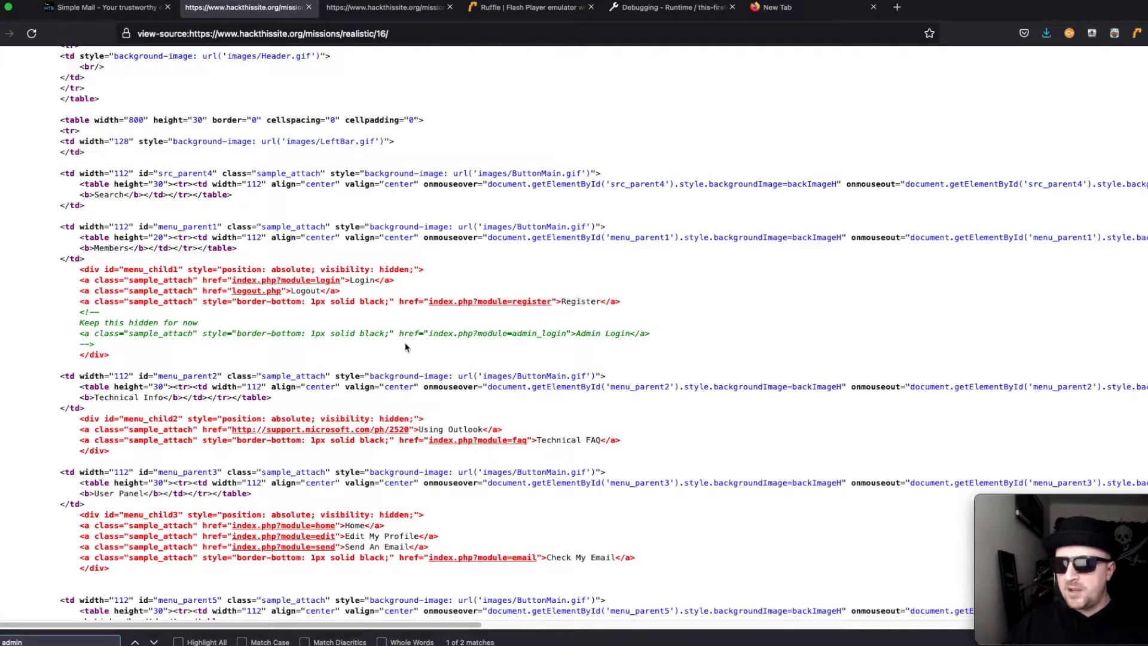
Select the commented index.php?module=admin_login link and go to the hidden admin login page.
{"action": "double_click", "coordinate": [445, 334]}
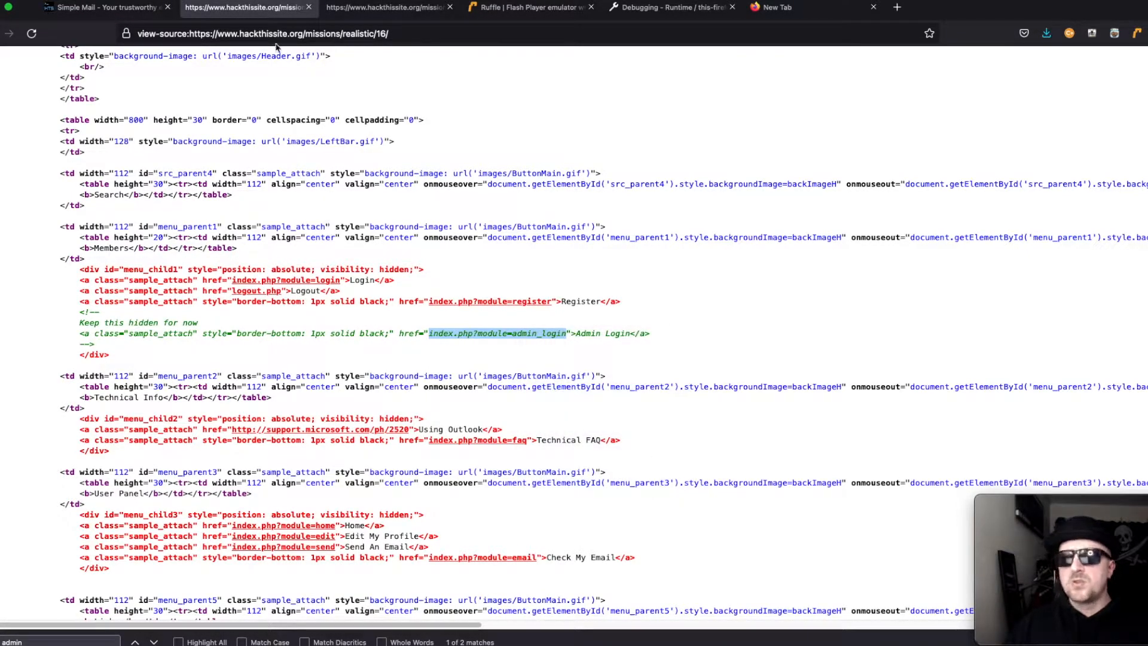
{"action": "left_click", "coordinate": [103, 7]}
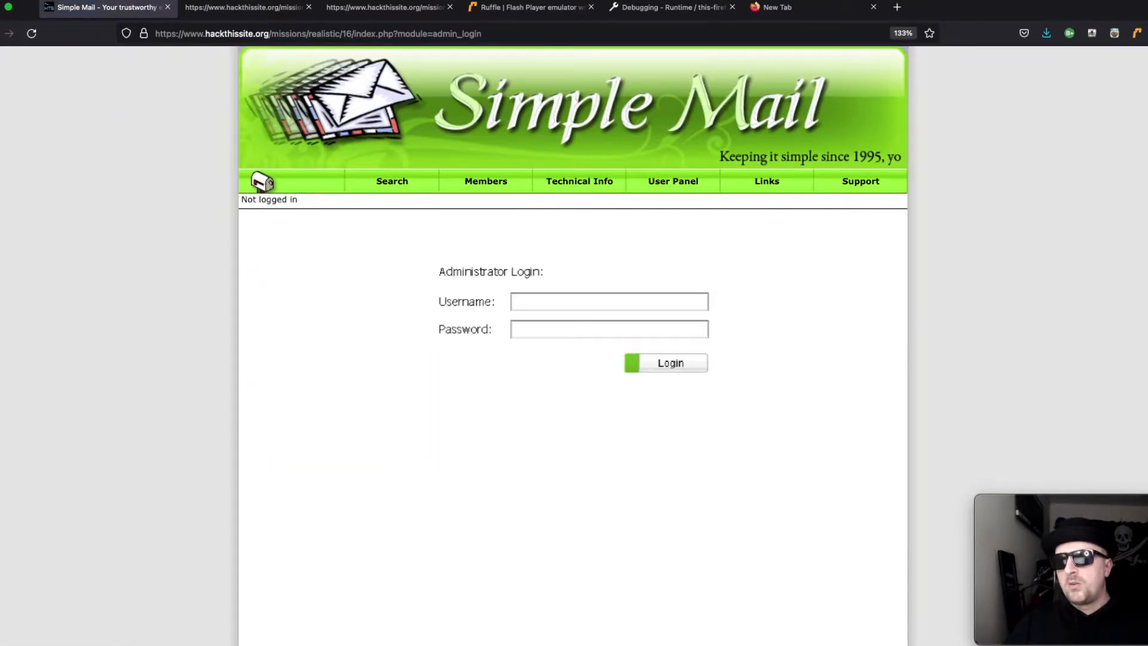
{"action": "mouse_move", "coordinate": [335, 181]}
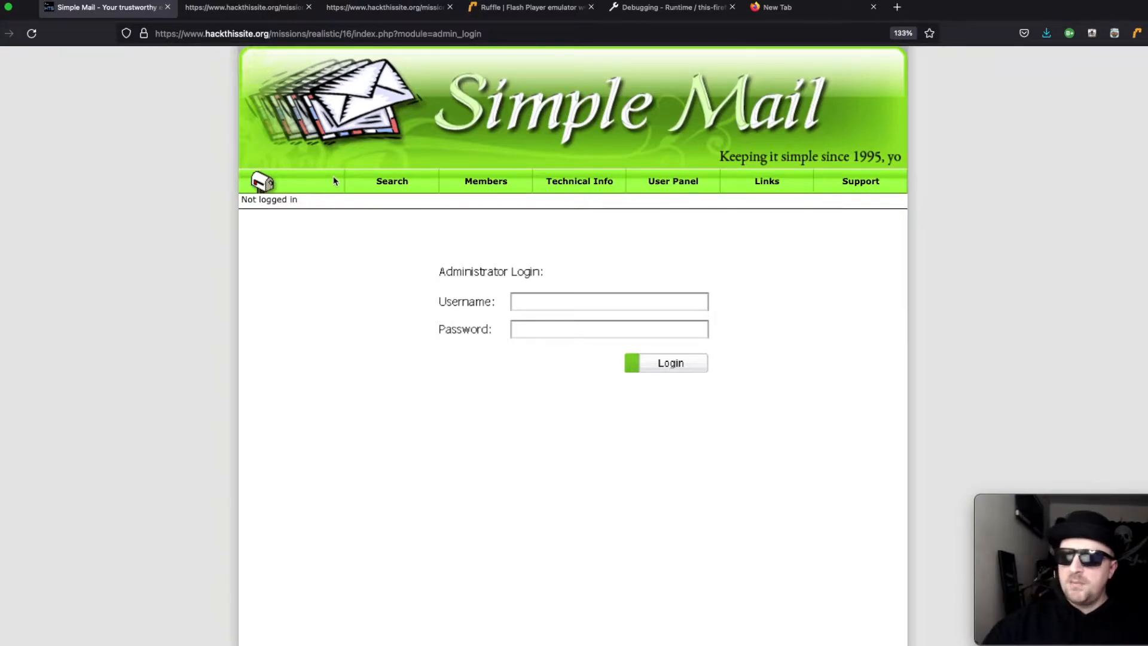
{"action": "mouse_move", "coordinate": [485, 374]}
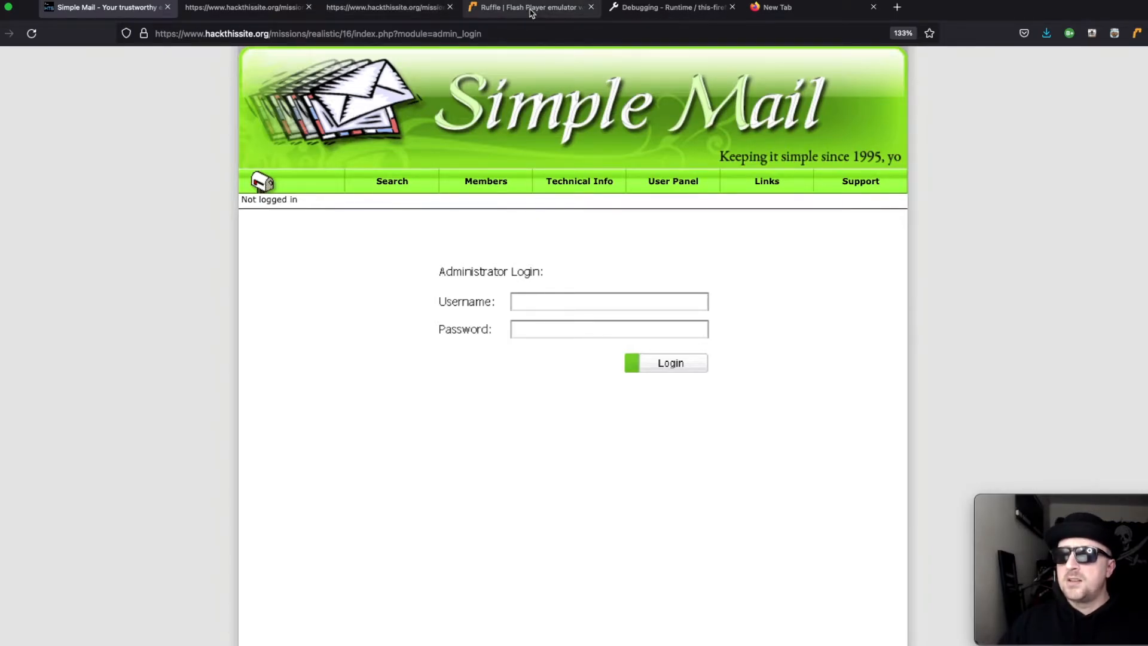
Switch to the Ruffle Flash emulator downloads tab.
{"action": "left_click", "coordinate": [528, 7]}
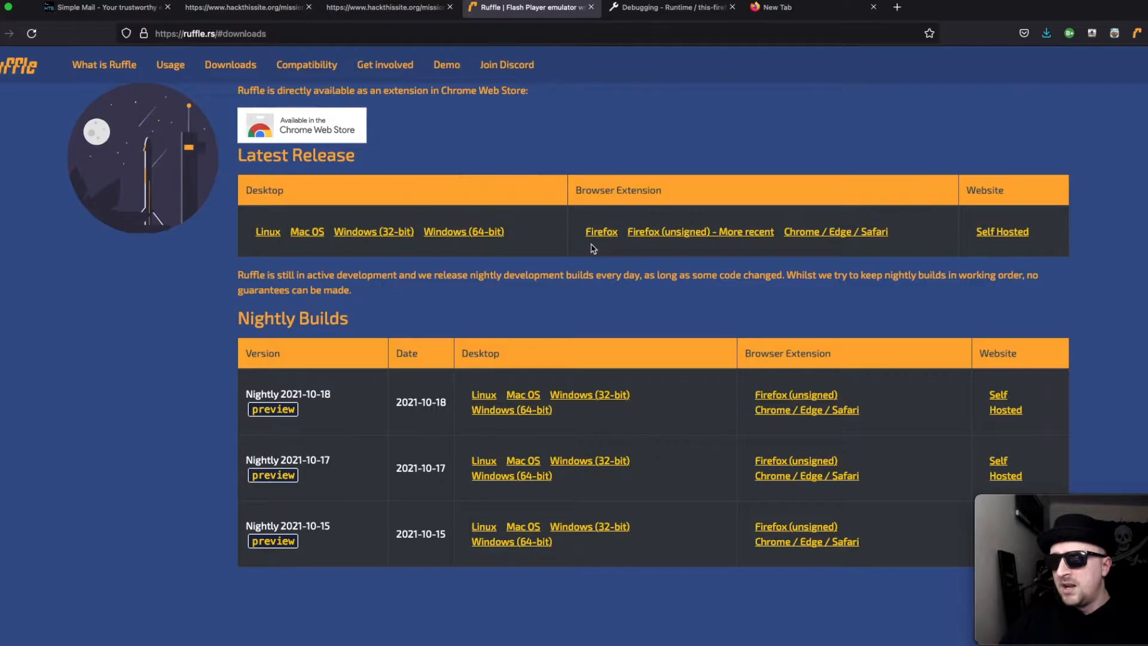
{"action": "mouse_move", "coordinate": [689, 239]}
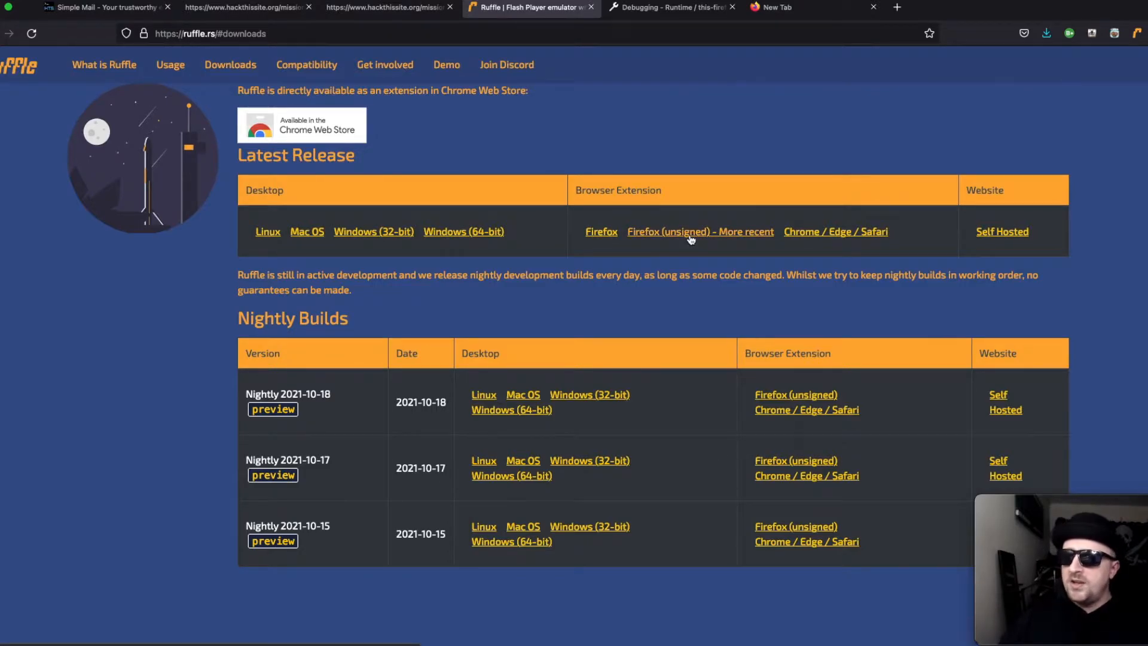
Check Ruffle is loaded on about:debugging, then return to the Simple Mail admin login page.
{"action": "right_click", "coordinate": [689, 236]}
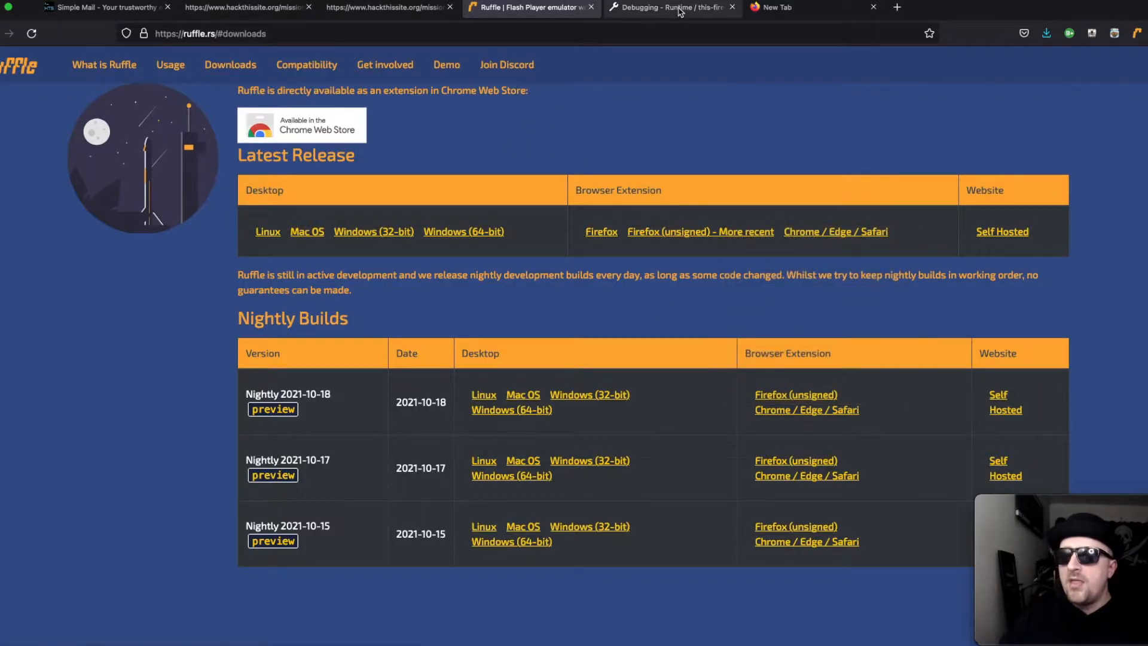
{"action": "left_click", "coordinate": [670, 7]}
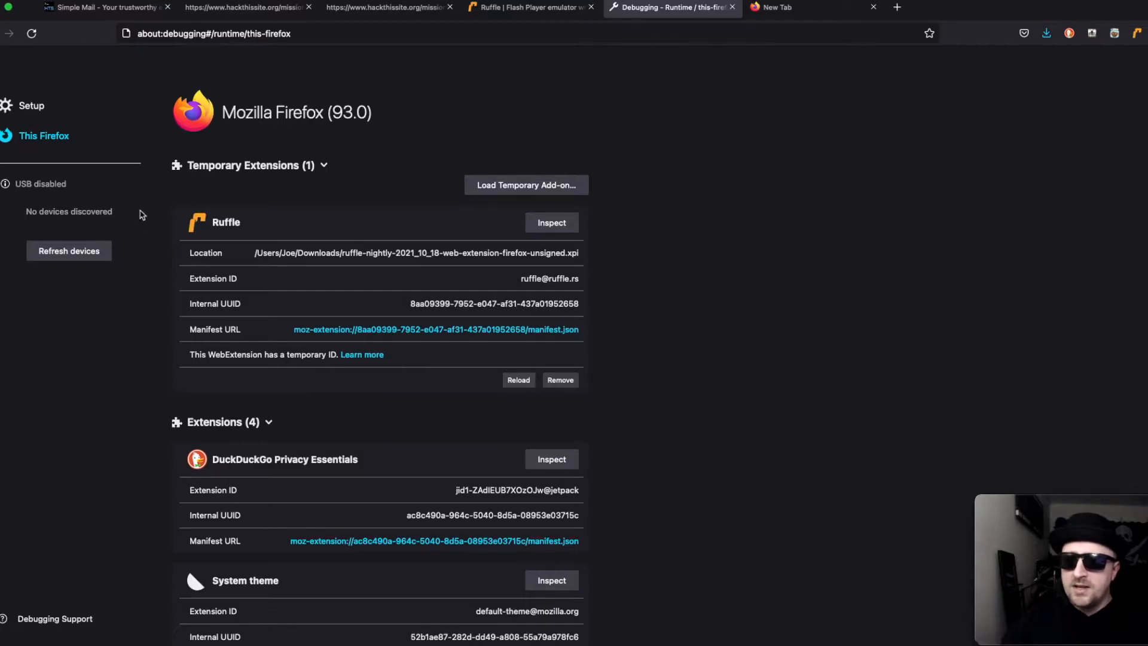
{"action": "left_click", "coordinate": [103, 7]}
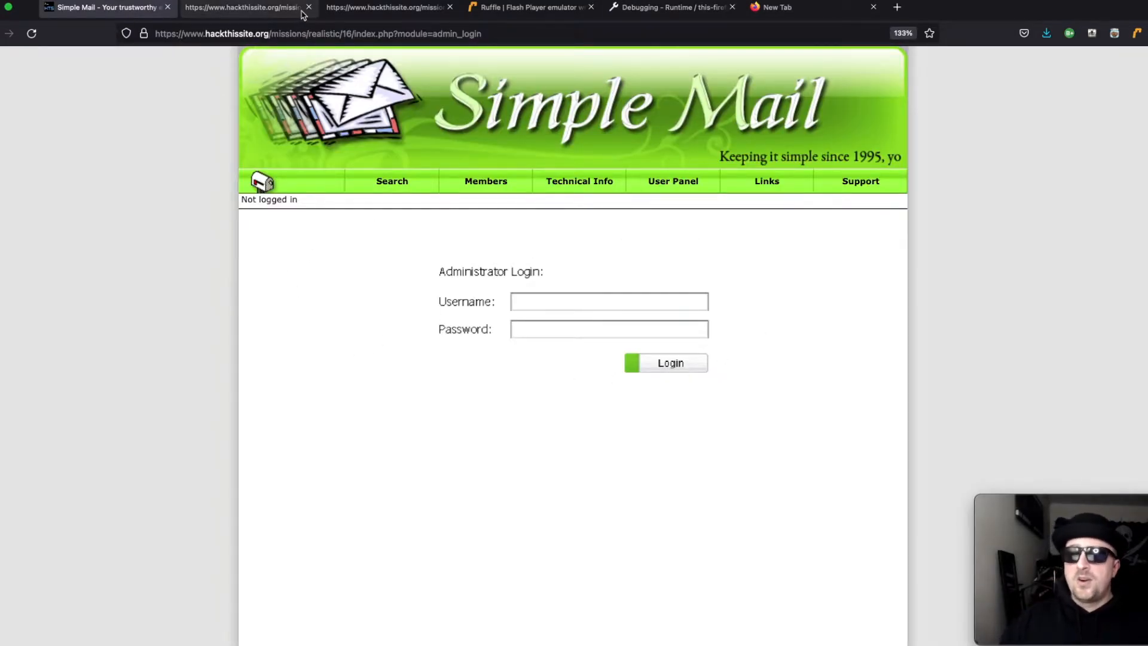
Close the leftover page source and extension debugging tabs.
{"action": "left_click", "coordinate": [308, 7]}
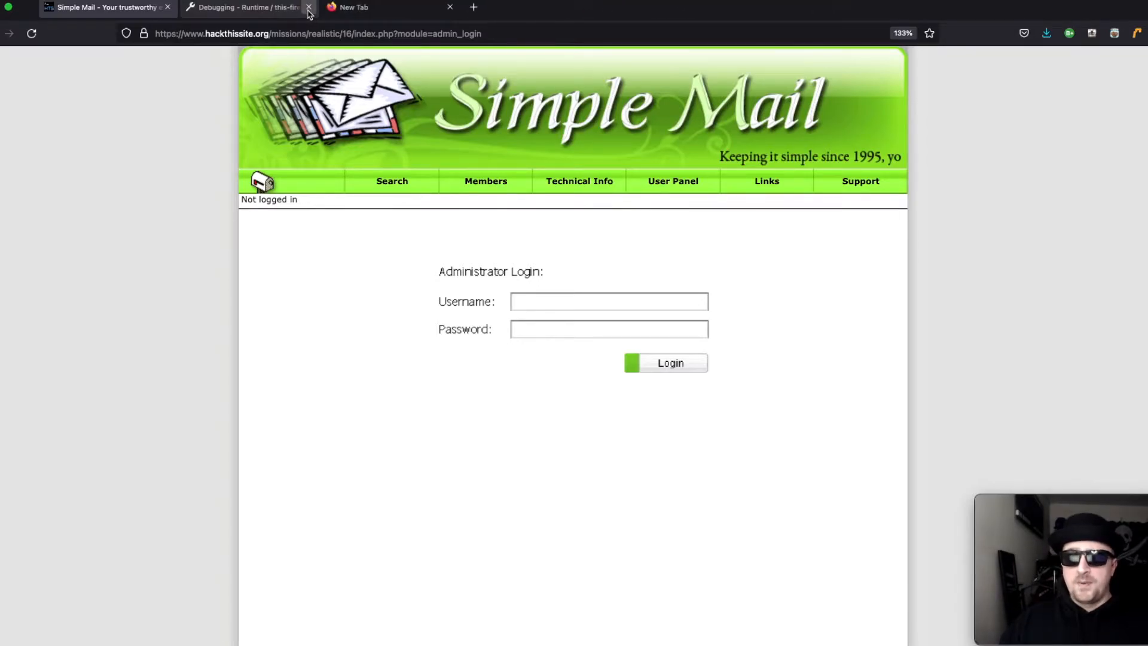
{"action": "left_click", "coordinate": [309, 7]}
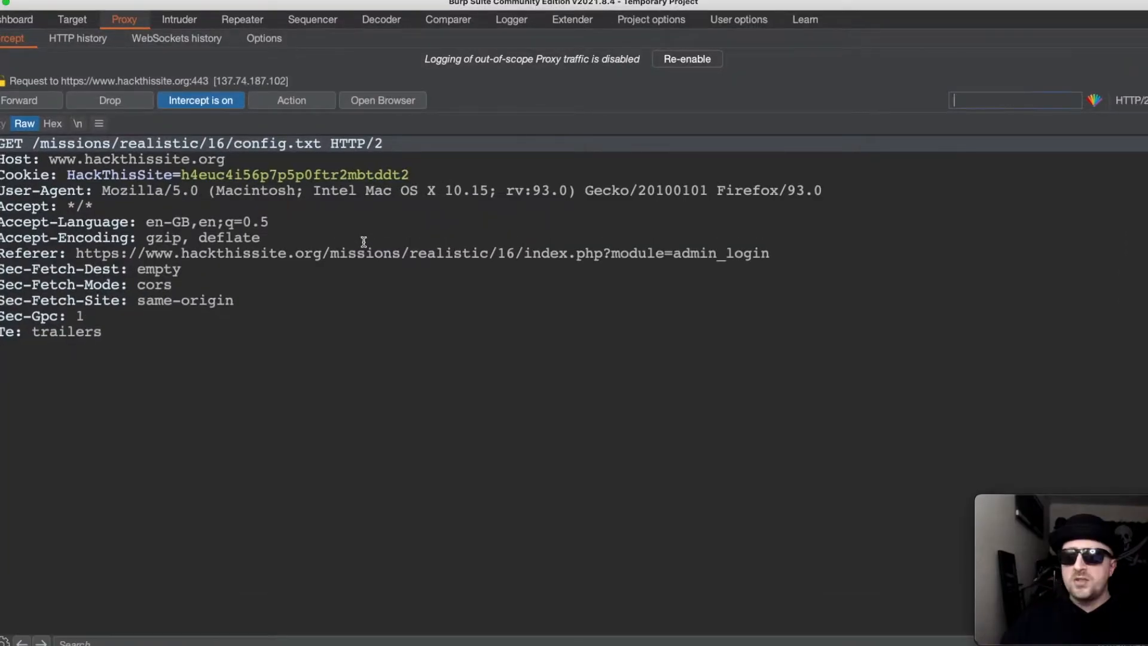
Rewrite the intercepted config.txt request to auth.php?user=test&pass=test and forward the requests.
{"action": "double_click", "coordinate": [11, 142]}
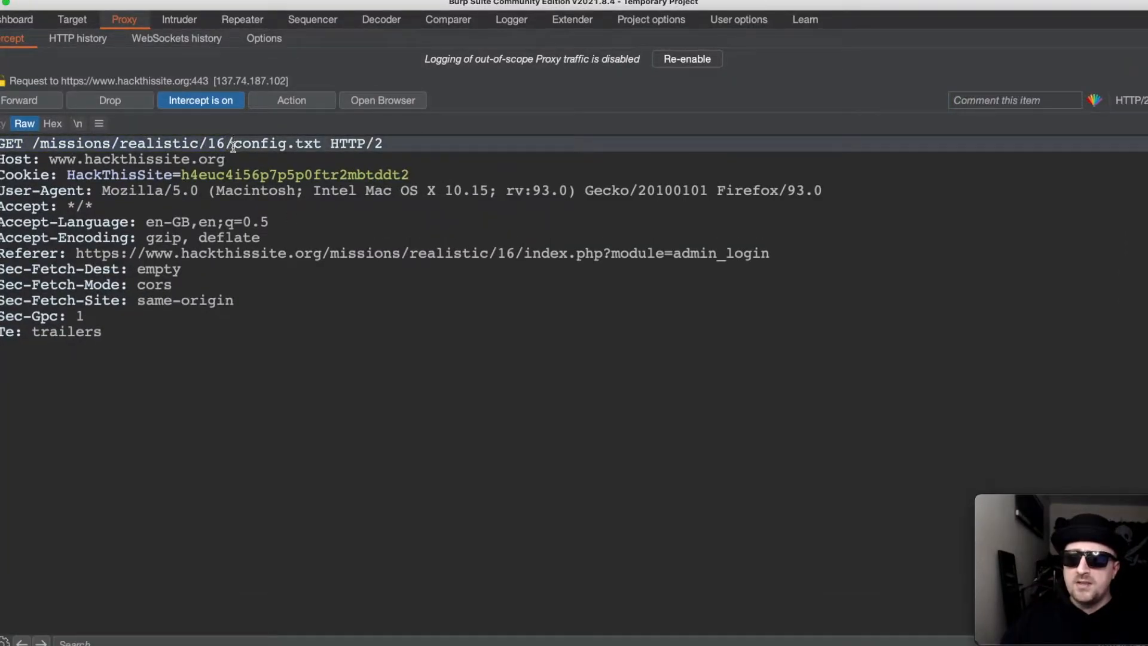
{"action": "double_click", "coordinate": [277, 143]}
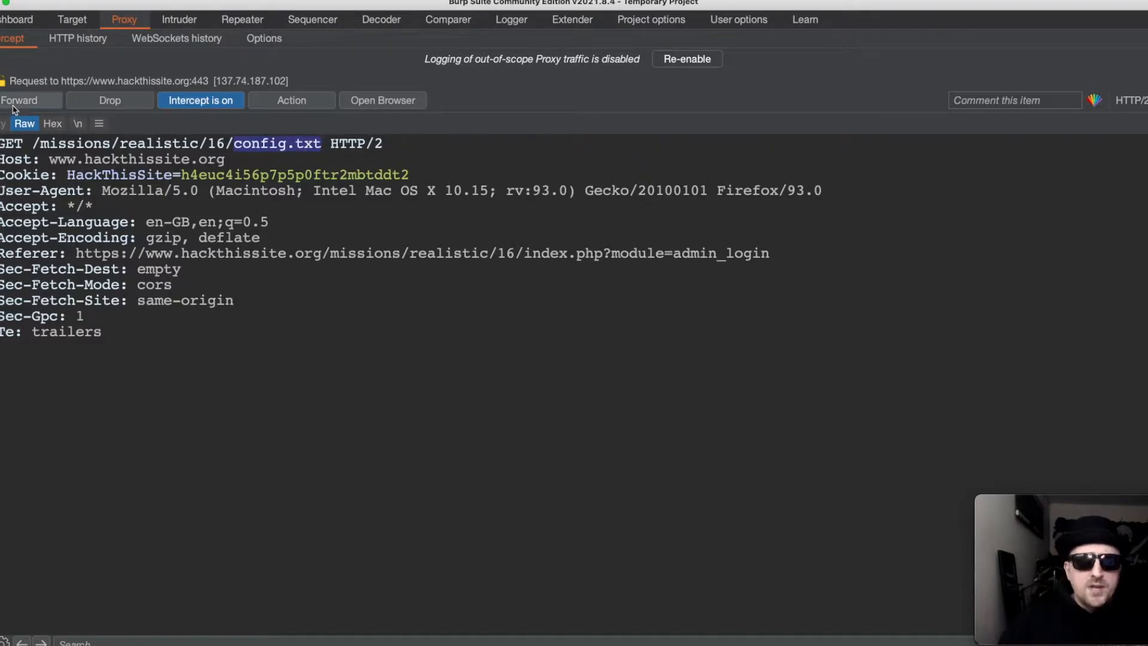
{"action": "type", "text": "auth.php?user=test&pass=test"}
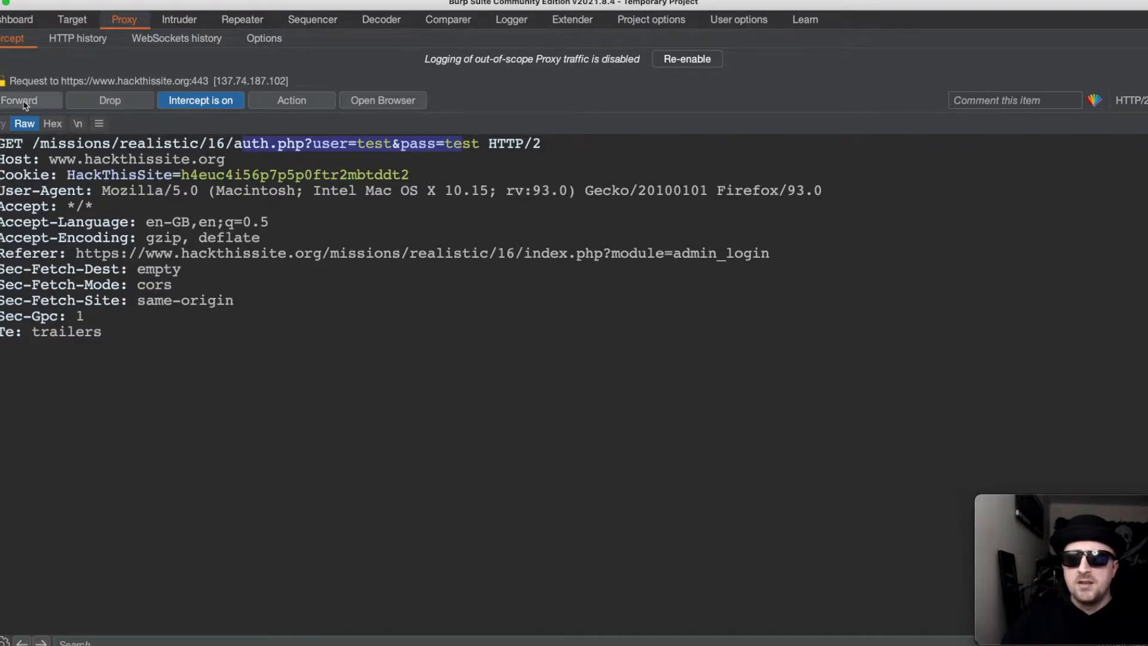
{"action": "left_click", "coordinate": [20, 100]}
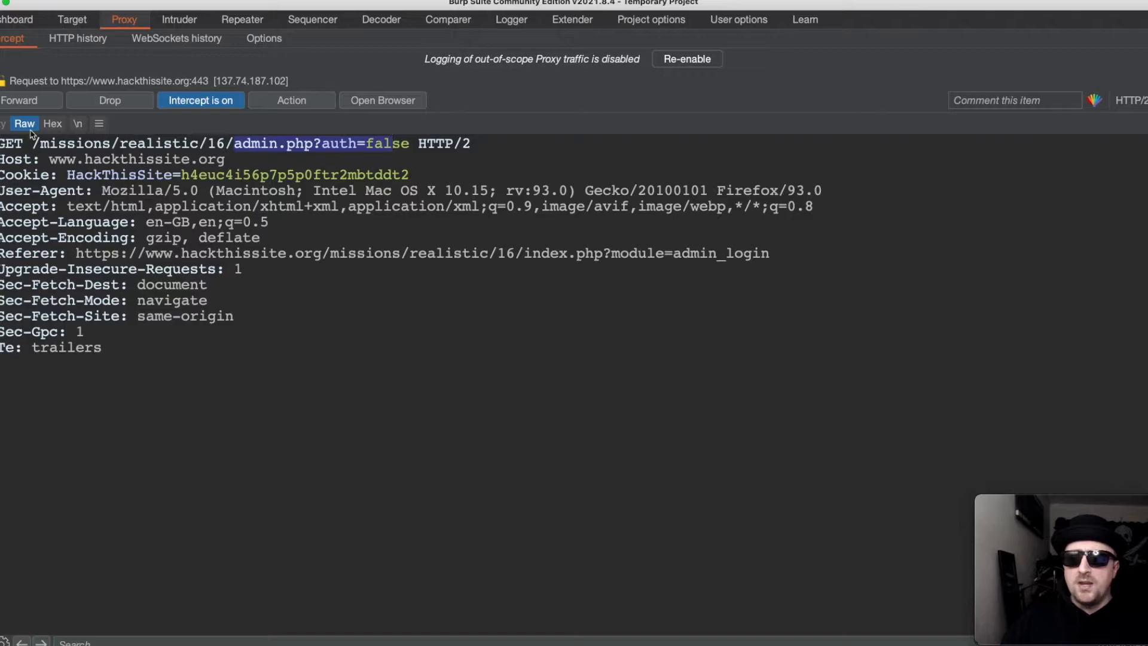
{"action": "left_click", "coordinate": [20, 101]}
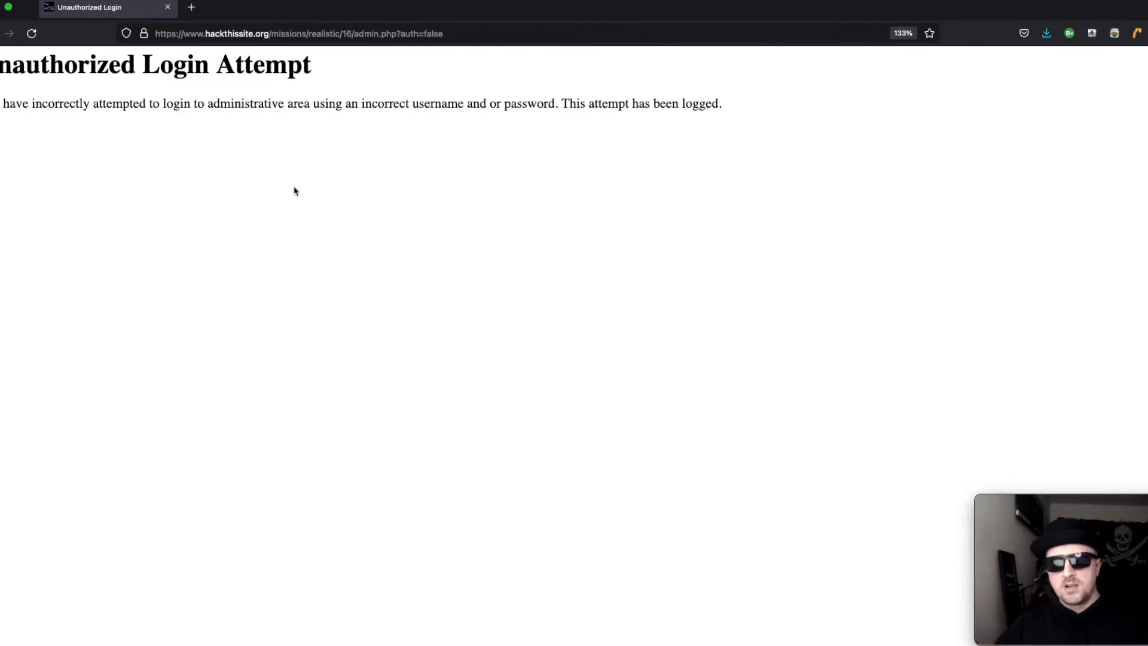
{"action": "mouse_move", "coordinate": [272, 146]}
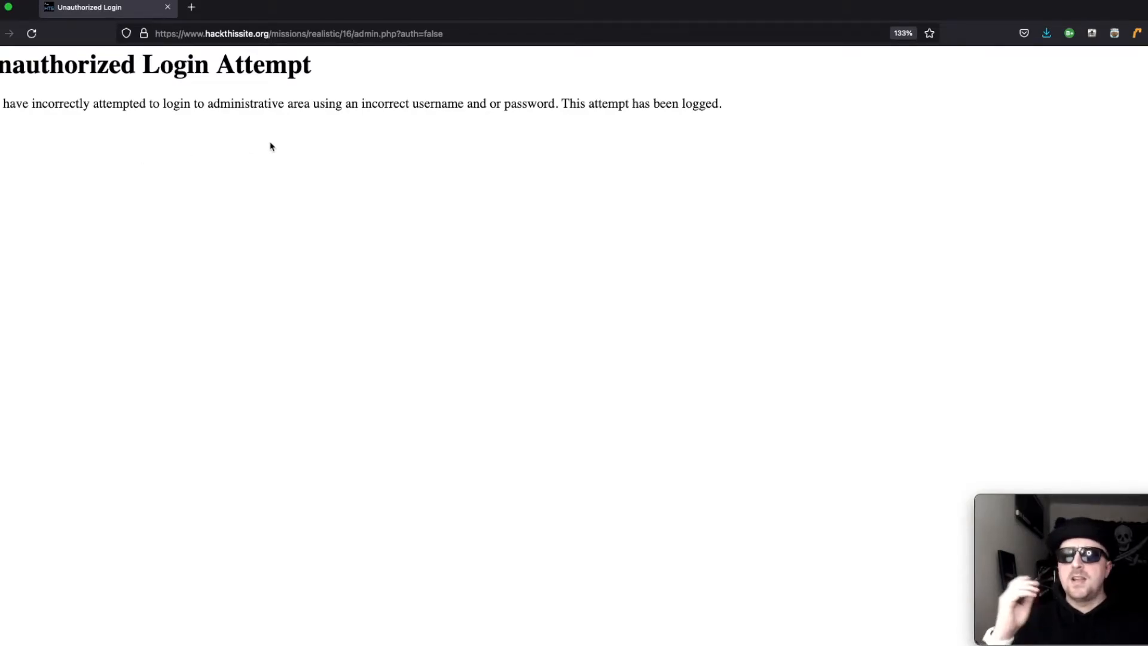
{"action": "mouse_move", "coordinate": [93, 120]}
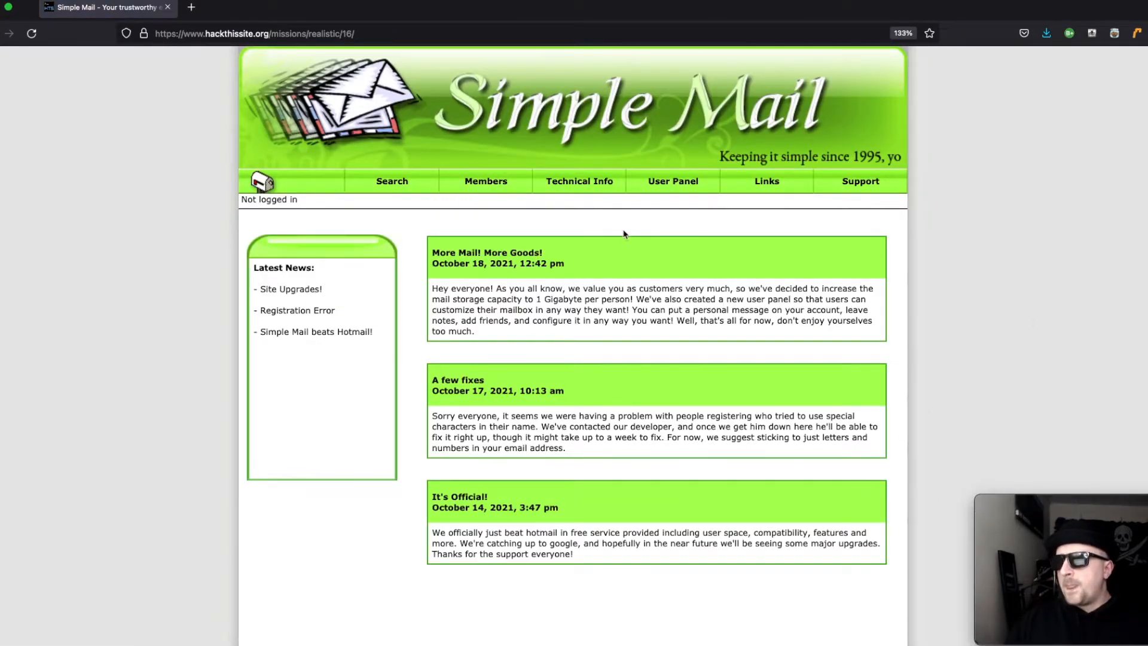
Register a test Simple Mail account and log in with it.
{"action": "left_click", "coordinate": [486, 181]}
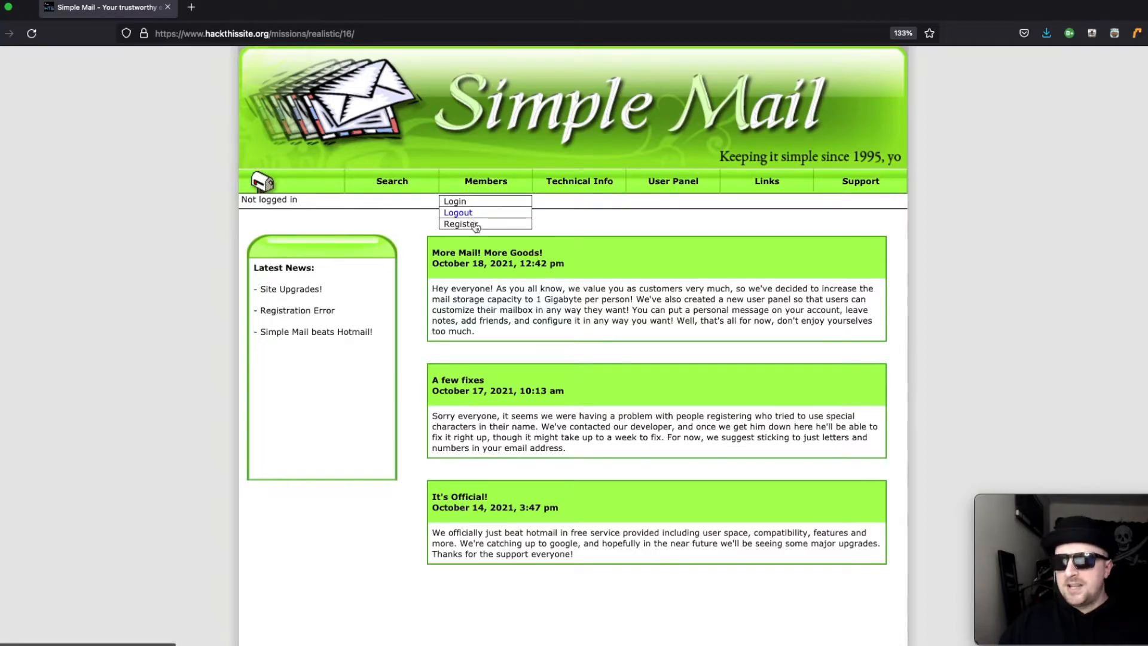
{"action": "left_click", "coordinate": [461, 224]}
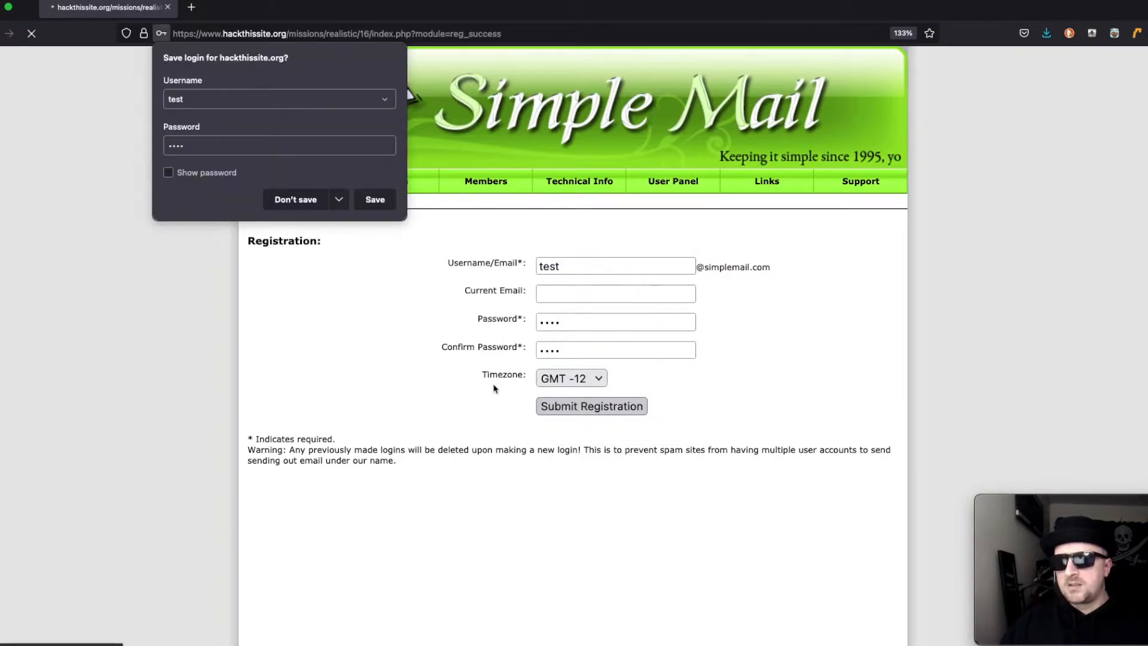
{"action": "left_click", "coordinate": [590, 405]}
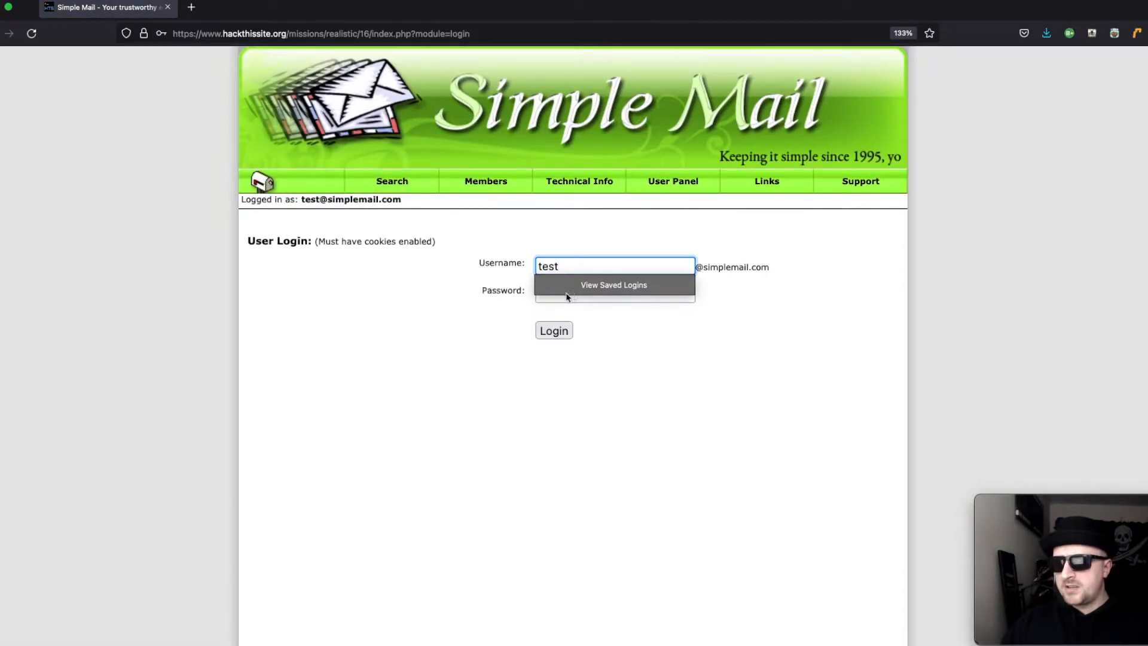
{"action": "left_click", "coordinate": [553, 330]}
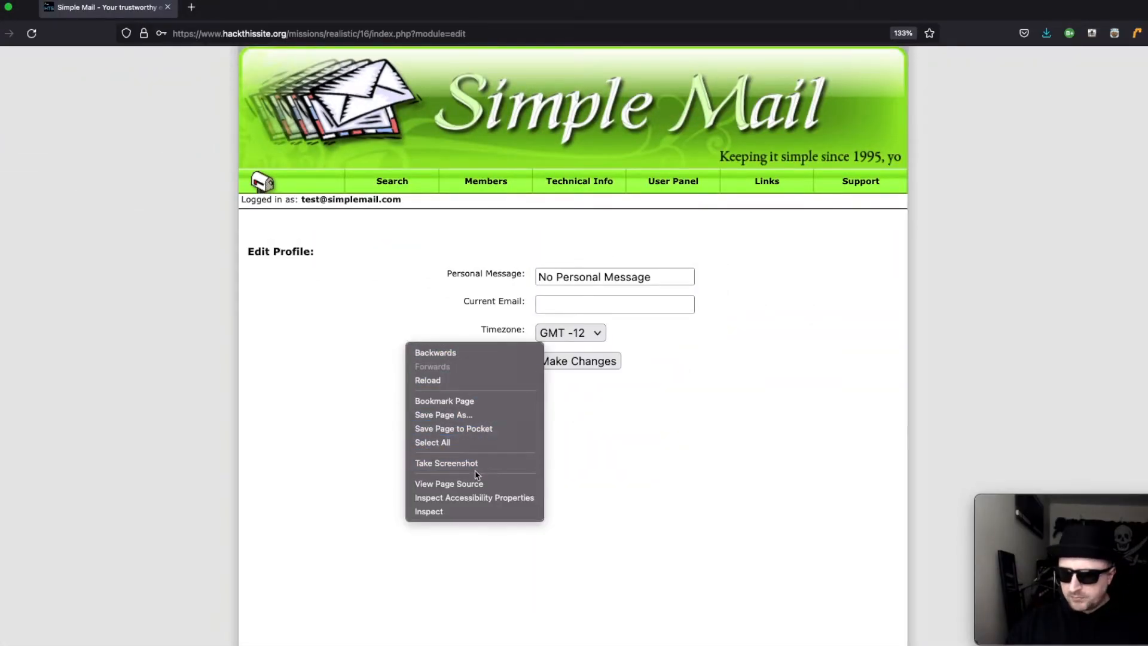
Search the profile page's HTML source for 'edit', finding the edit_success module.
{"action": "left_click", "coordinate": [449, 484]}
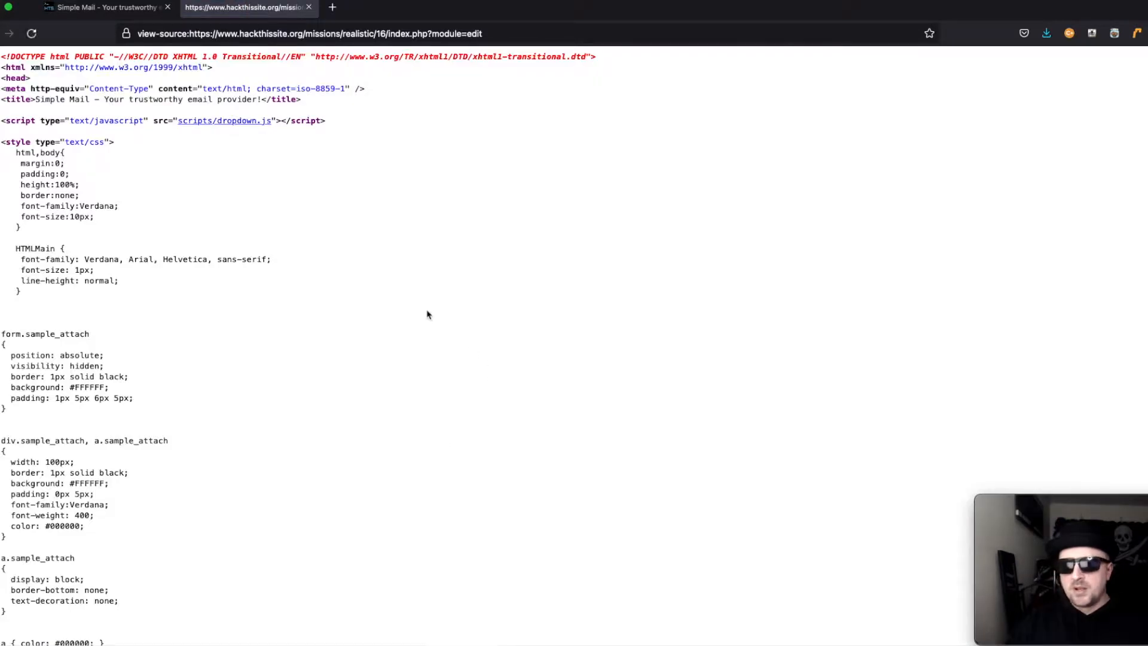
{"action": "key", "text": "ctrl+f"}
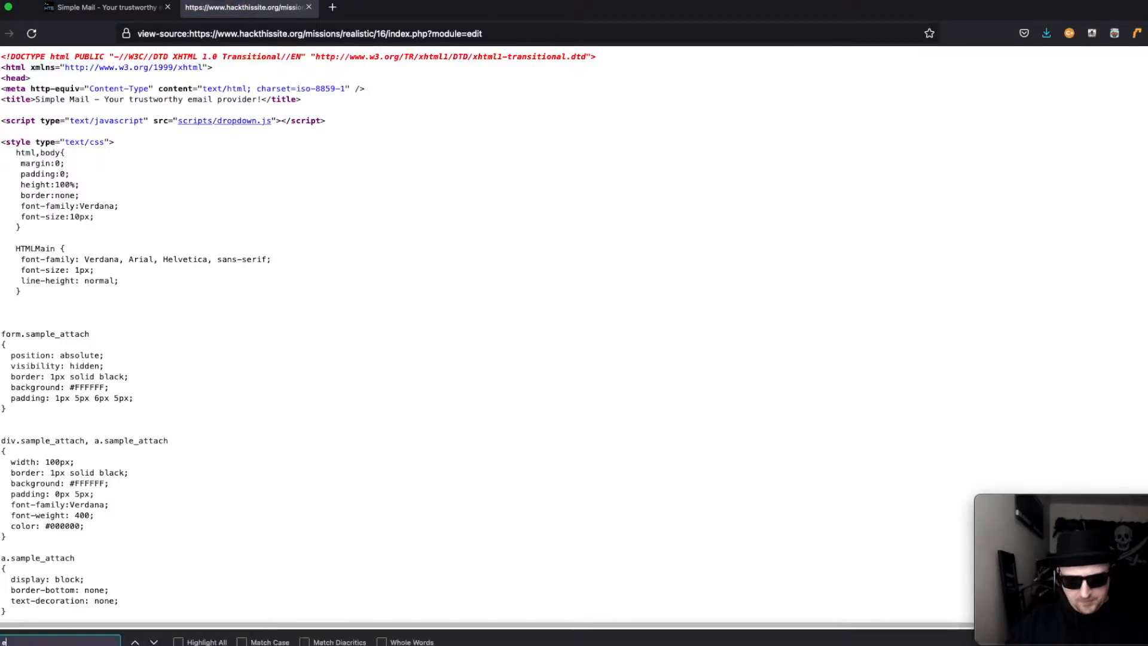
{"action": "type", "text": "edit"}
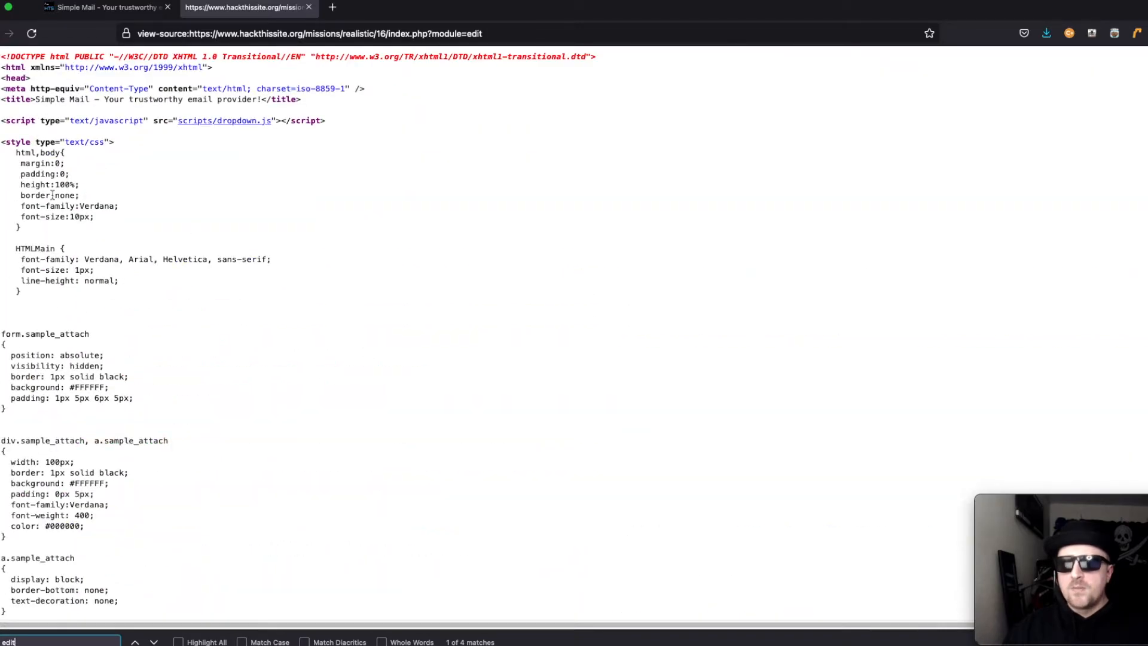
{"action": "scroll", "scroll_direction": "down", "scroll_amount": 3}
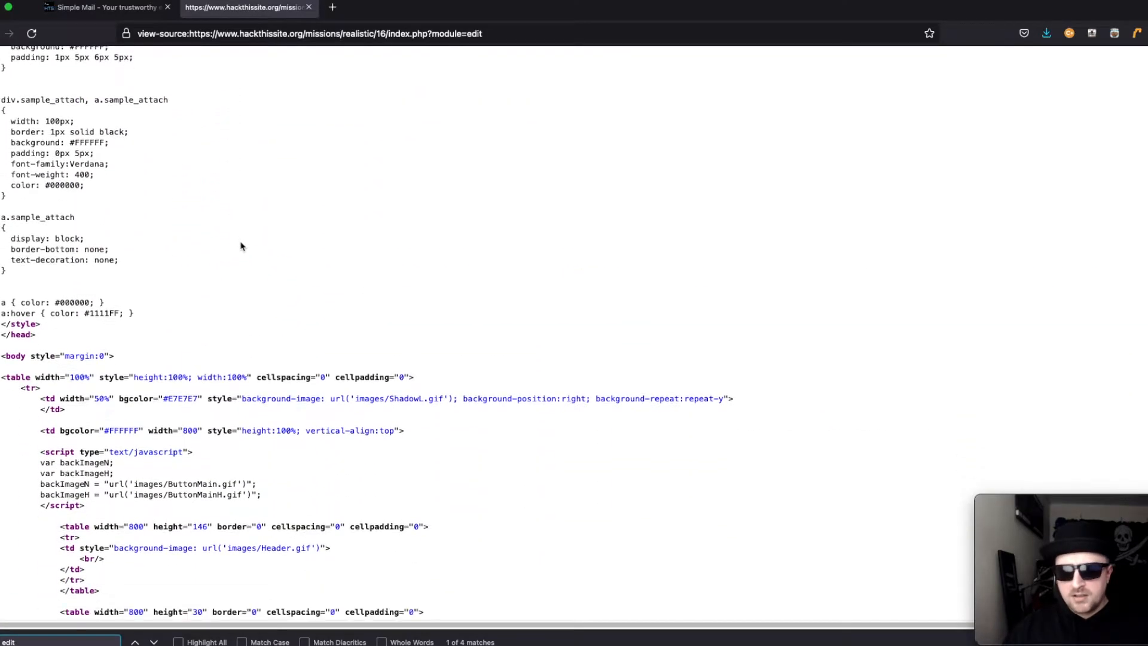
{"action": "scroll", "scroll_direction": "down", "scroll_amount": 3}
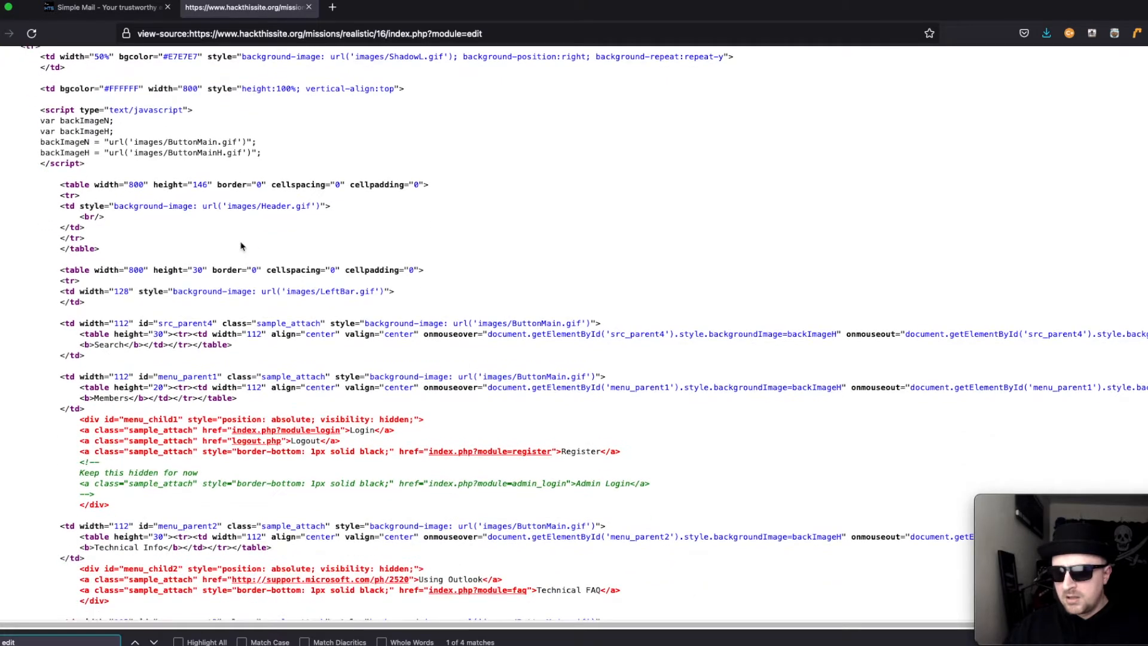
{"action": "scroll", "scroll_direction": "down", "scroll_amount": 3}
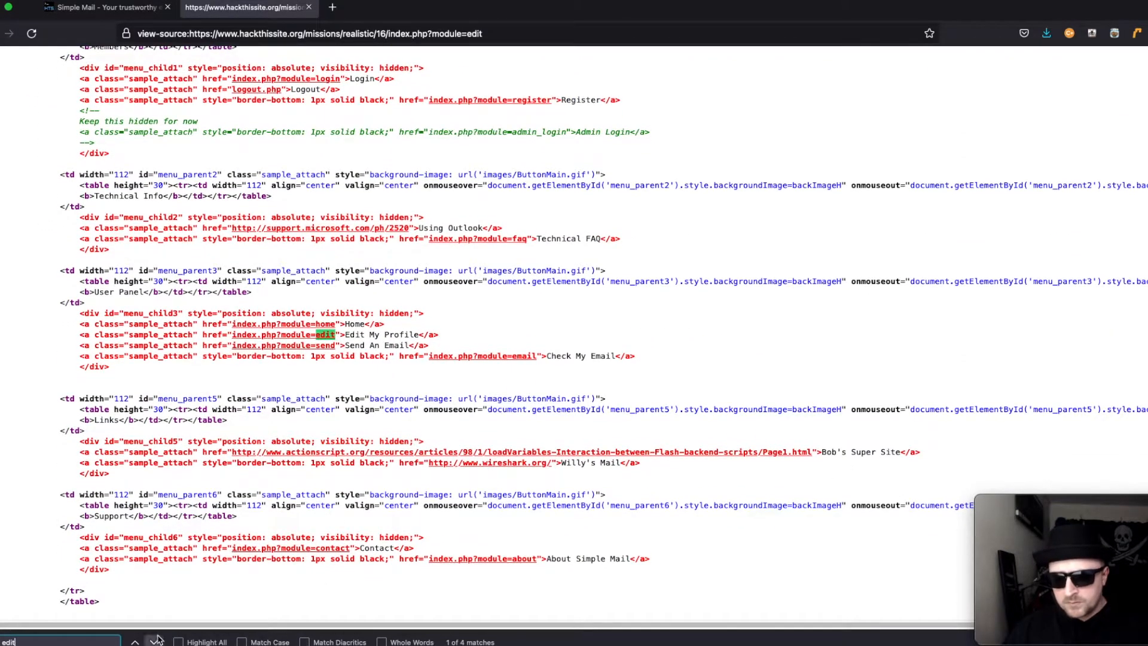
{"action": "left_click", "coordinate": [155, 641]}
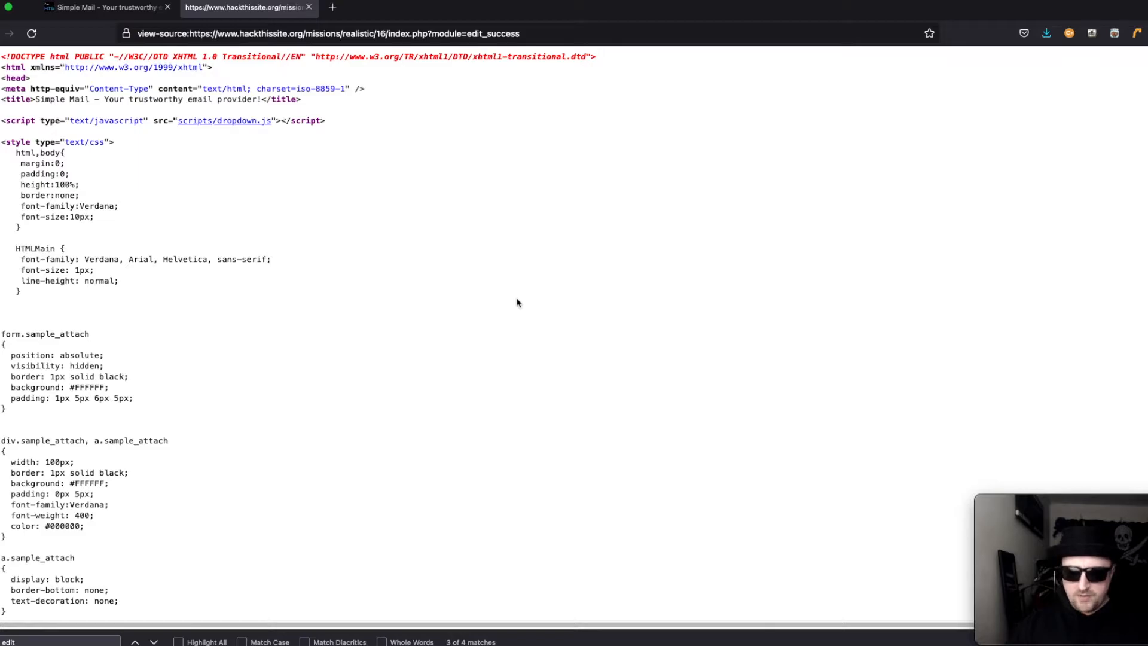
Search the source for 'config', then return to the Simple Mail site tab.
{"action": "type", "text": "config"}
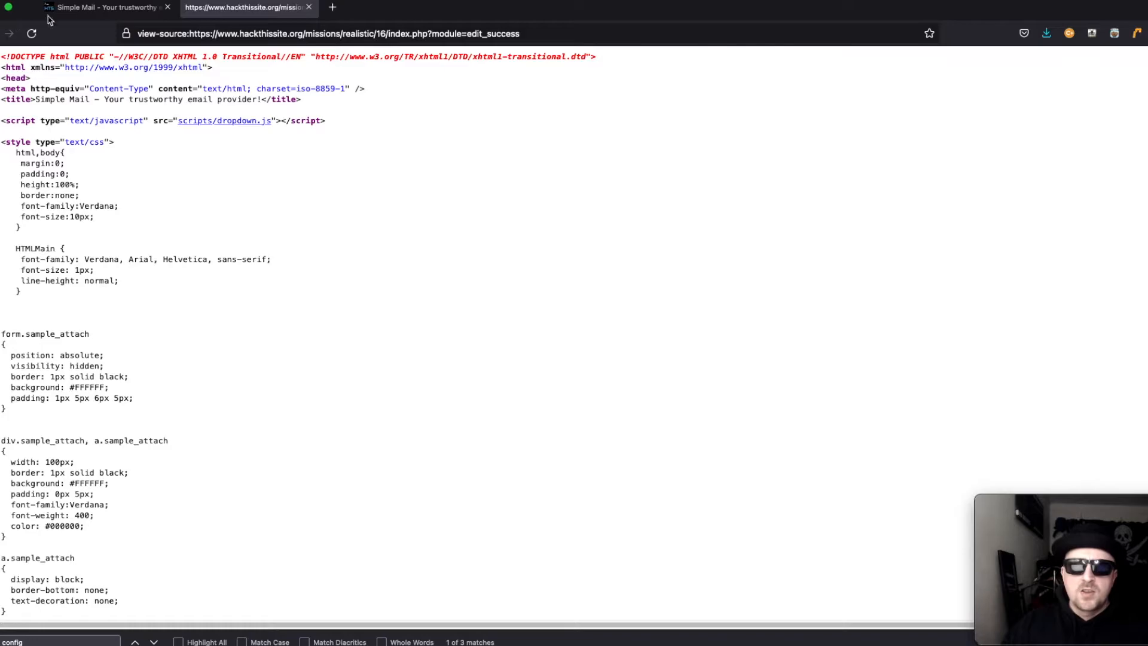
{"action": "left_click", "coordinate": [102, 7]}
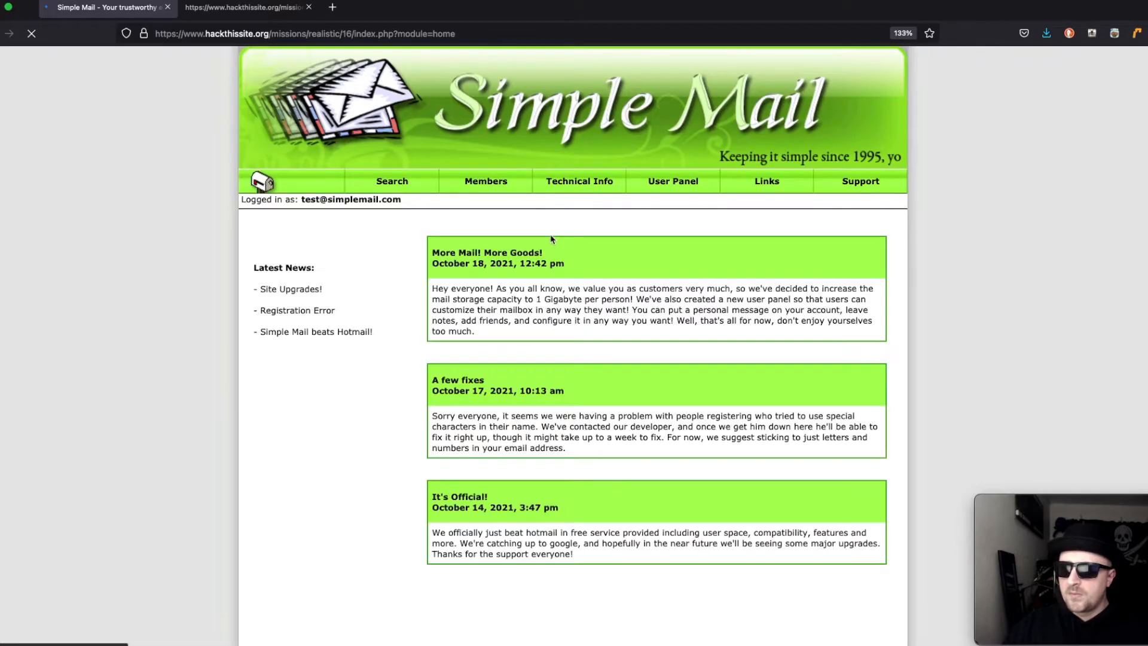
Start a Members > Register form with username '..' and a password.
{"action": "left_click", "coordinate": [672, 181]}
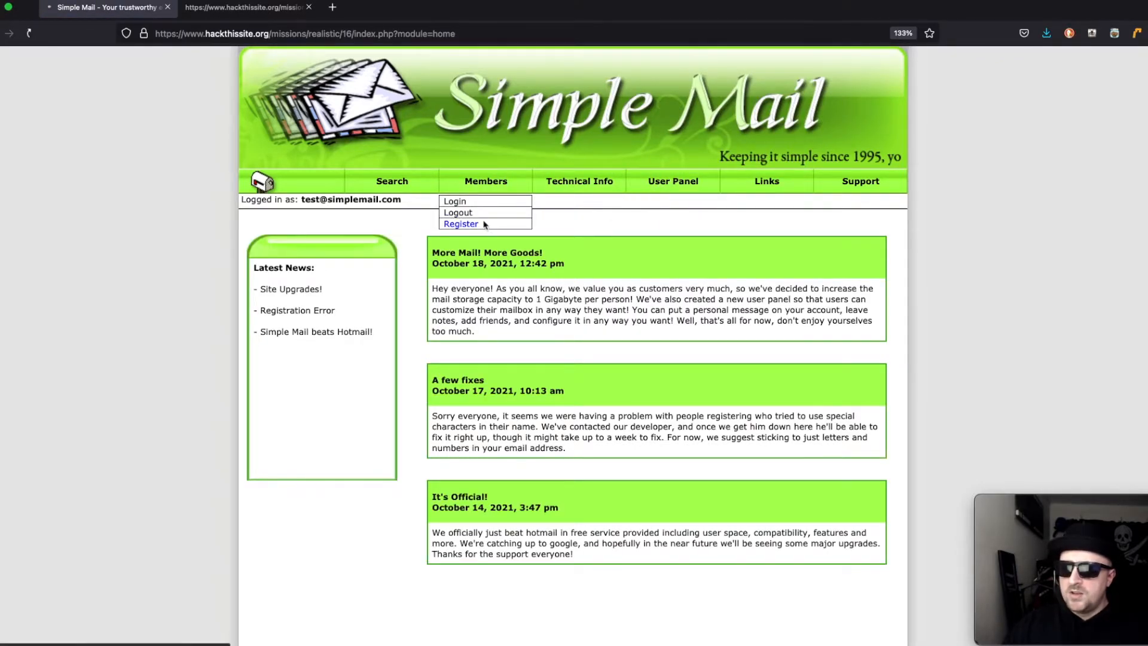
{"action": "left_click", "coordinate": [462, 223]}
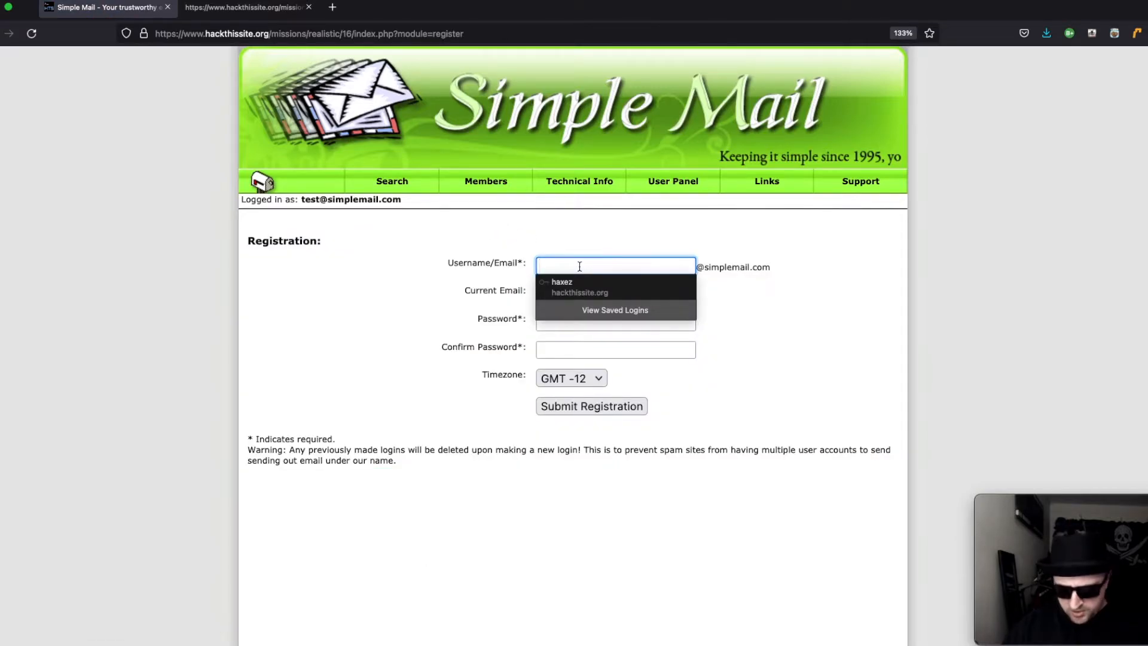
{"action": "type", "text": ".."}
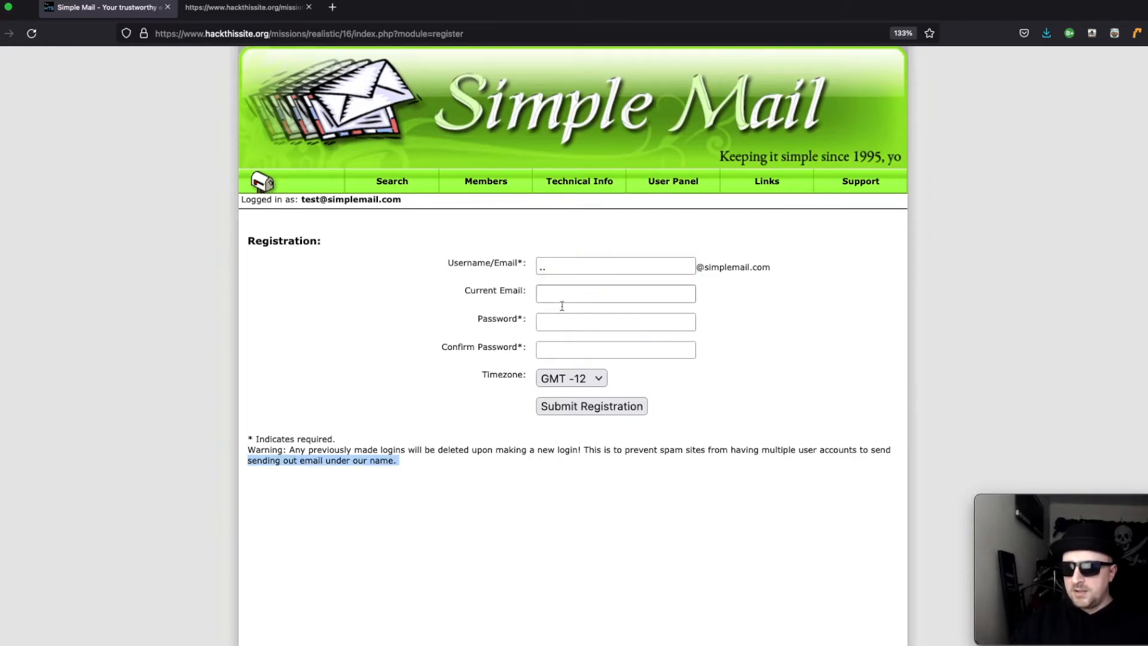
{"action": "type", "text": "••••"}
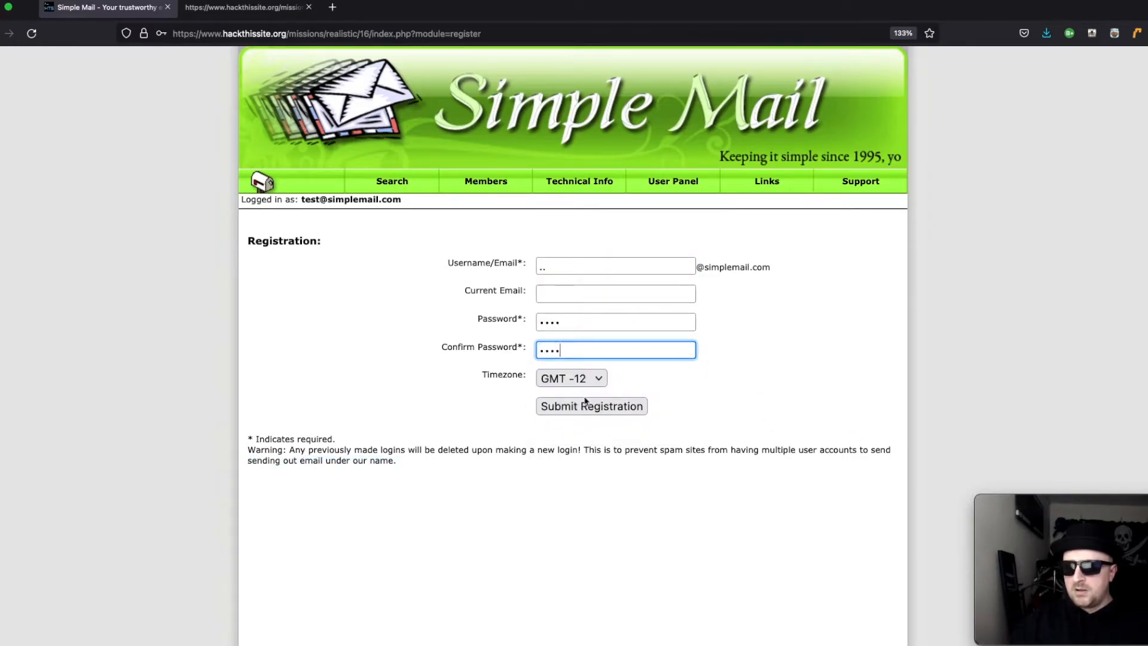
Confirm the password, submit the registration and decline saving the login.
{"action": "left_click", "coordinate": [615, 322]}
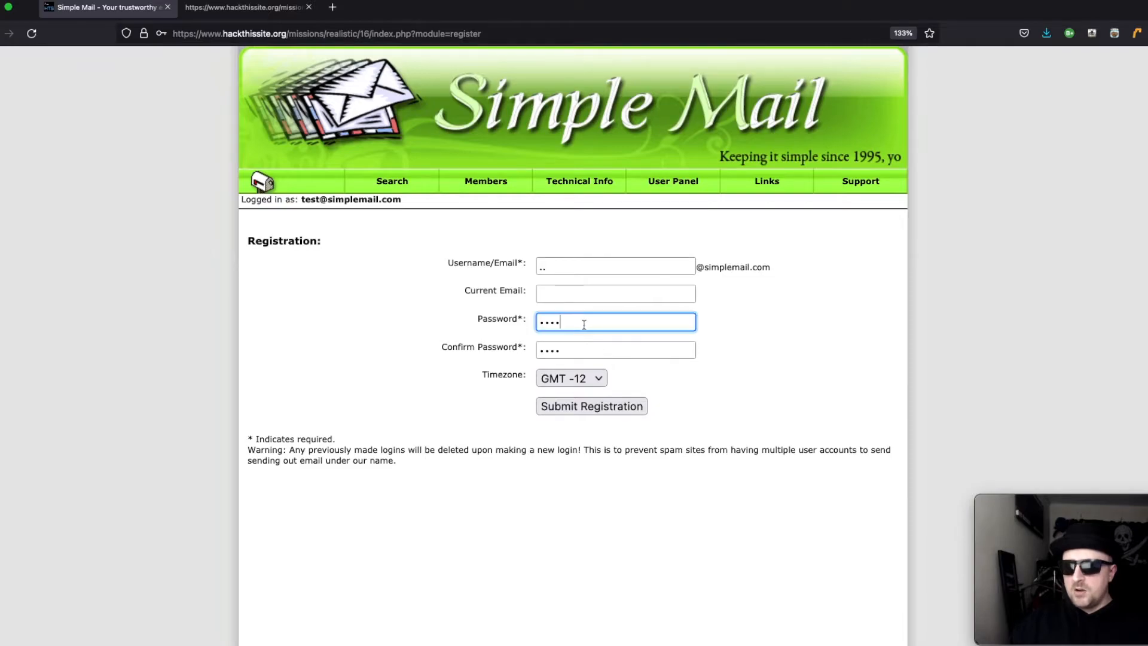
{"action": "left_click", "coordinate": [615, 350]}
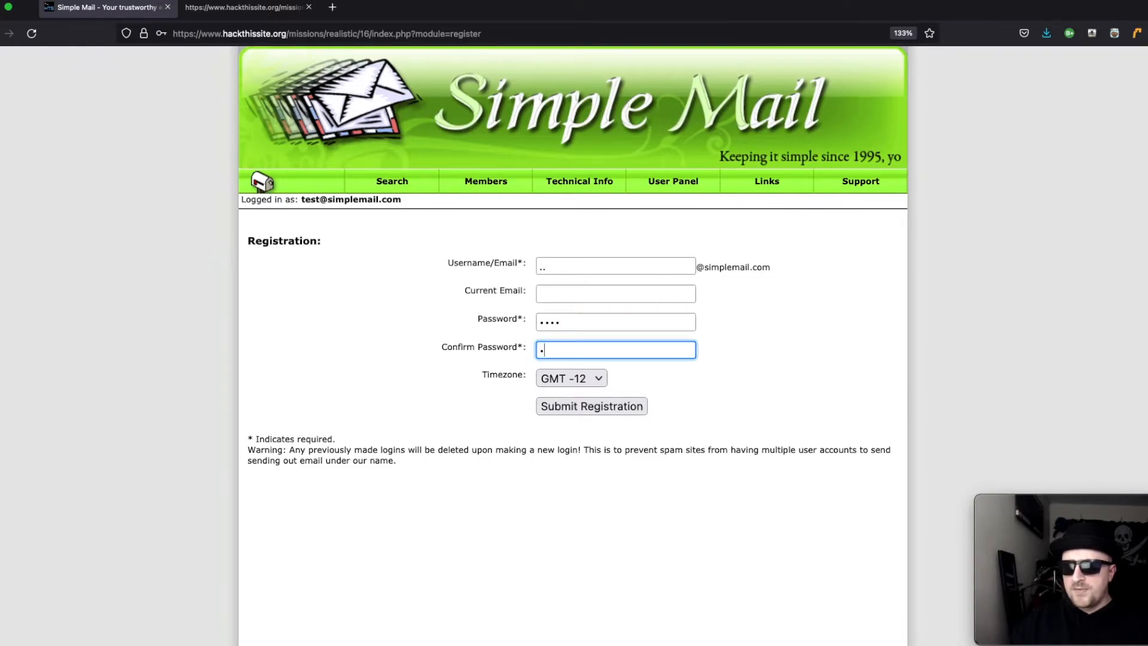
{"action": "left_click", "coordinate": [591, 406]}
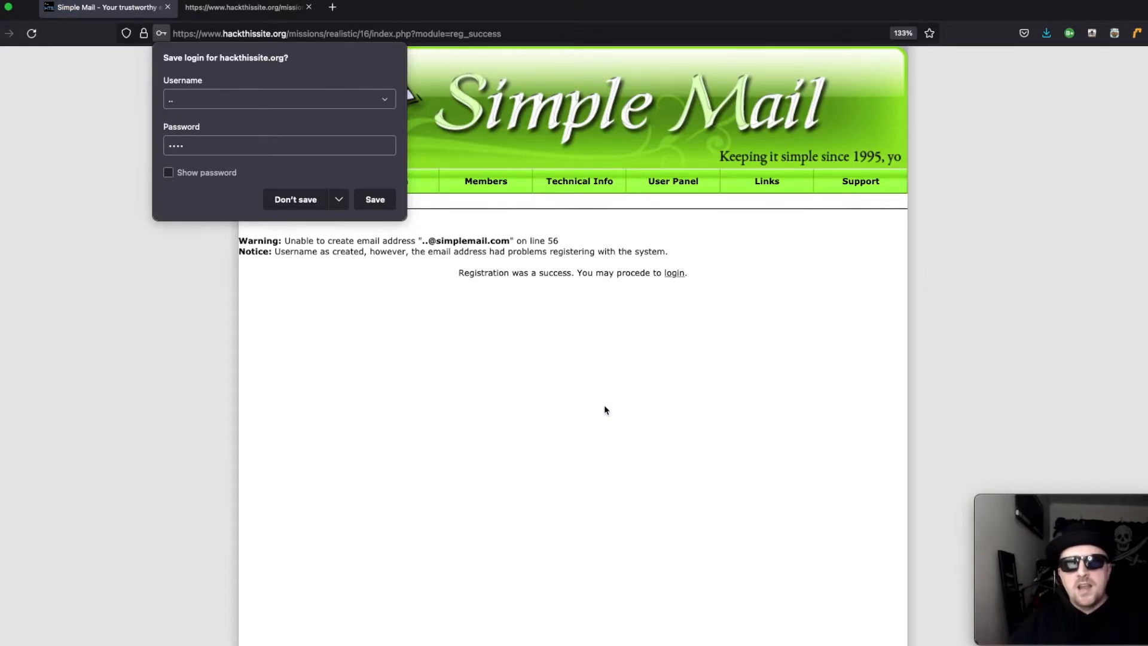
{"action": "left_click", "coordinate": [295, 200]}
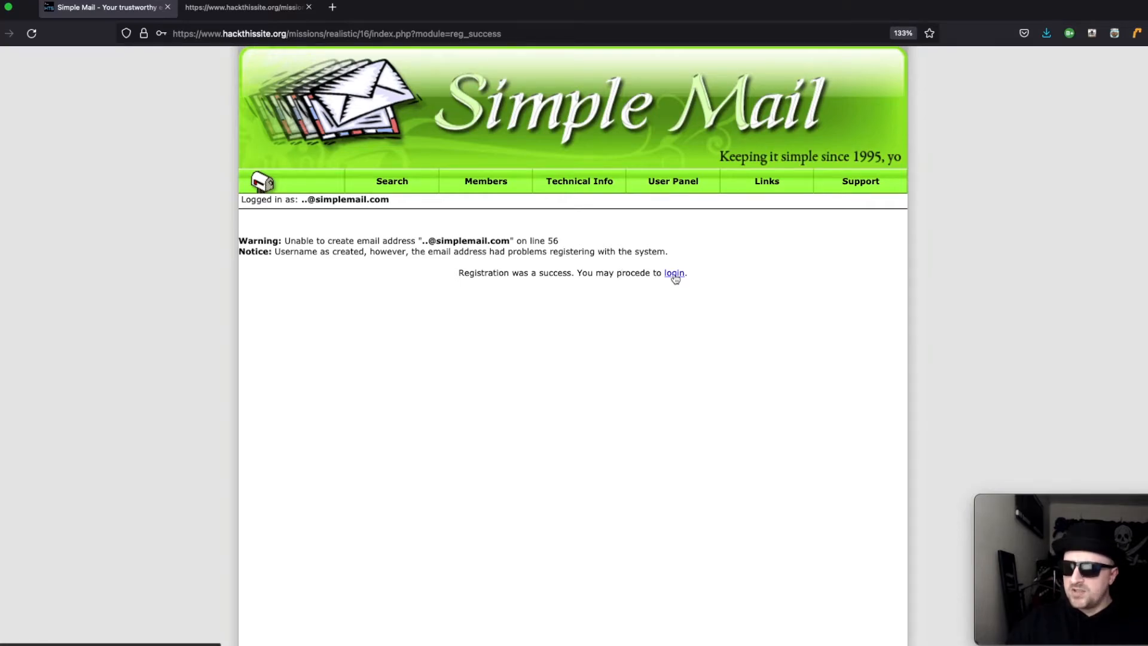
Log in as the '..' account and go to User Panel > Edit My Profile.
{"action": "left_click", "coordinate": [674, 273]}
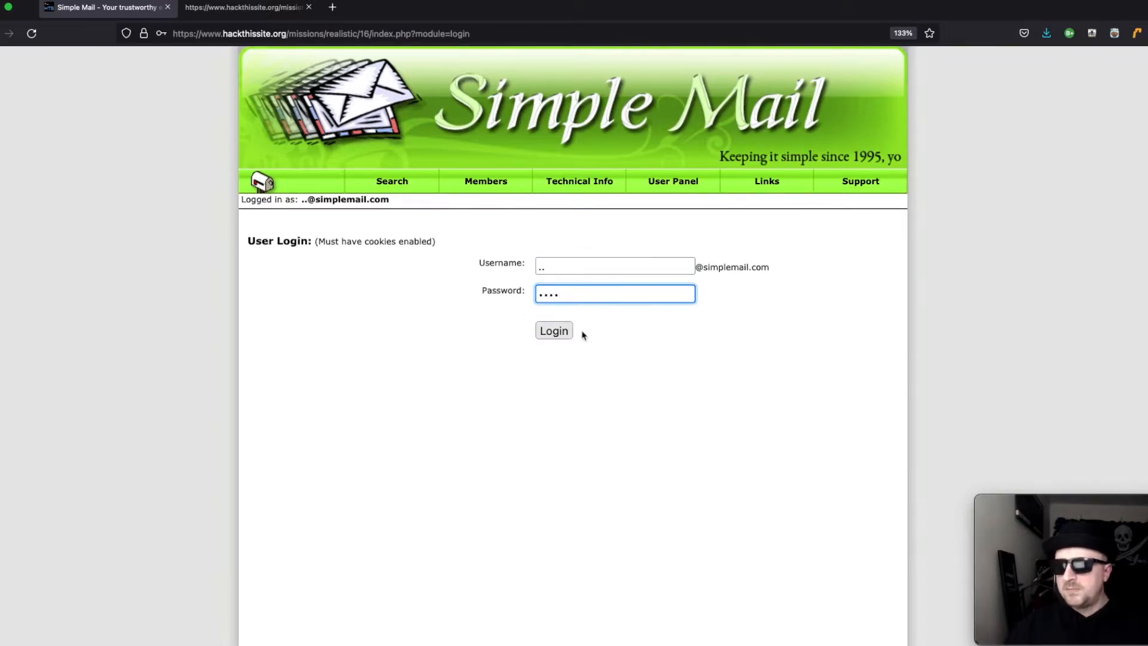
{"action": "left_click", "coordinate": [553, 330]}
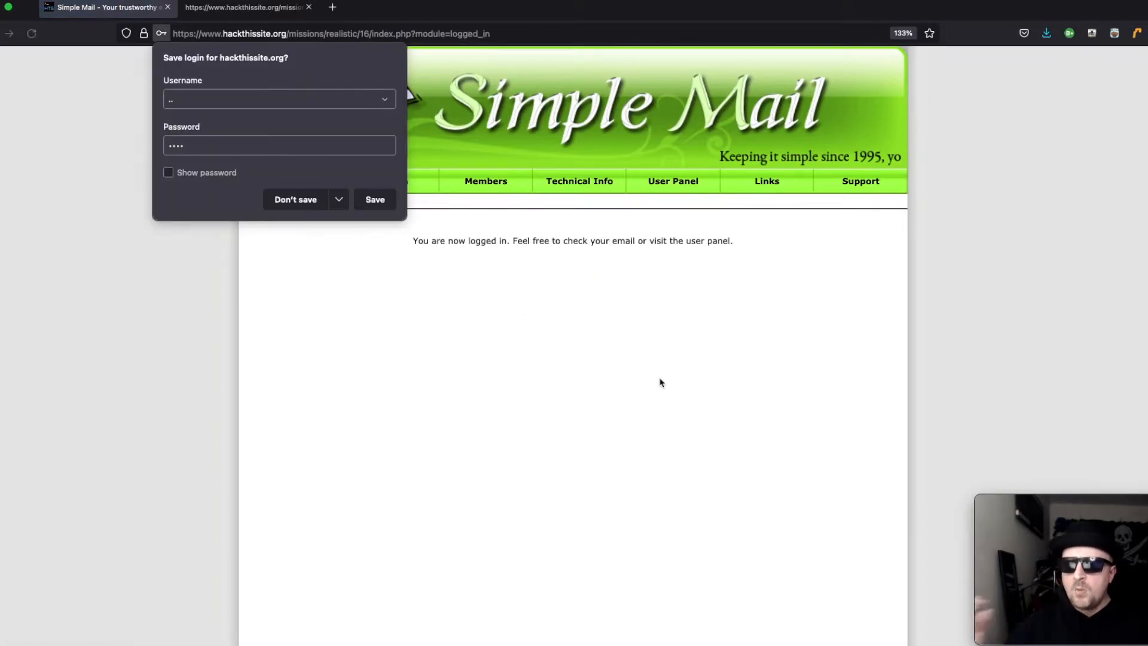
{"action": "left_click", "coordinate": [673, 180]}
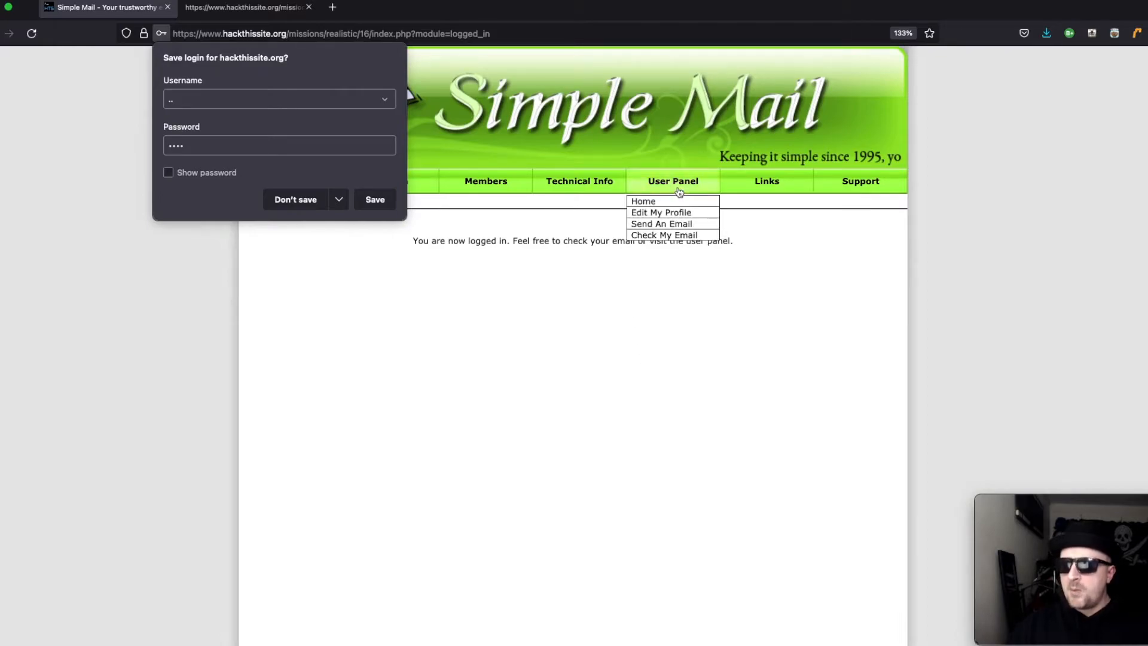
{"action": "left_click", "coordinate": [660, 213]}
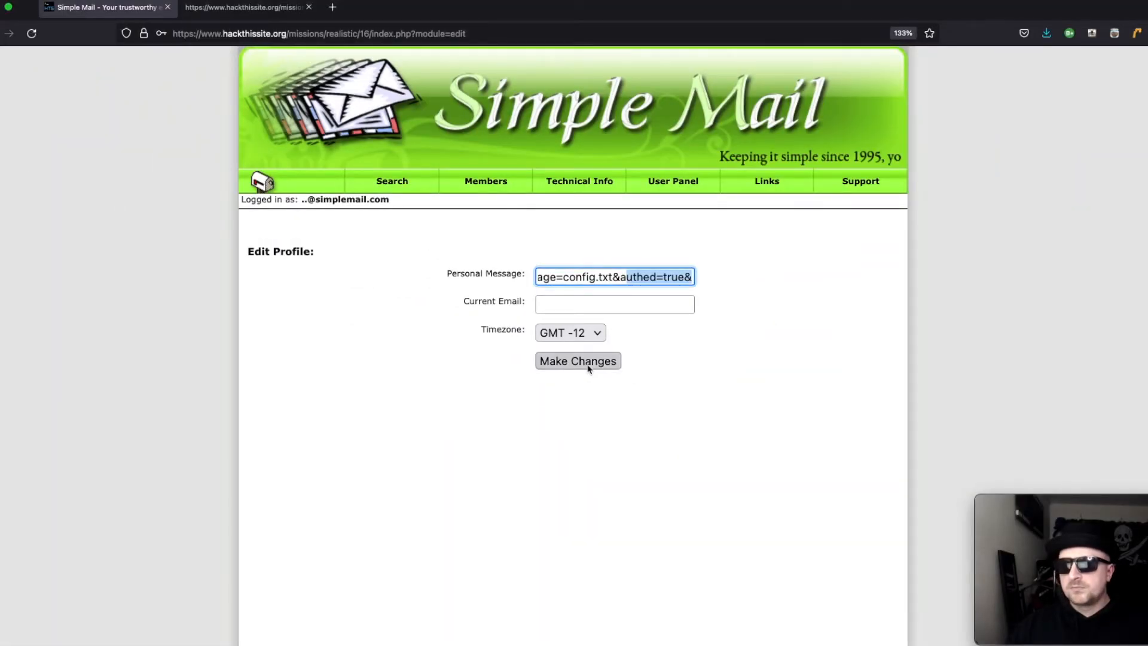
Save the personal message auth_page=config.txt&authed=true& via Make Changes.
{"action": "left_click", "coordinate": [577, 360]}
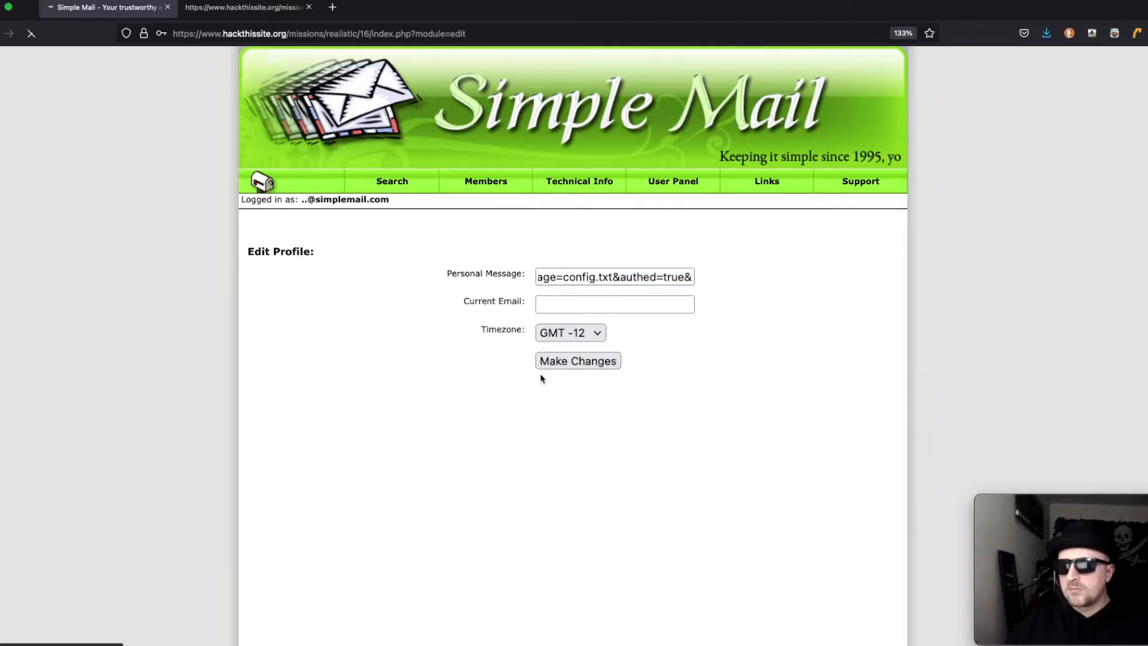
{"action": "left_click", "coordinate": [578, 360]}
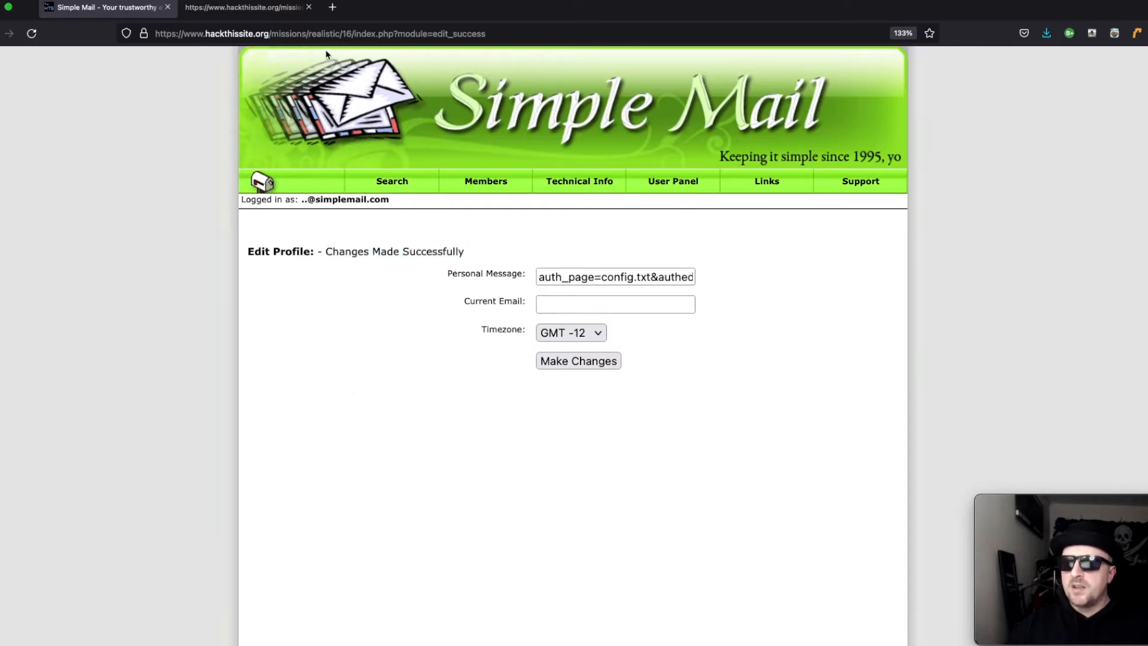
Load /missions/realistic/16/config.txt and select its injected auth line.
{"action": "left_click", "coordinate": [319, 33]}
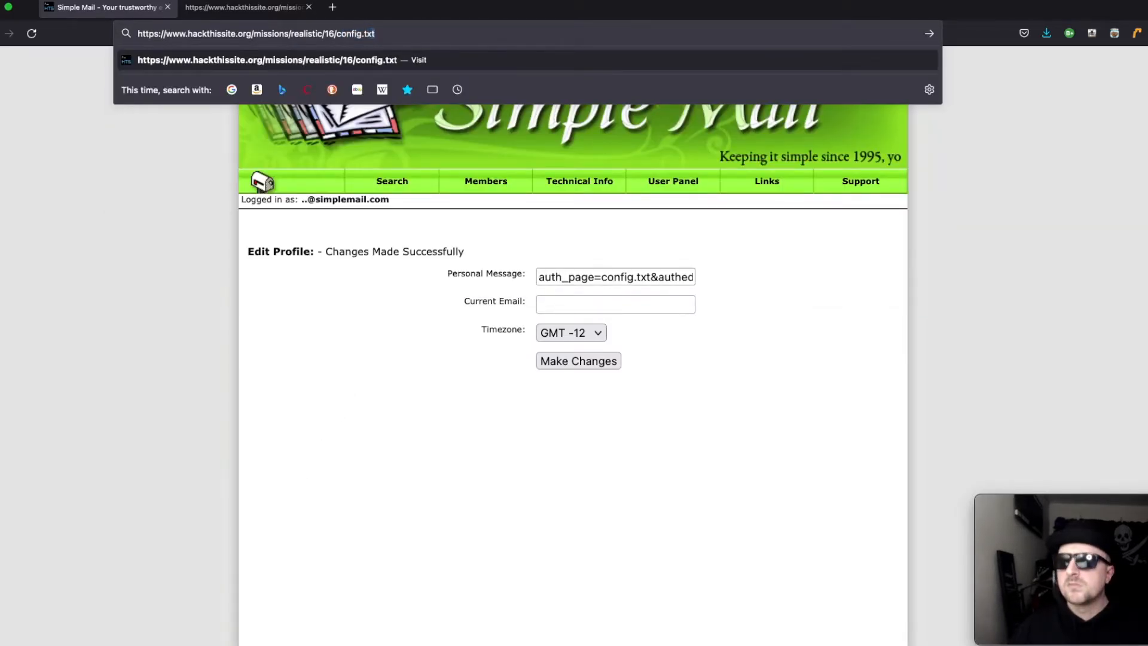
{"action": "key", "text": "Enter"}
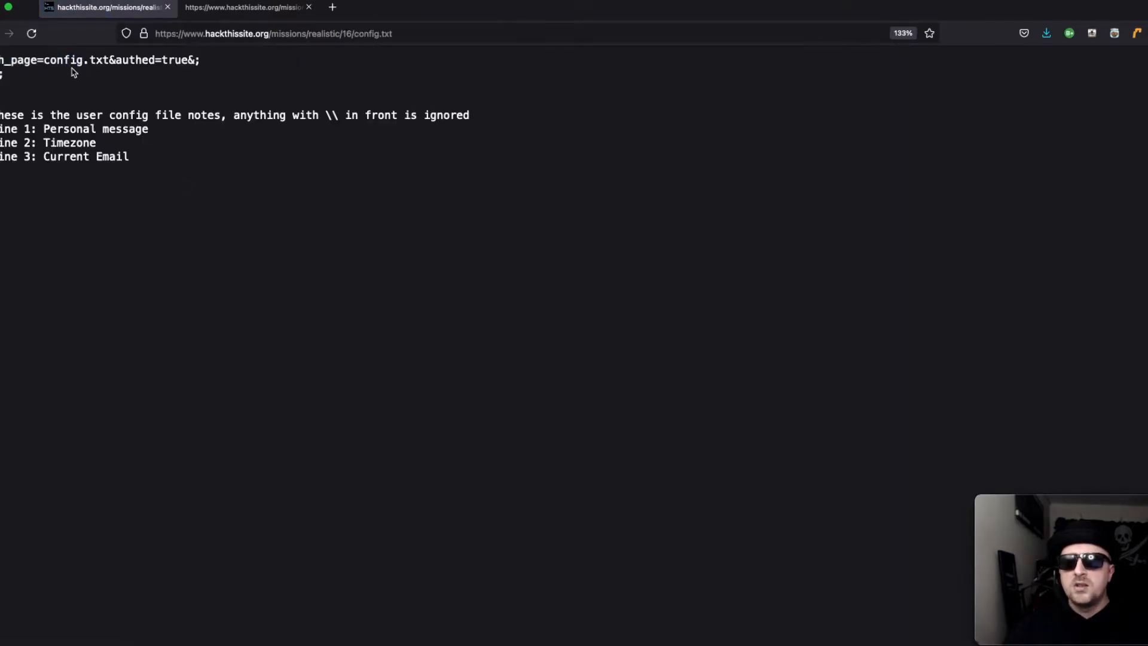
{"action": "double_click", "coordinate": [101, 60]}
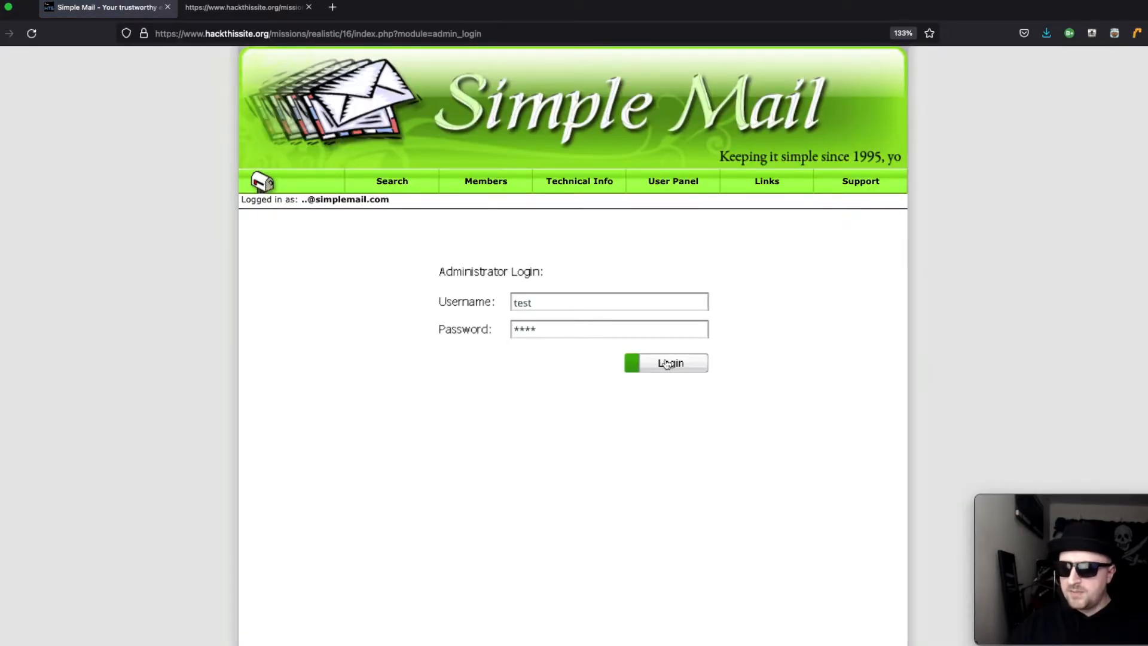
{"action": "left_click", "coordinate": [665, 362]}
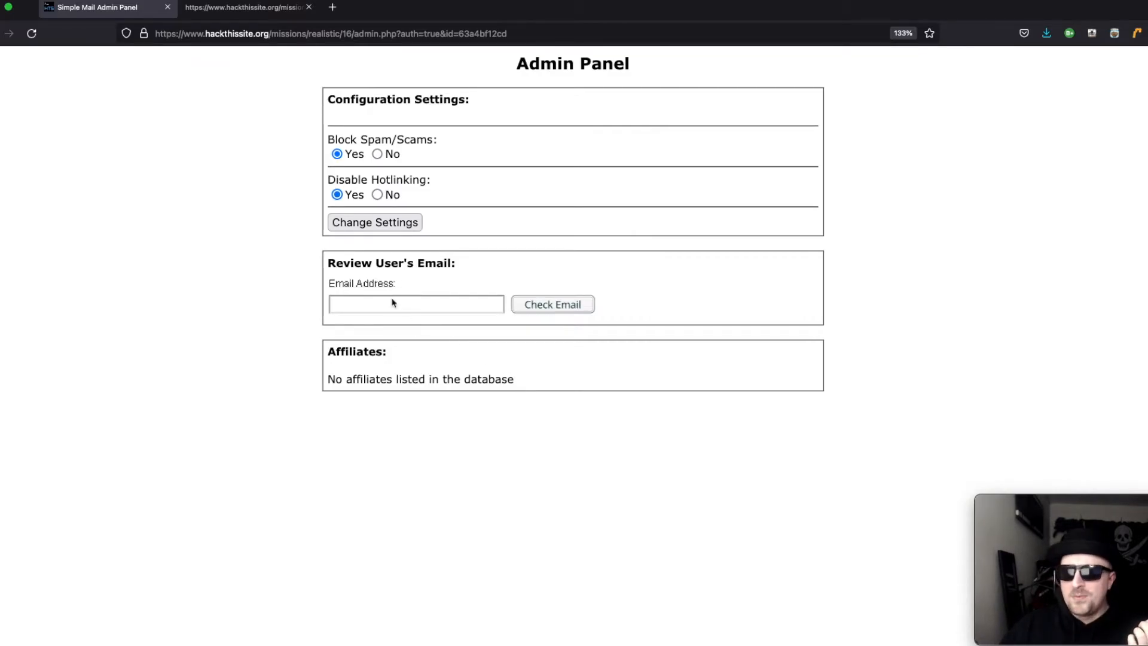
{"action": "left_click", "coordinate": [416, 304]}
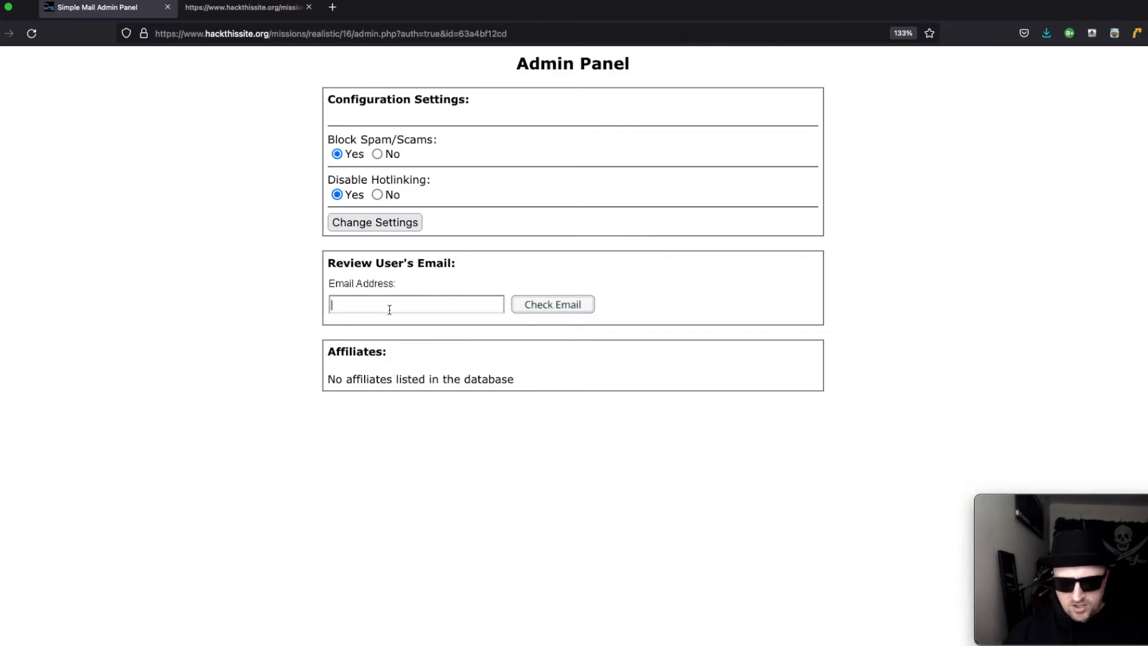
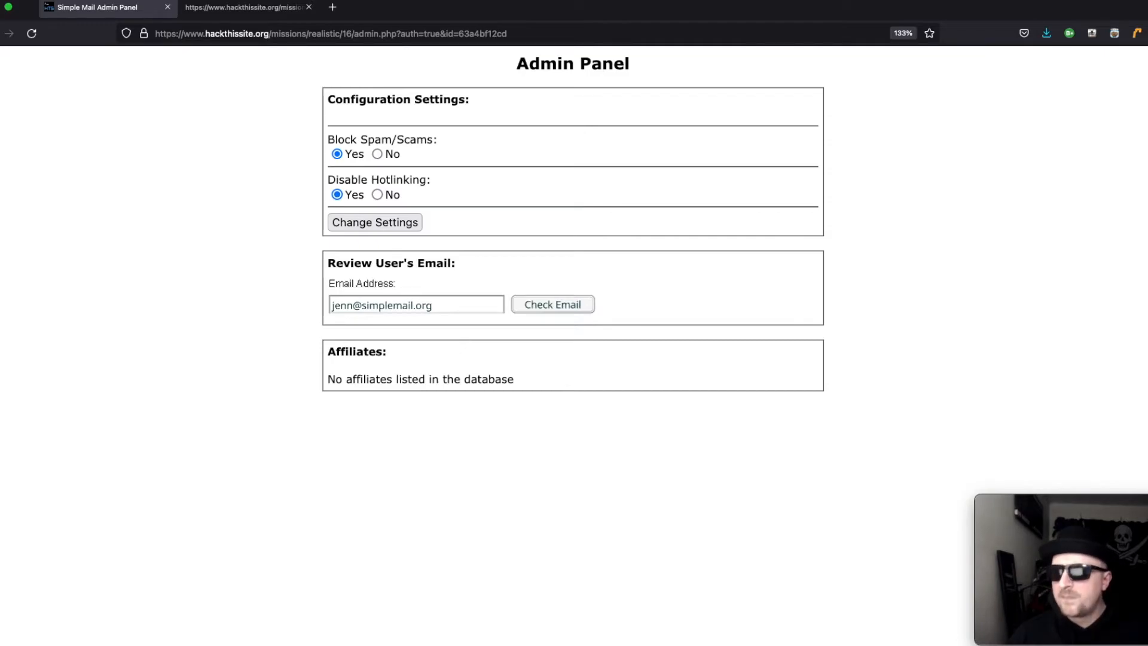
{"action": "left_click", "coordinate": [553, 304]}
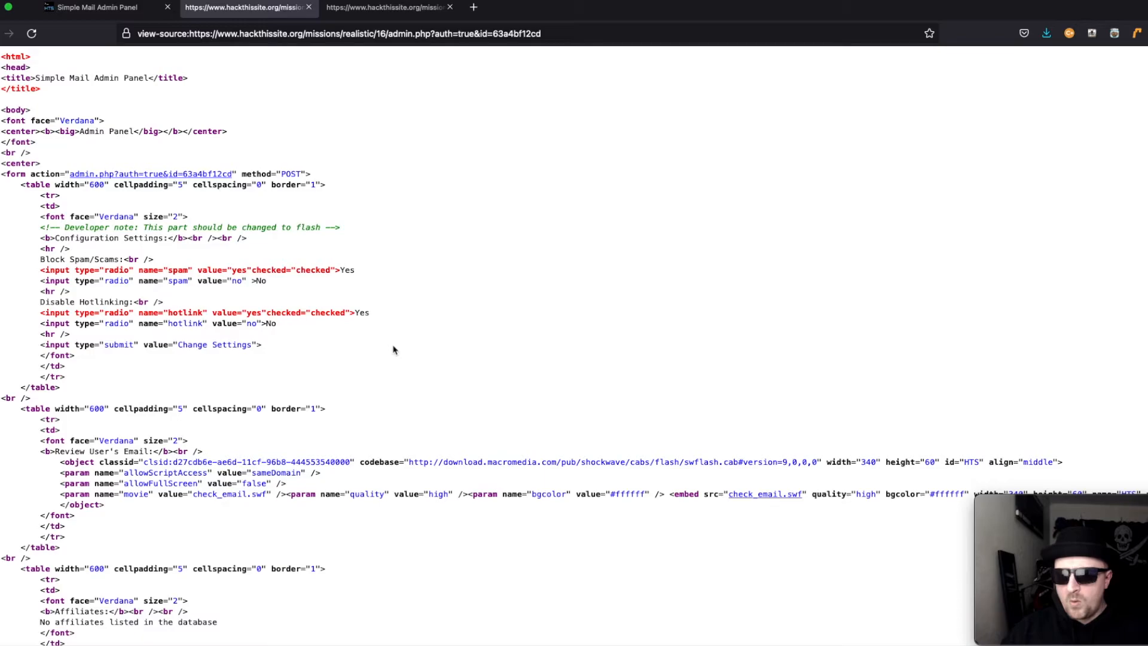
Scroll the page source to the object/embed tag referencing check_email.swf.
{"action": "scroll", "scroll_direction": "down", "scroll_amount": 3}
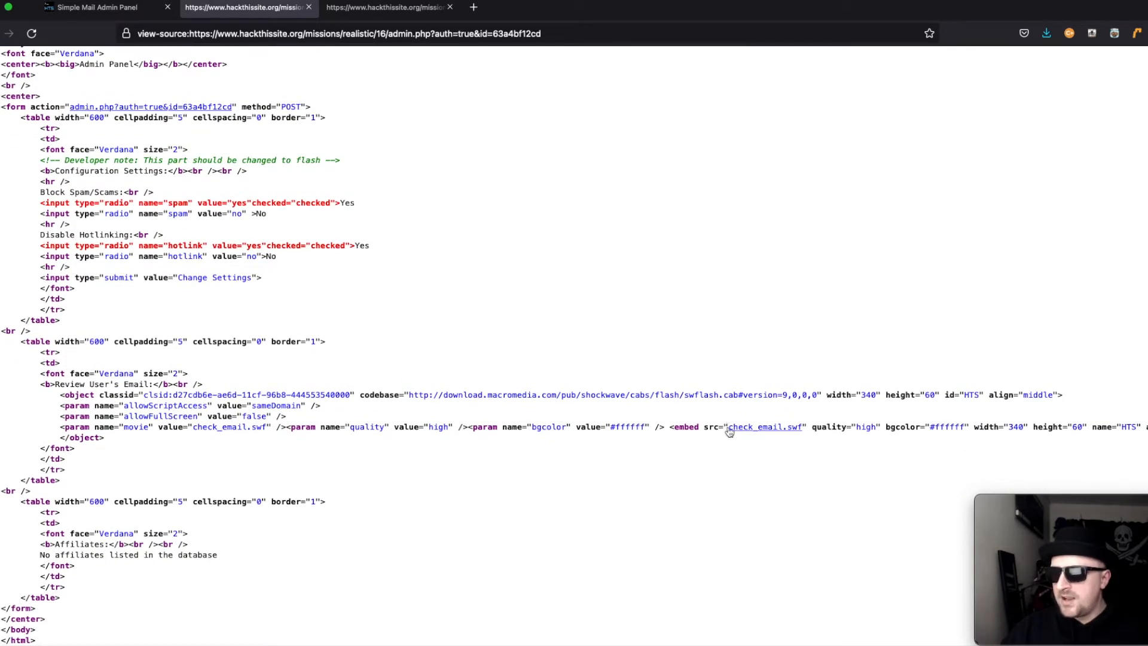
{"action": "mouse_move", "coordinate": [789, 442]}
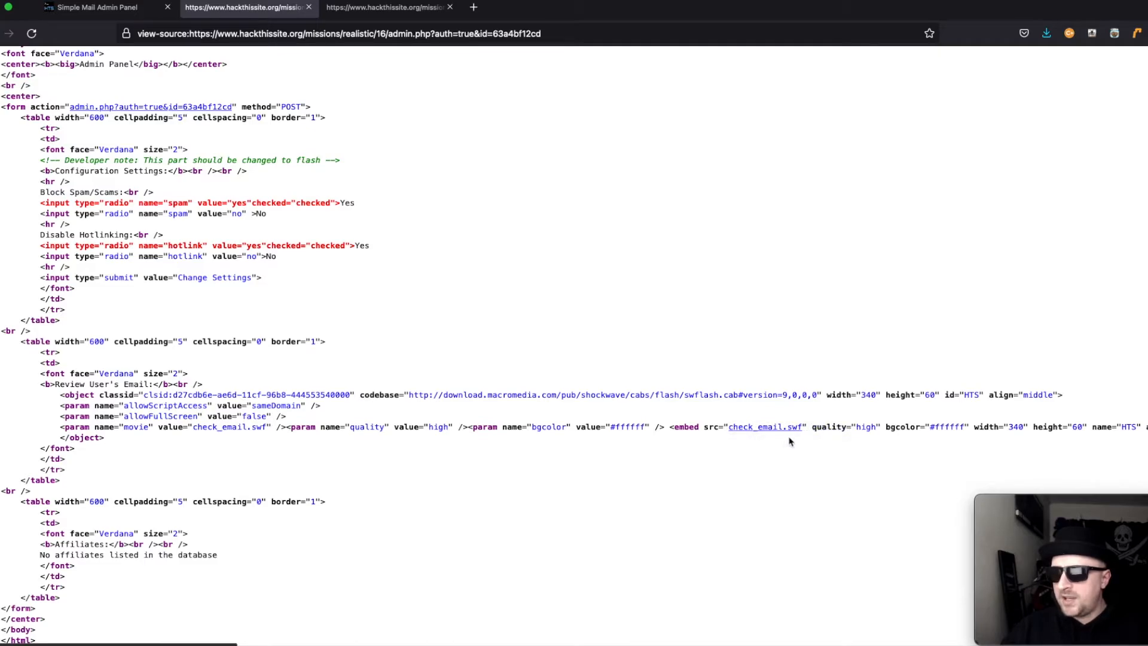
{"action": "mouse_move", "coordinate": [594, 459]}
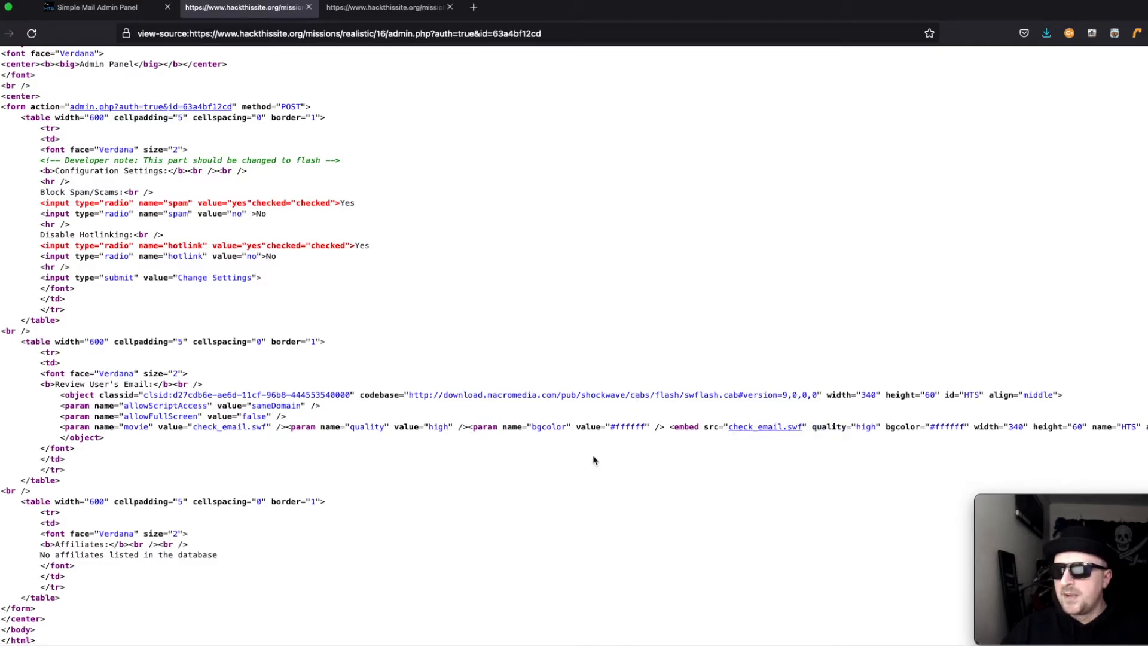
{"action": "mouse_move", "coordinate": [379, 307]}
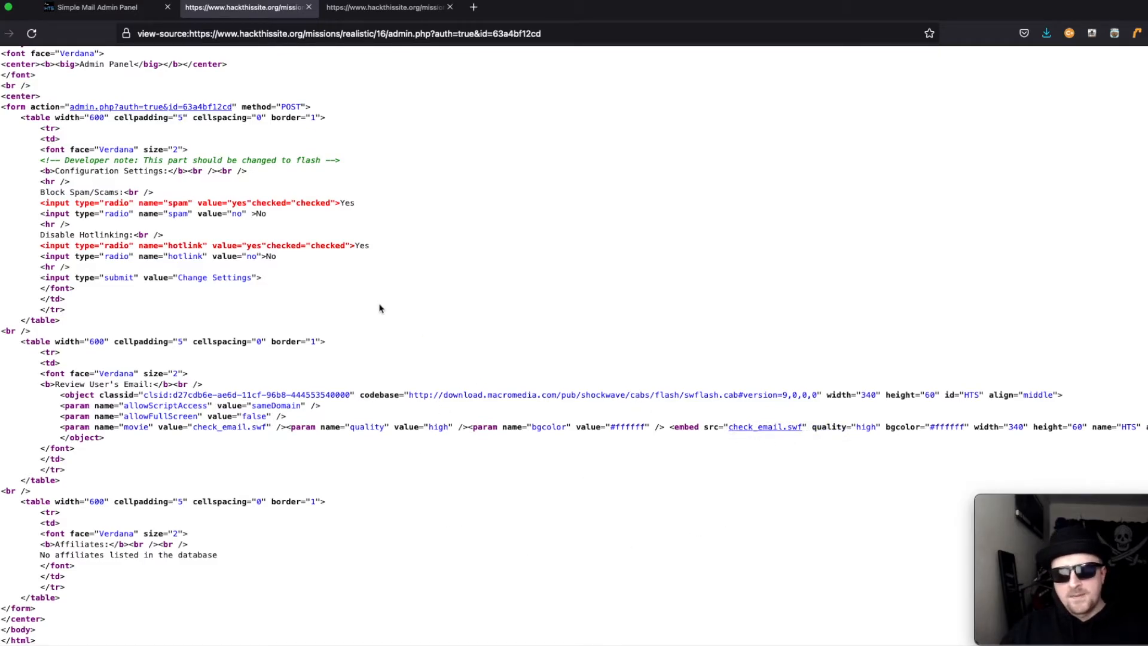
{"action": "mouse_move", "coordinate": [367, 307]}
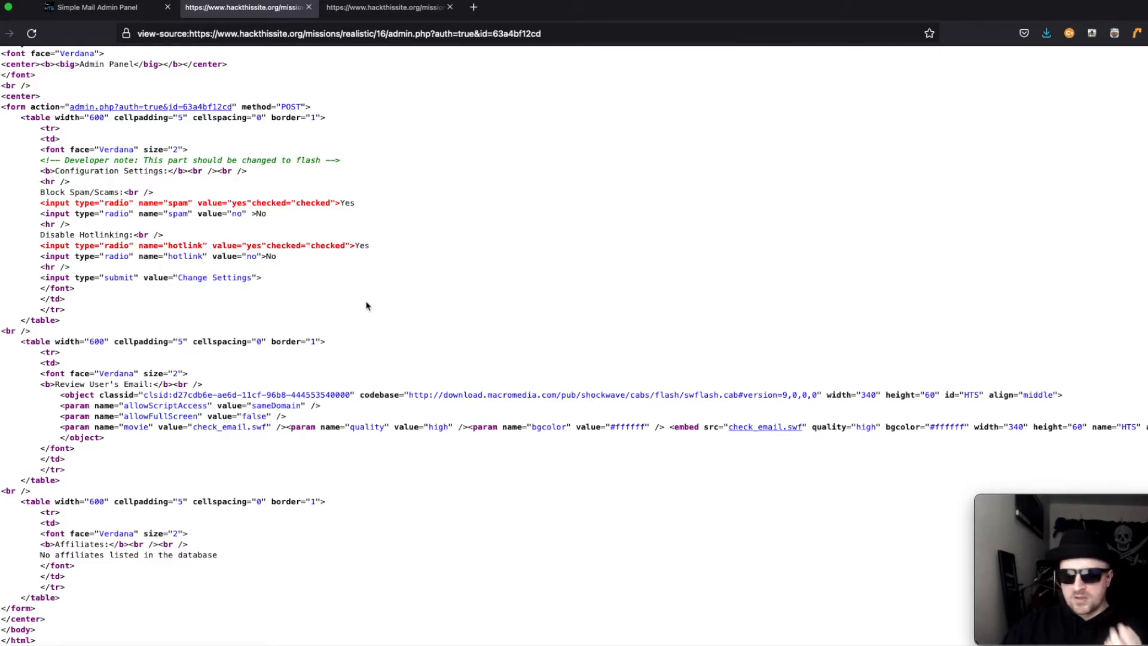
{"action": "mouse_move", "coordinate": [369, 305]}
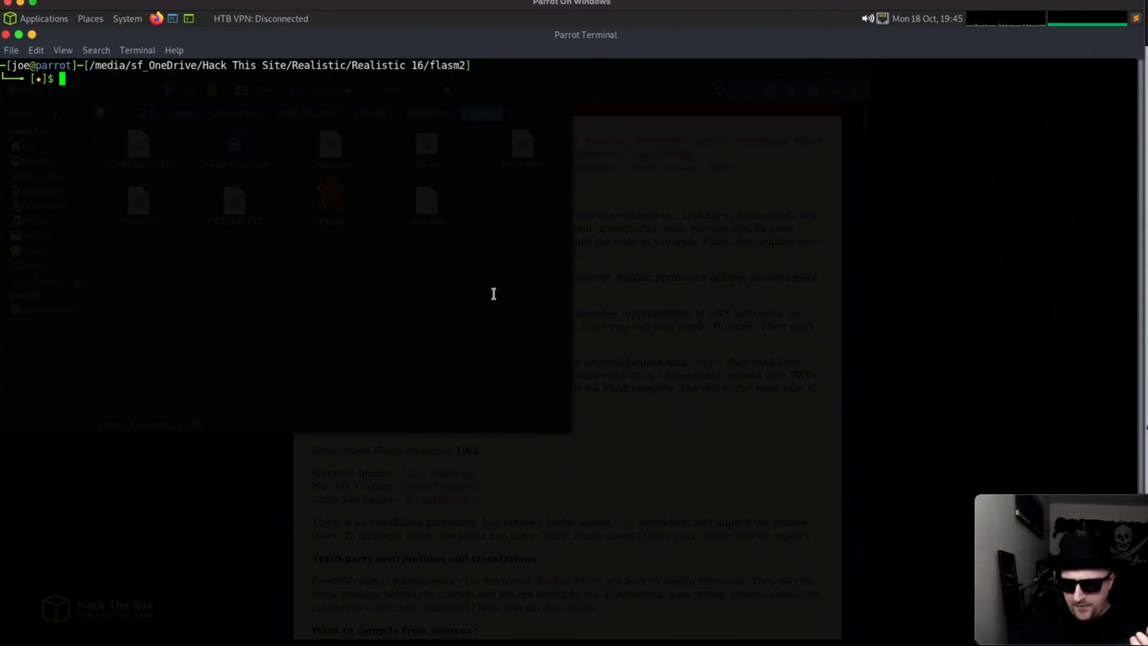
Recall earlier swfmill, chmod flasm and wget --no-check-certificate commands for check_email.swf.
{"action": "type", "text": "sudo swfmill swf2xml check_email.swf test.xml"}
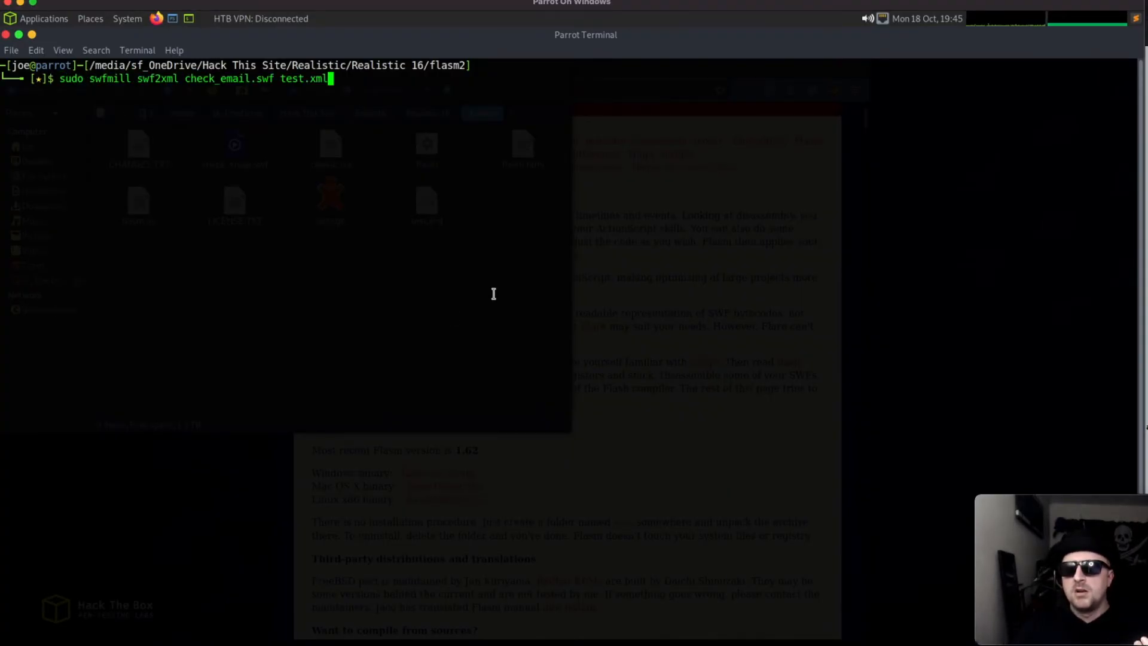
{"action": "type", "text": "sudo chmod +x flasm"}
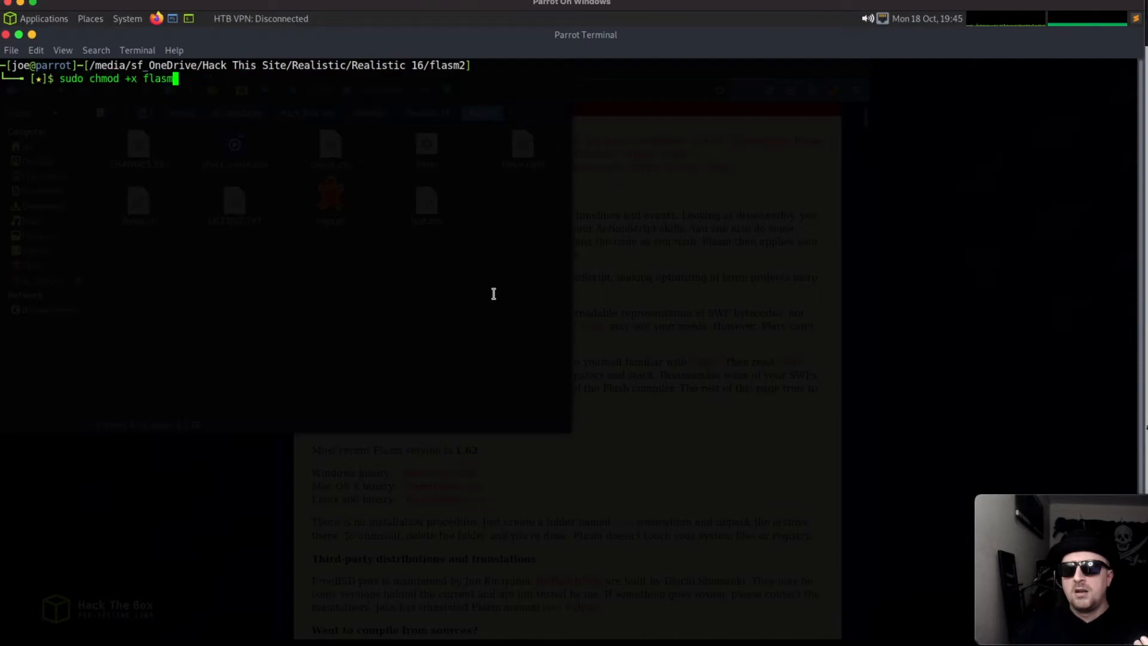
{"action": "type", "text": "wget --no-check-certificate https://www.hackthissite.org/missions/realistic/16/check_email.swf"}
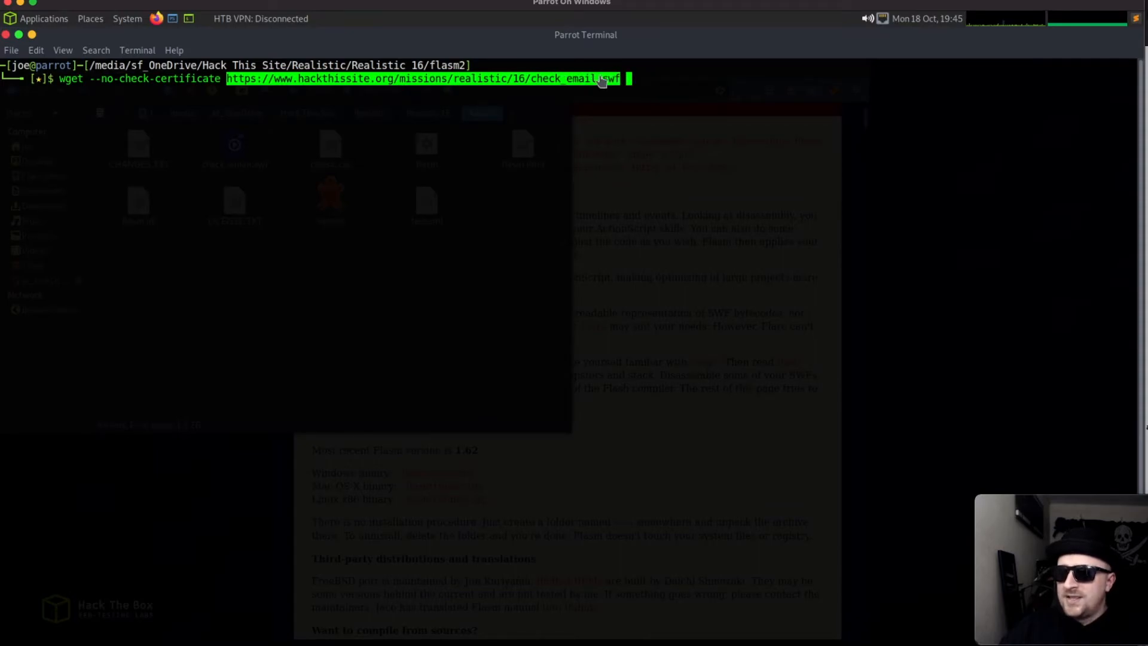
{"action": "mouse_move", "coordinate": [540, 170]}
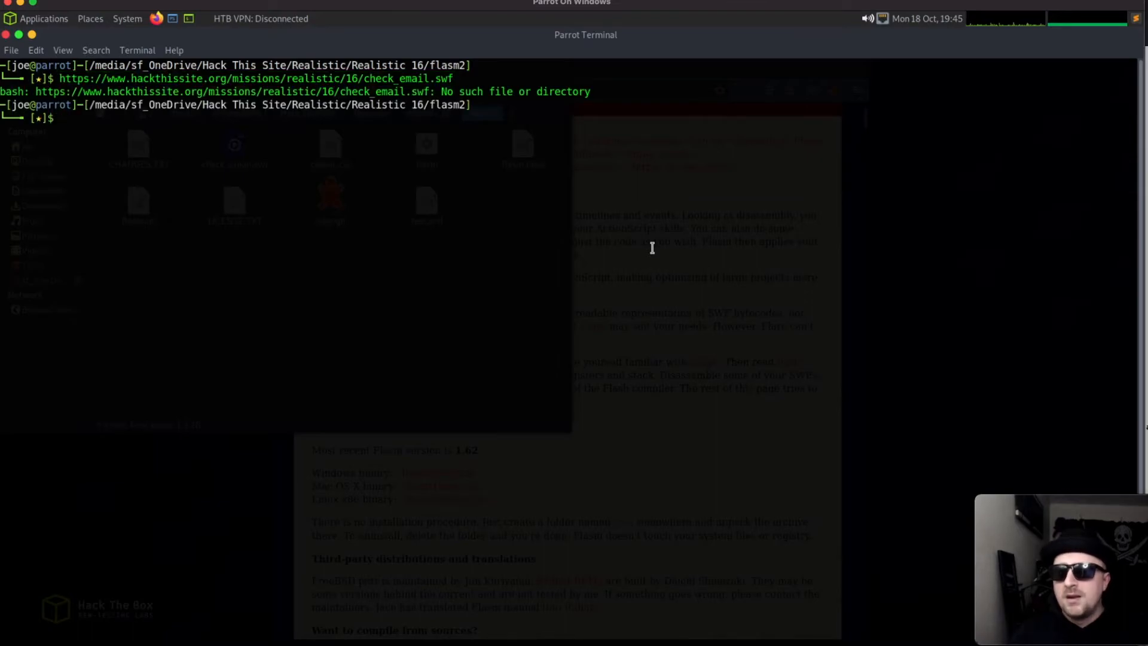
Run history | grep wget and download check_email.swf skipping the certificate check.
{"action": "type", "text": "w"}
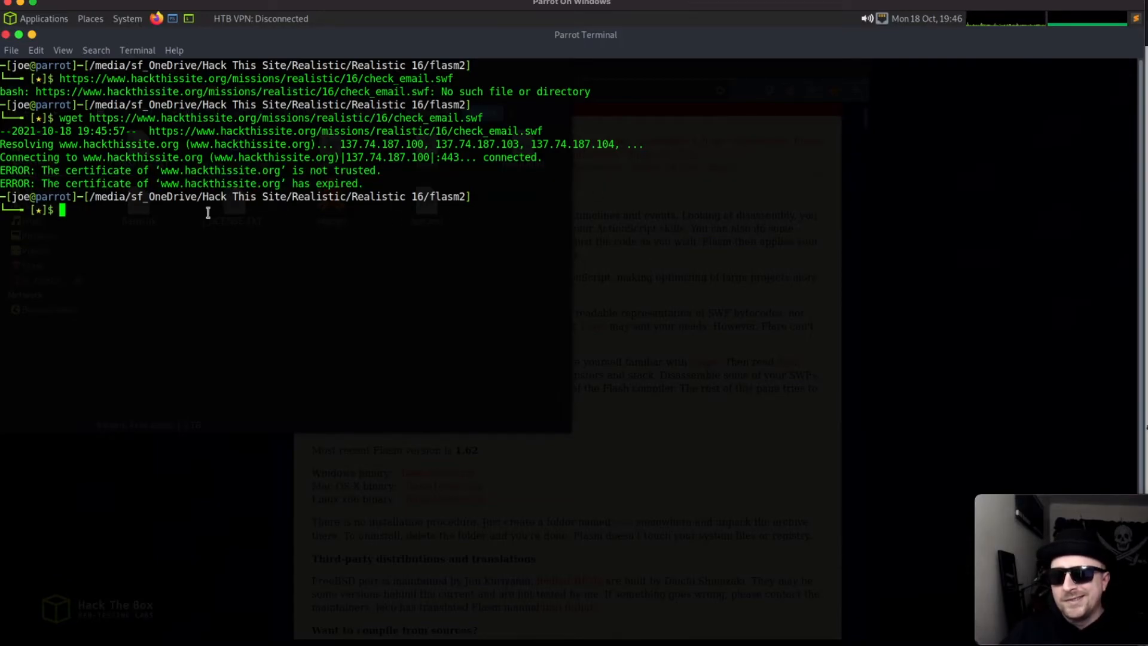
{"action": "type", "text": "history !"}
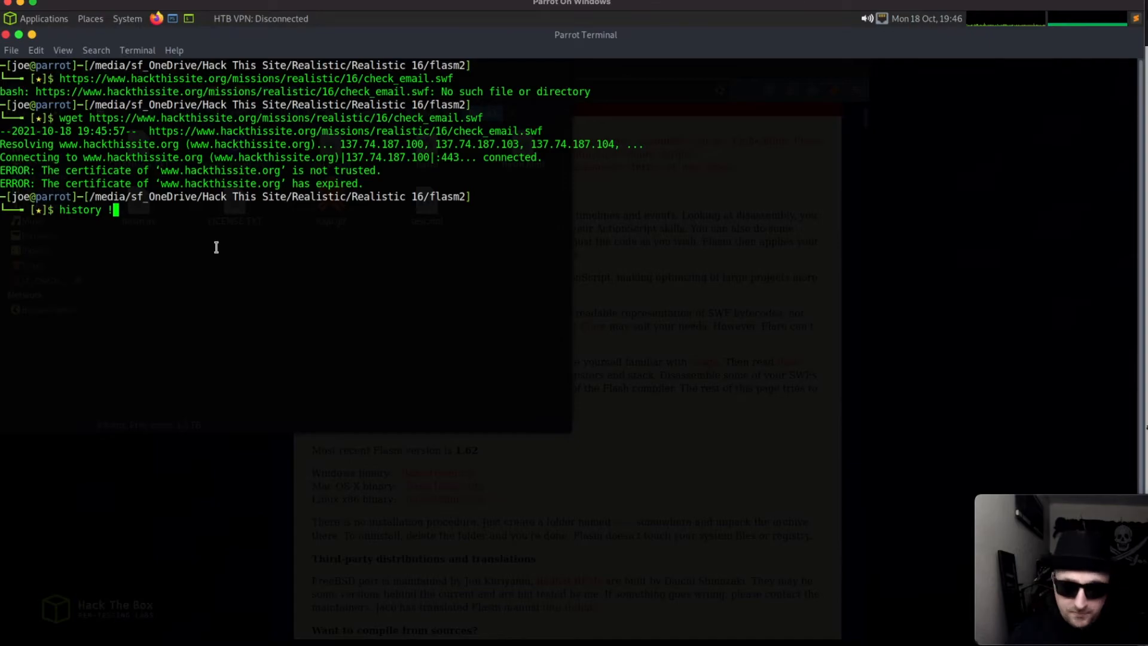
{"action": "type", "text": "|"}
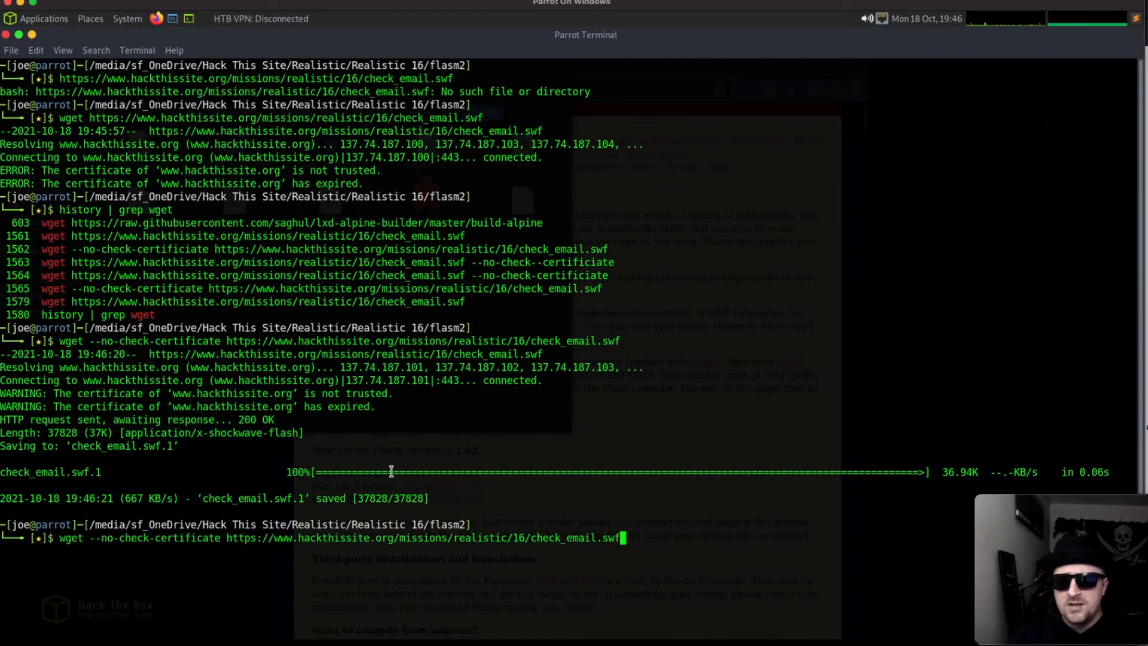
Clear the terminal and convert check_email.swf to test.xml with sudo swfmill swf2xml.
{"action": "type", "text": "clear"}
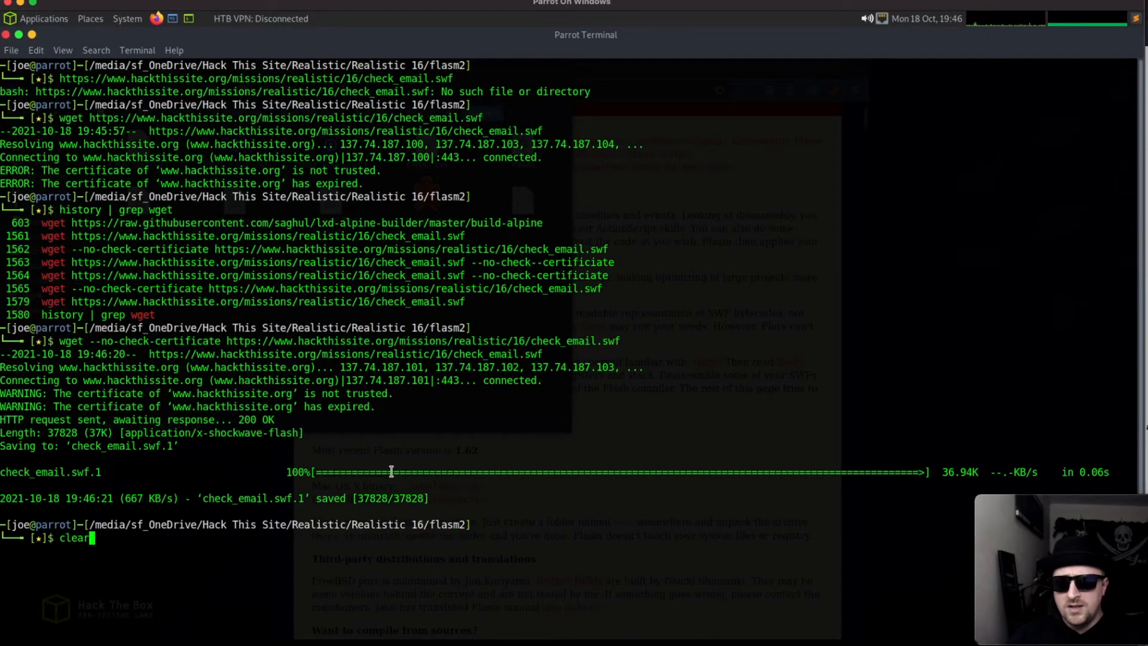
{"action": "type", "text": "sudo apt-get install swfmill"}
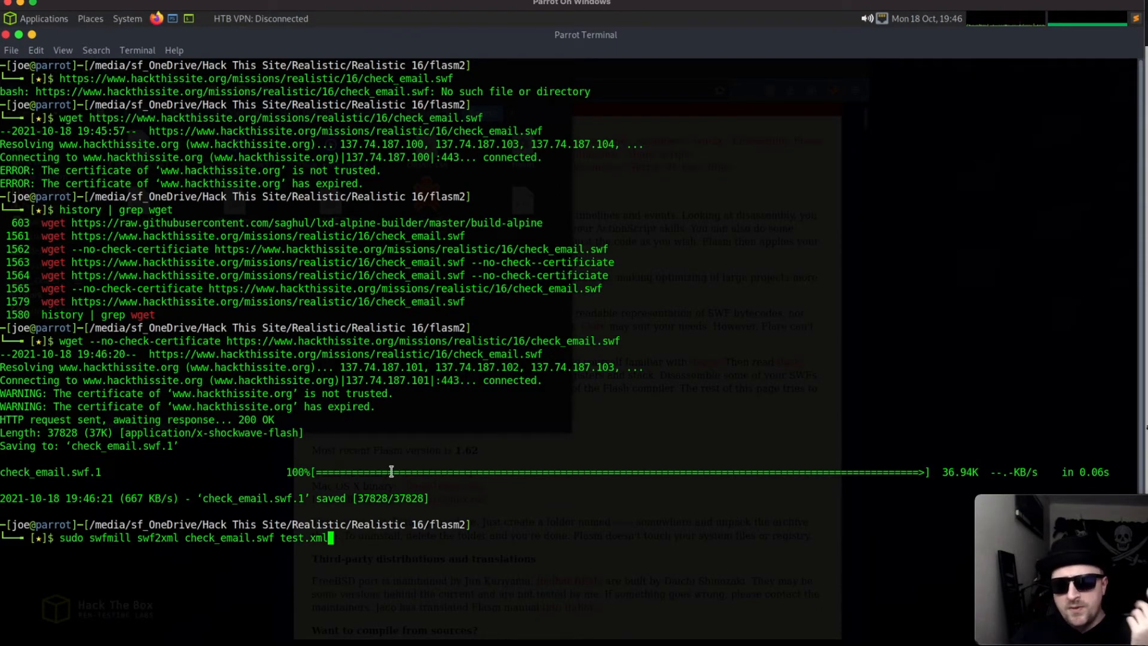
{"action": "key", "text": "Return"}
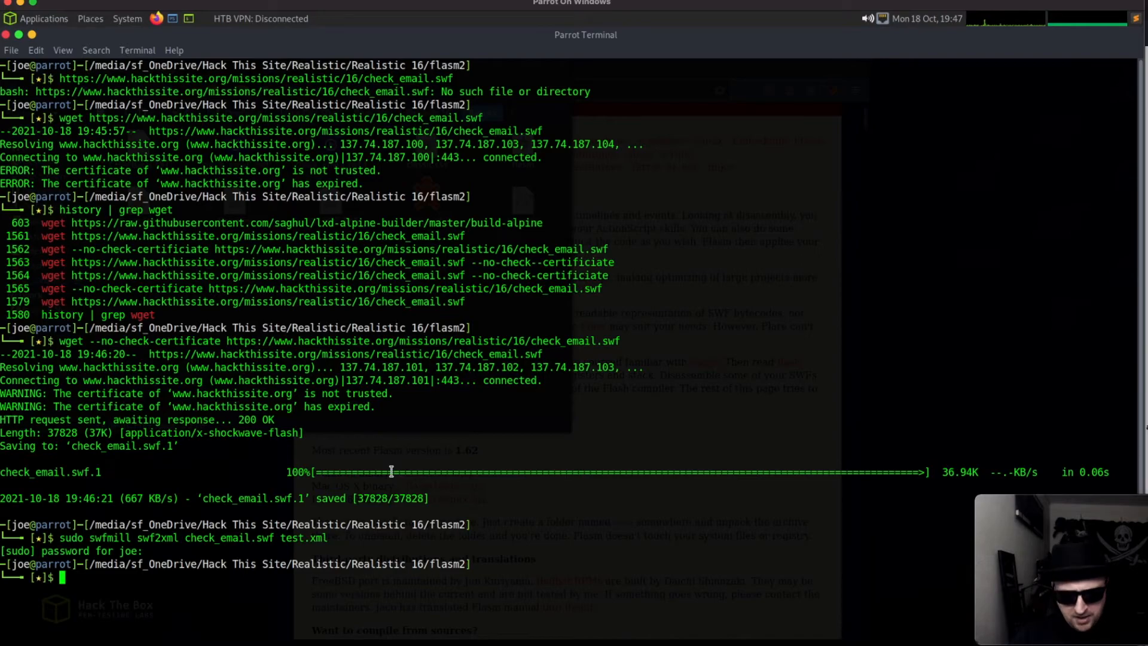
grep .php in test.xml and copy the found check_email.php path.
{"action": "type", "text": "grep"}
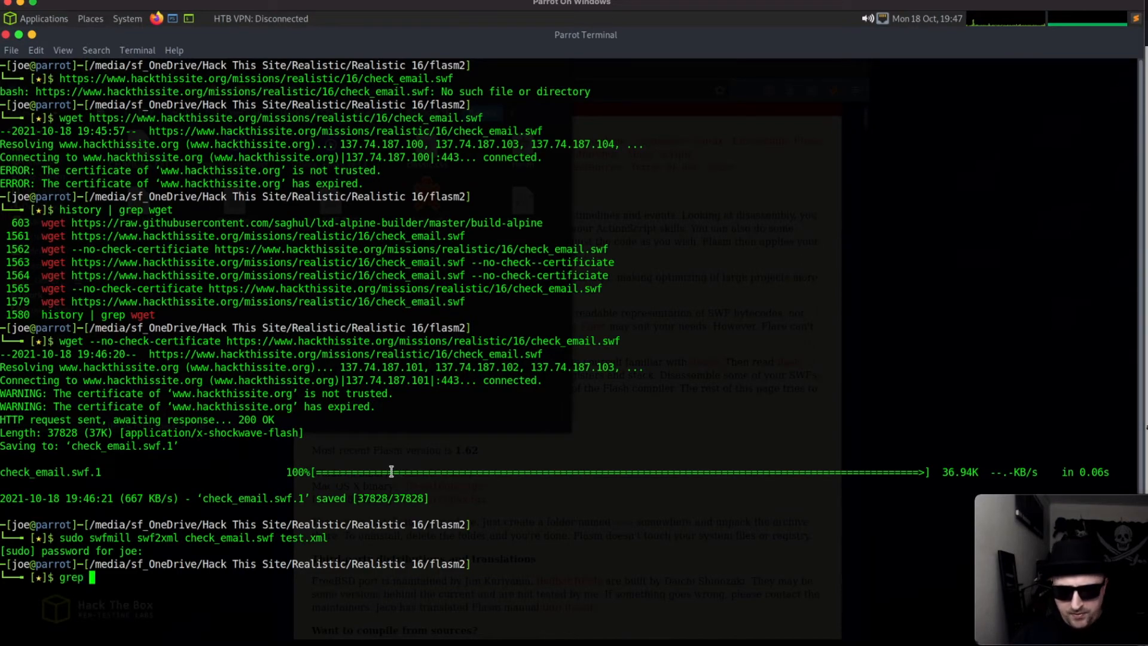
{"action": "type", "text": ".php test.xml"}
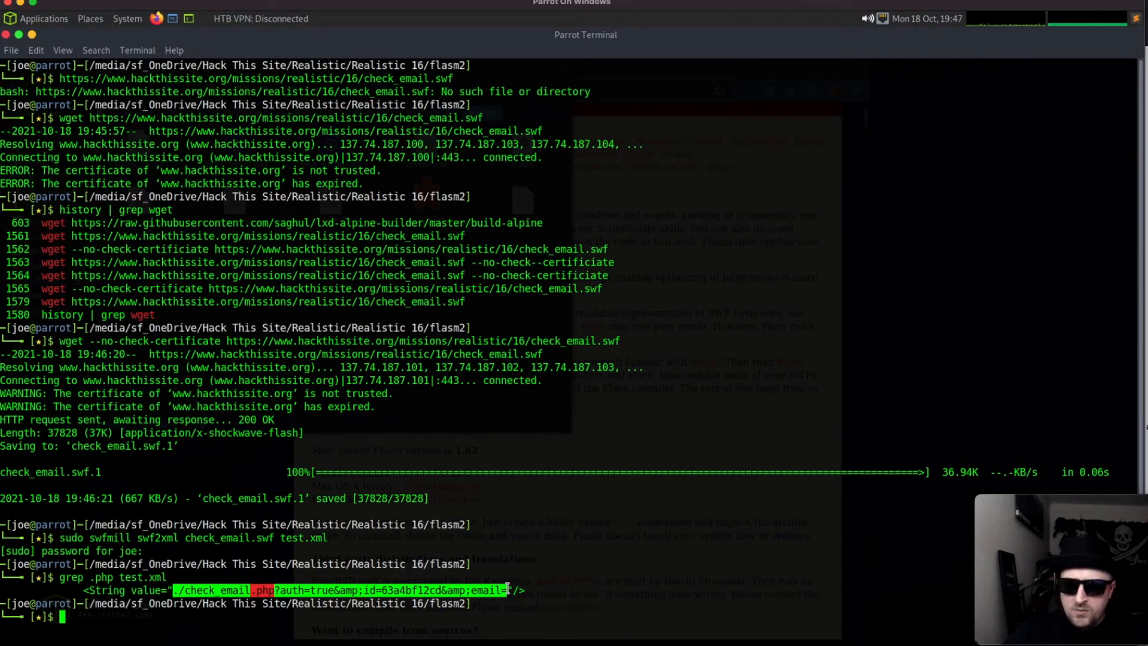
{"action": "right_click", "coordinate": [505, 524]}
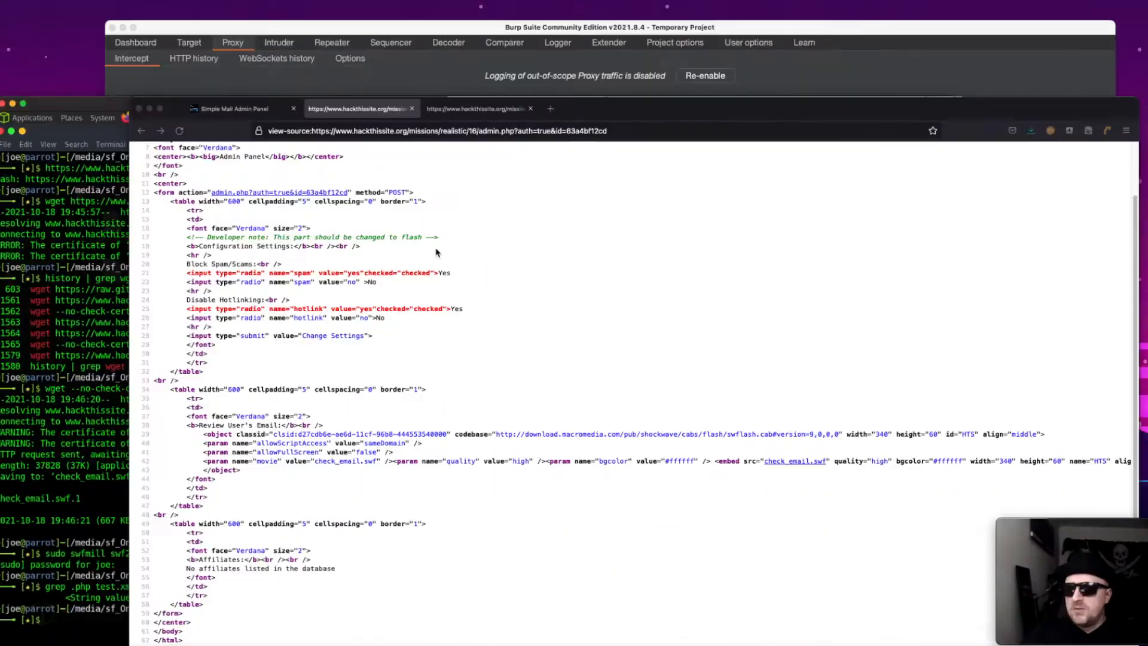
{"action": "left_click", "coordinate": [92, 8]}
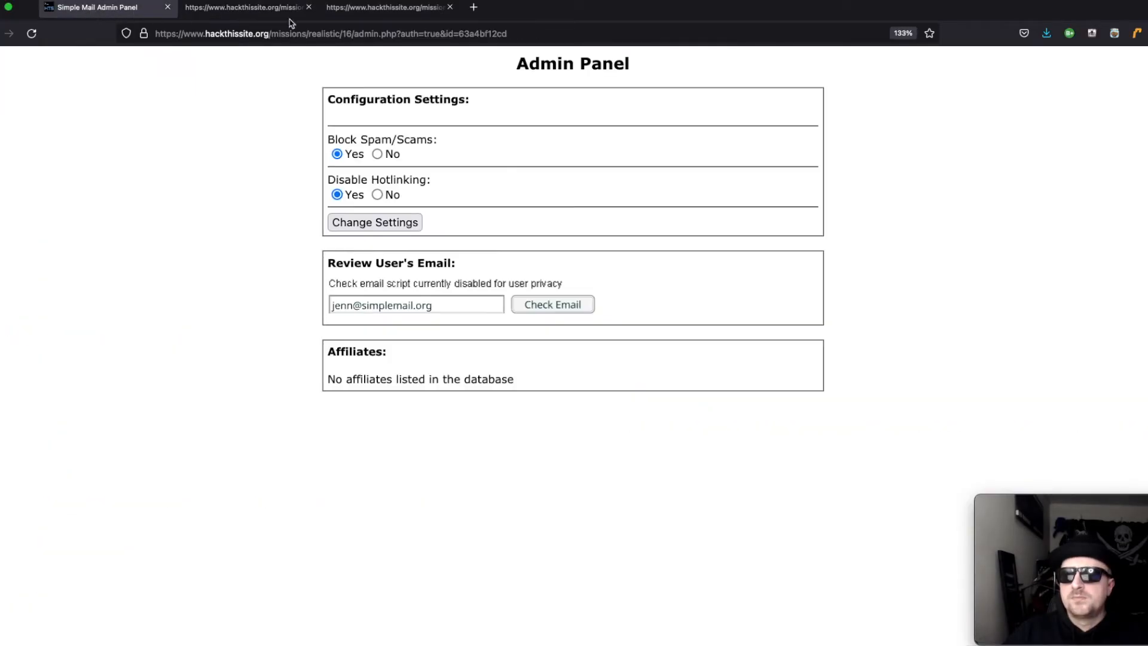
{"action": "left_click", "coordinate": [330, 34]}
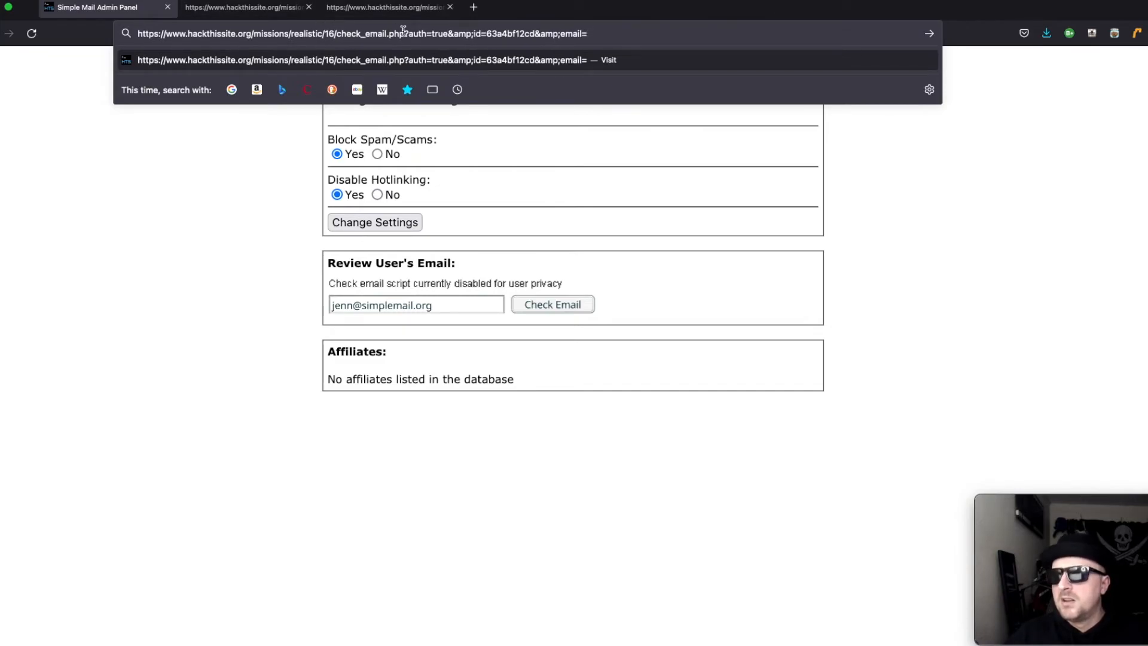
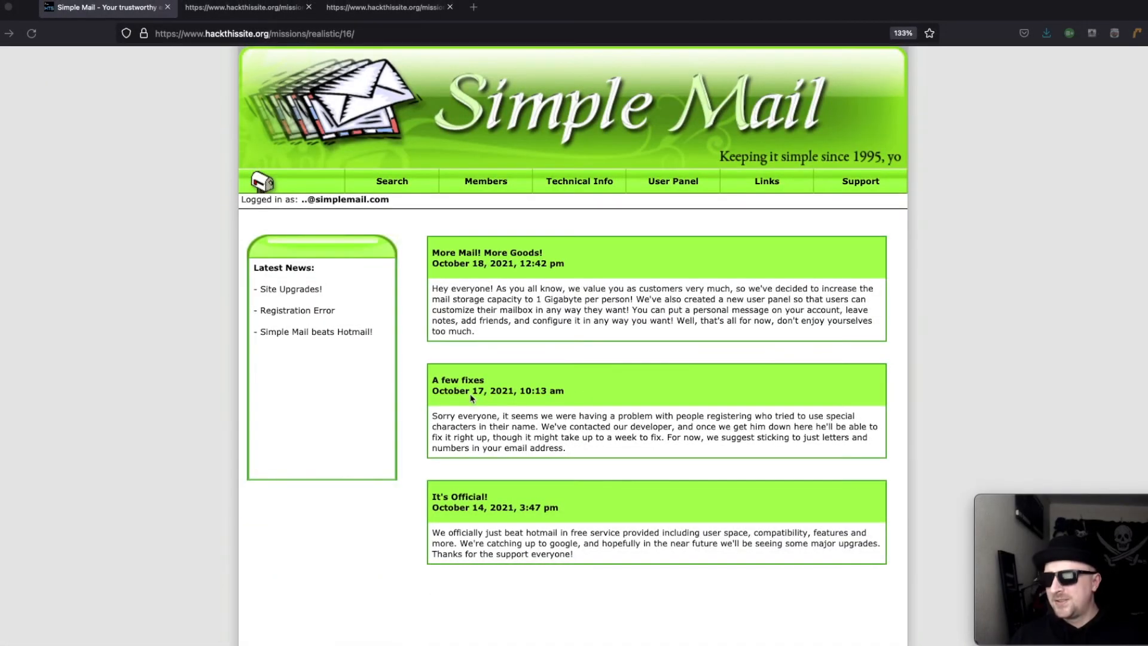
{"action": "mouse_move", "coordinate": [574, 367]}
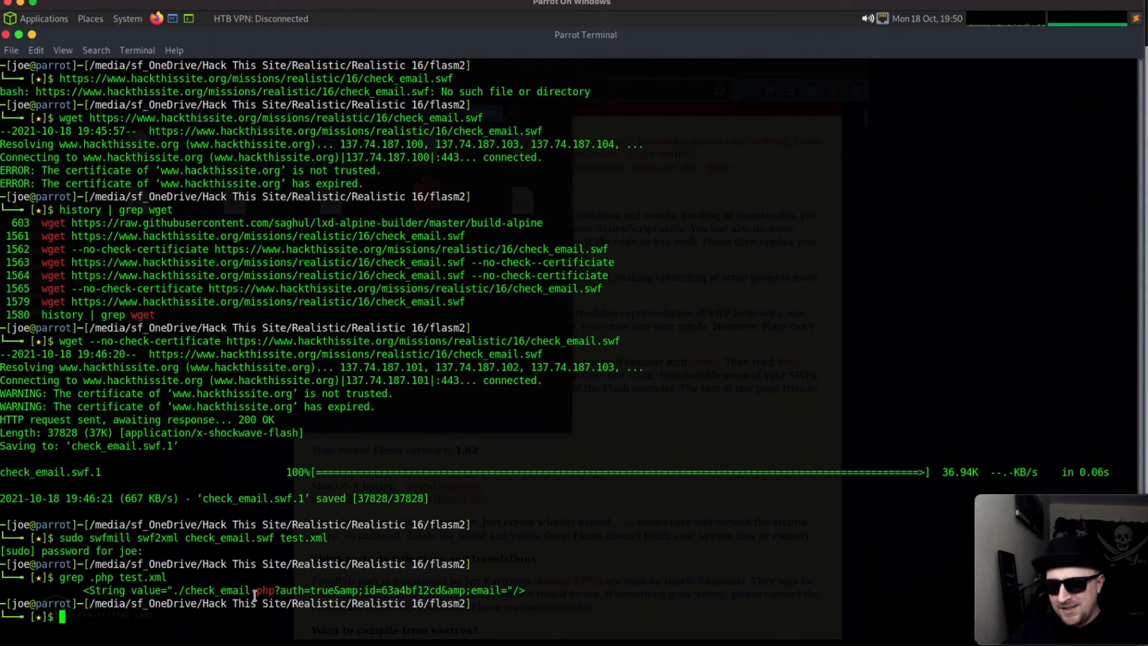
Select the check_email.php line in the terminal's grep output for re-reading.
{"action": "left_click_drag", "start_coordinate": [182, 591], "coordinate": [399, 591]}
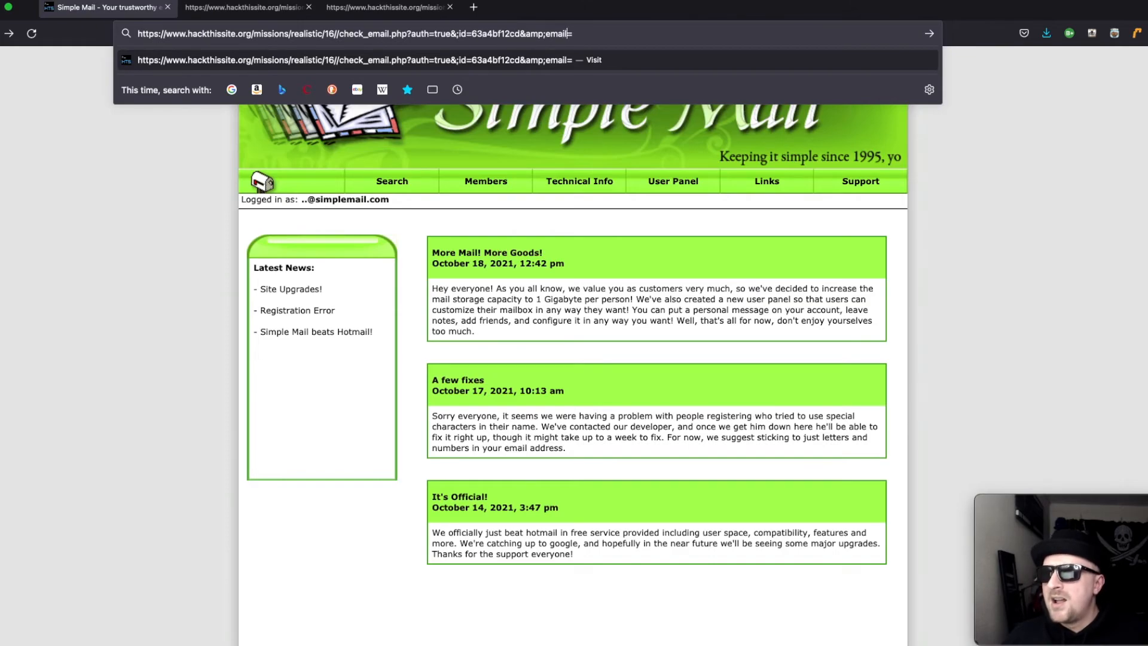
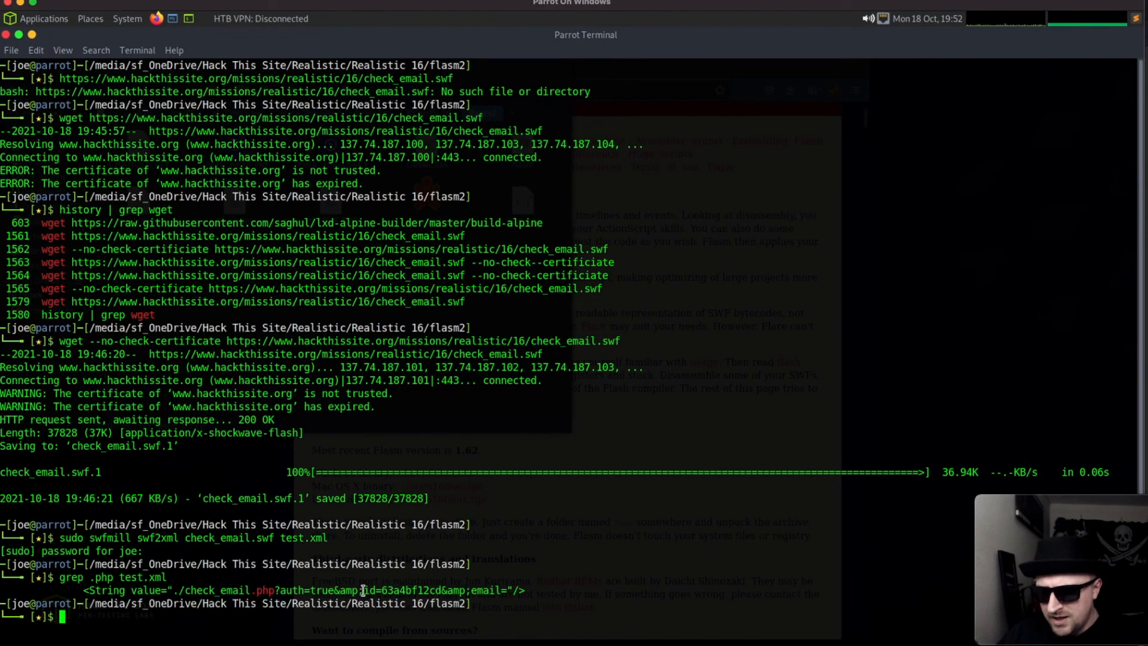
{"action": "double_click", "coordinate": [348, 590]}
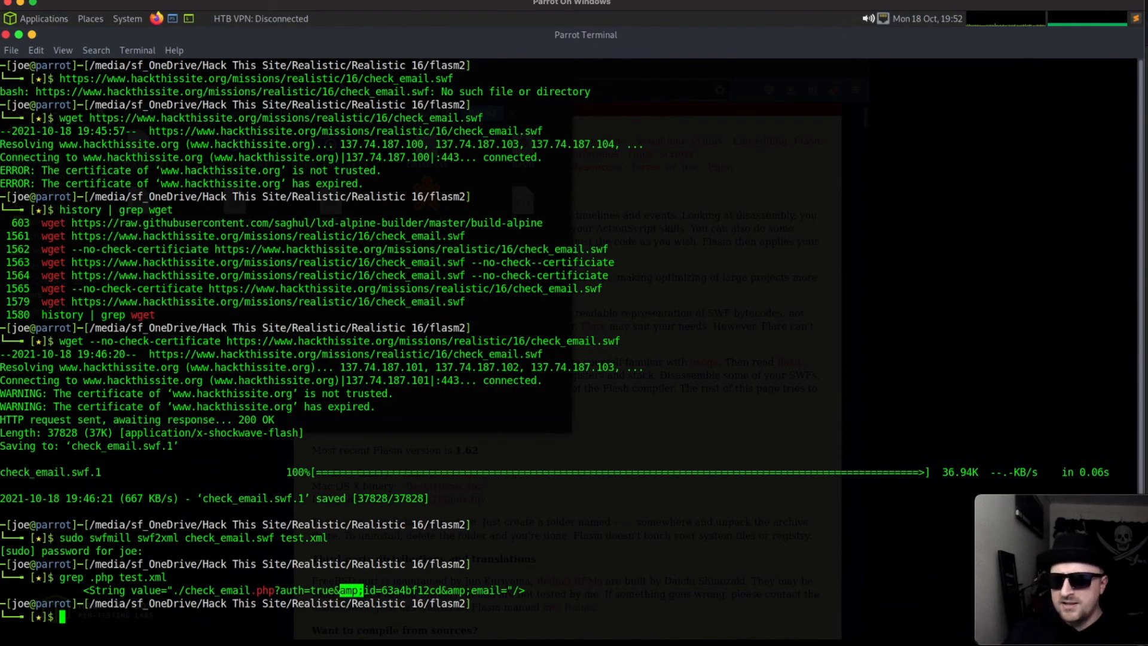